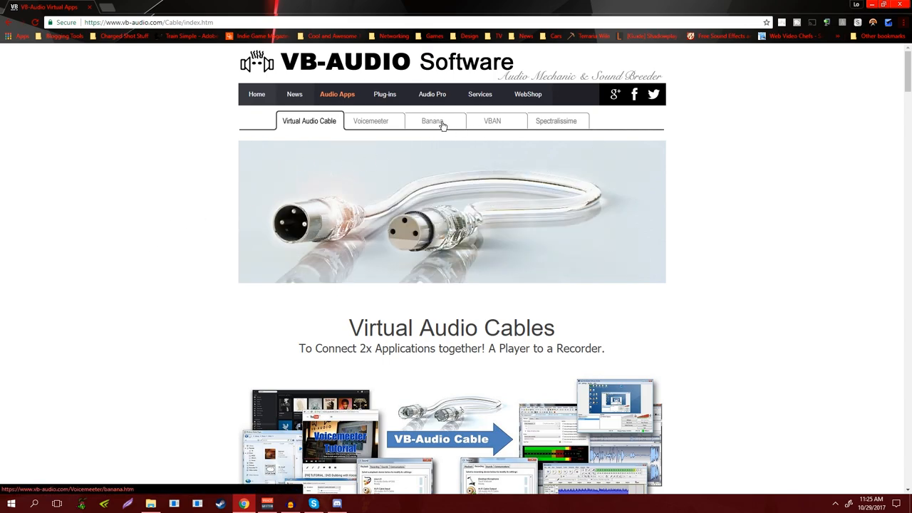
- Browse the Virtual Audio Cable page, then switch to the Voicemeeter Banana product page
scroll("down", 3)
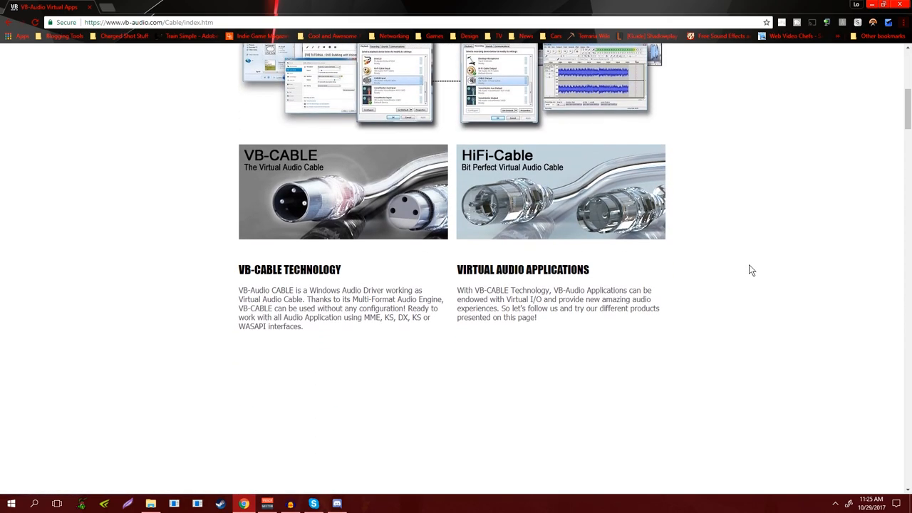
scroll("up", 3)
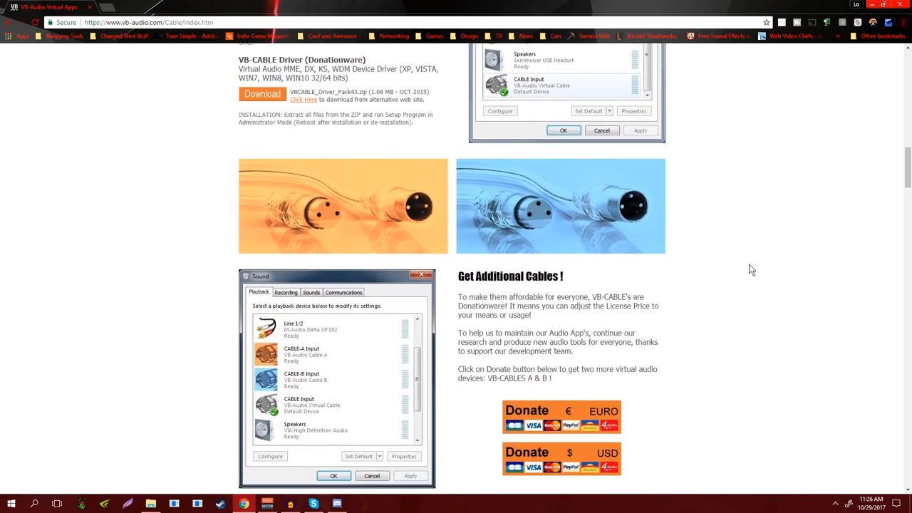
scroll("up", 3)
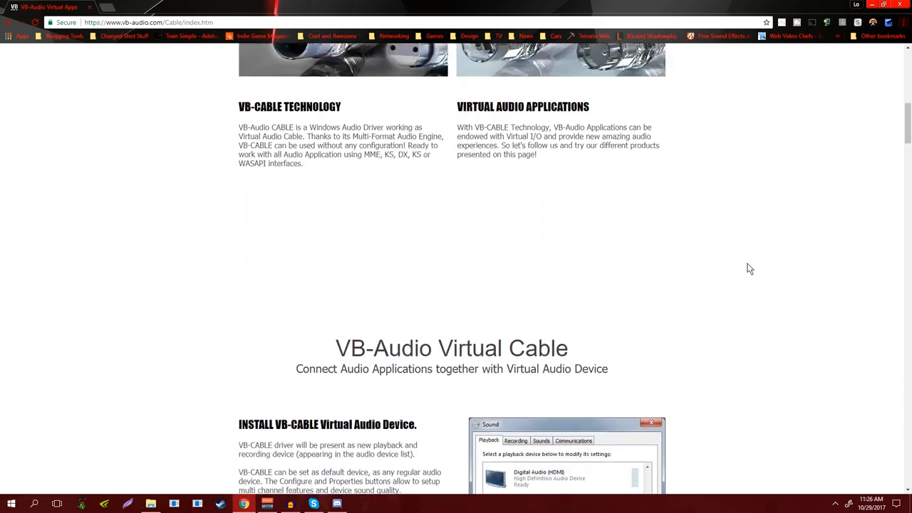
scroll("up", 3)
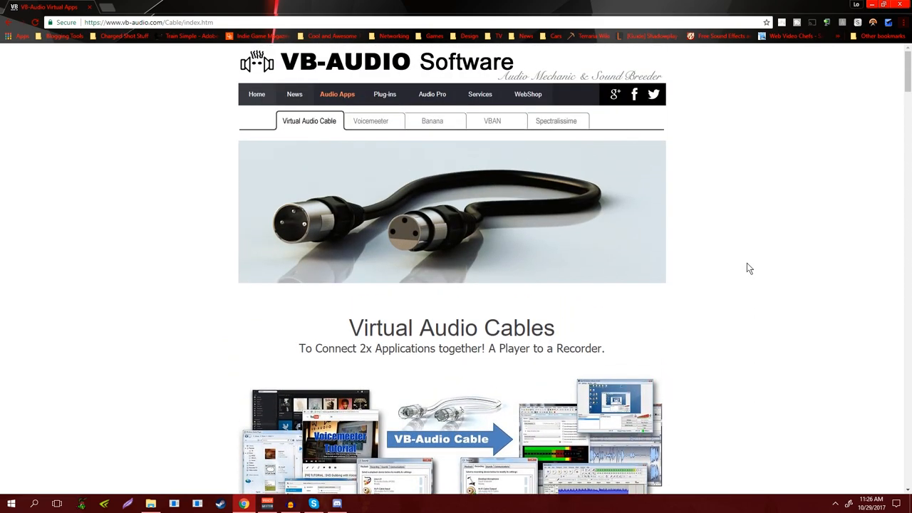
left_click(432, 120)
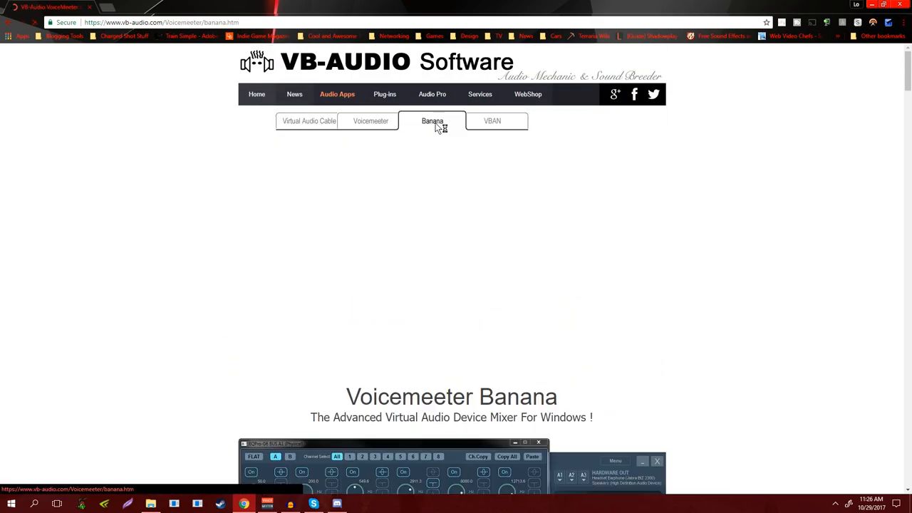
scroll("down", 3)
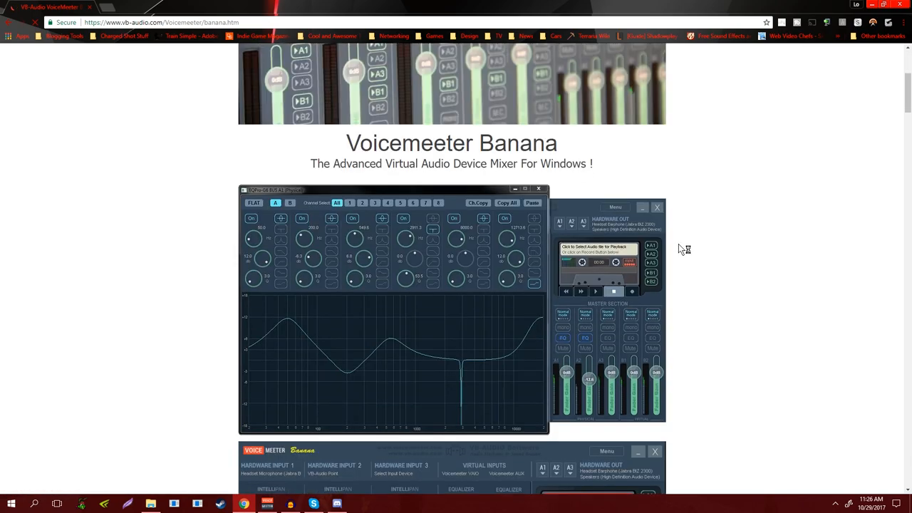
scroll("up", 3)
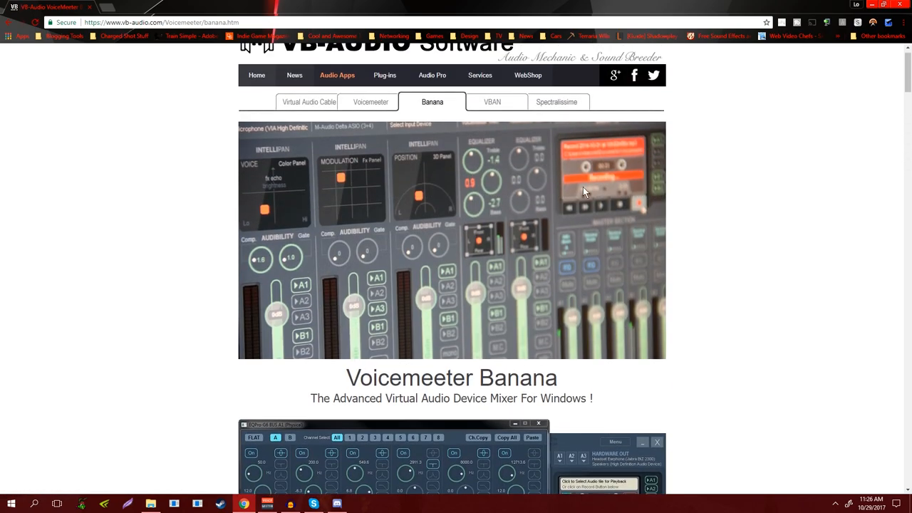
left_click(371, 102)
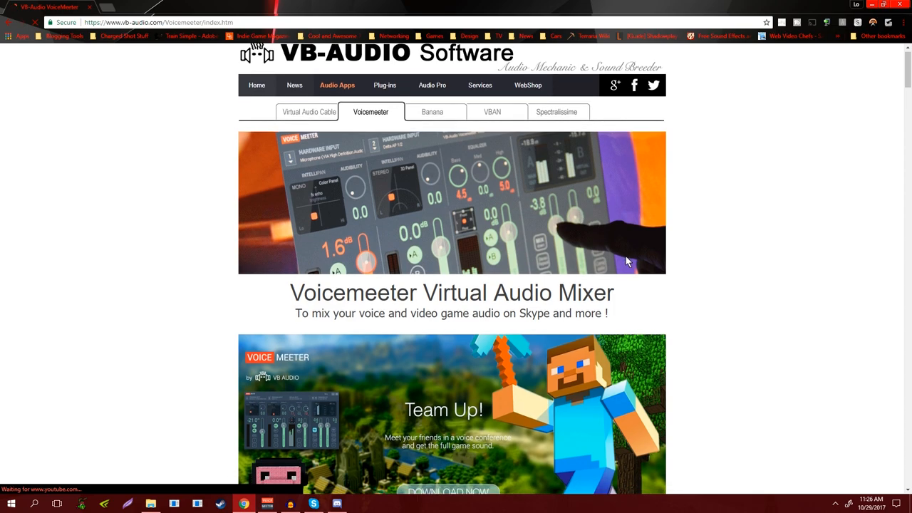
scroll("down", 3)
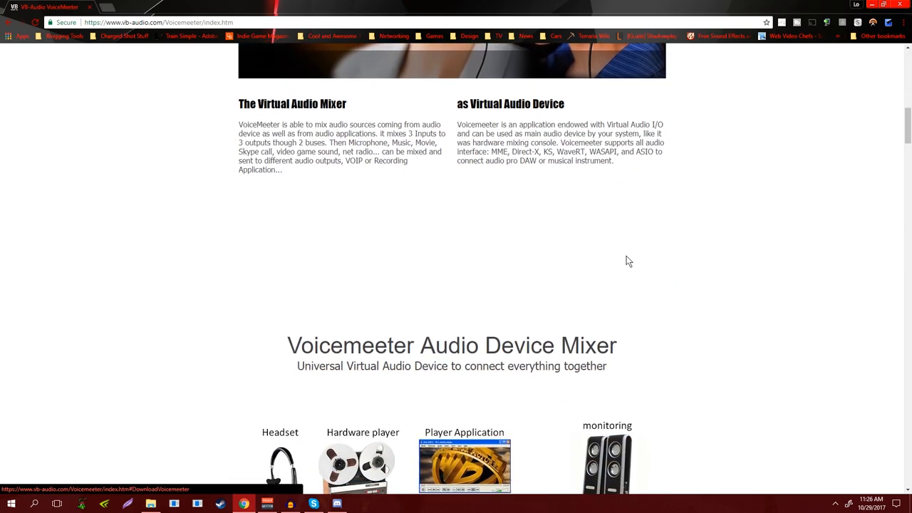
scroll("down", 3)
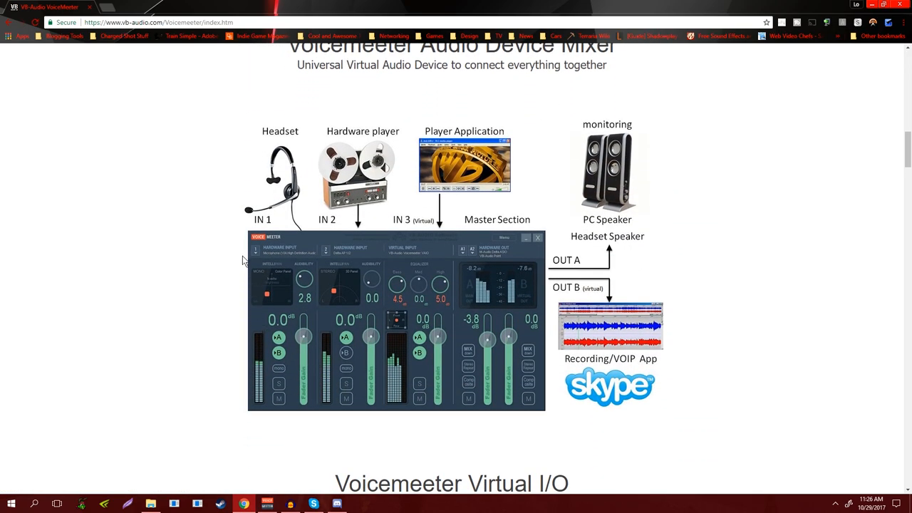
mouse_move(320, 236)
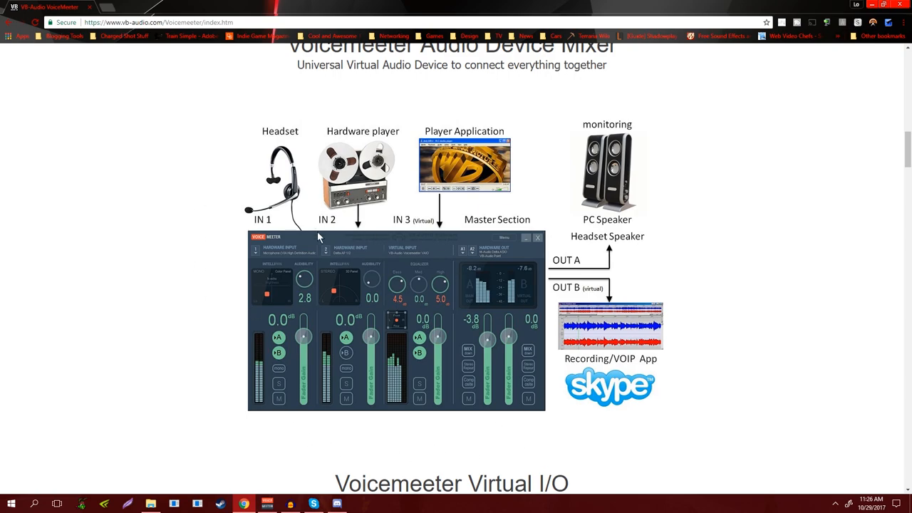
mouse_move(342, 360)
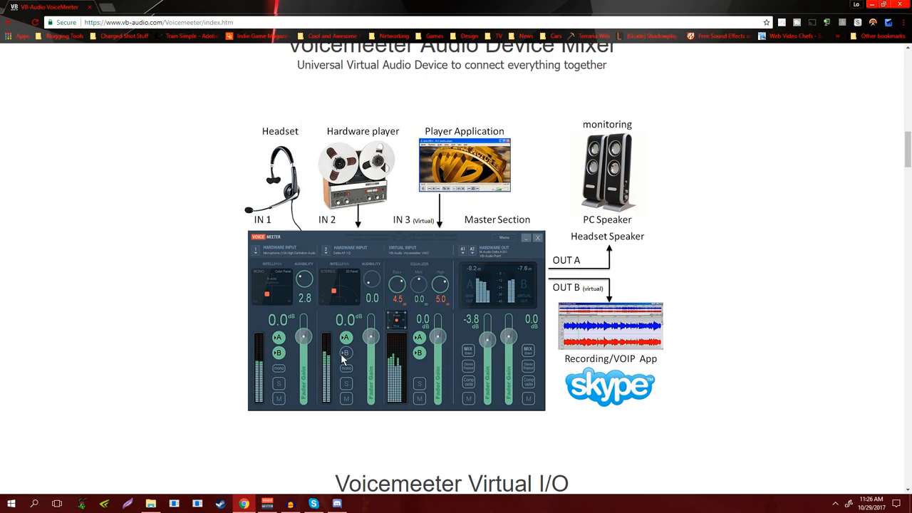
mouse_move(322, 413)
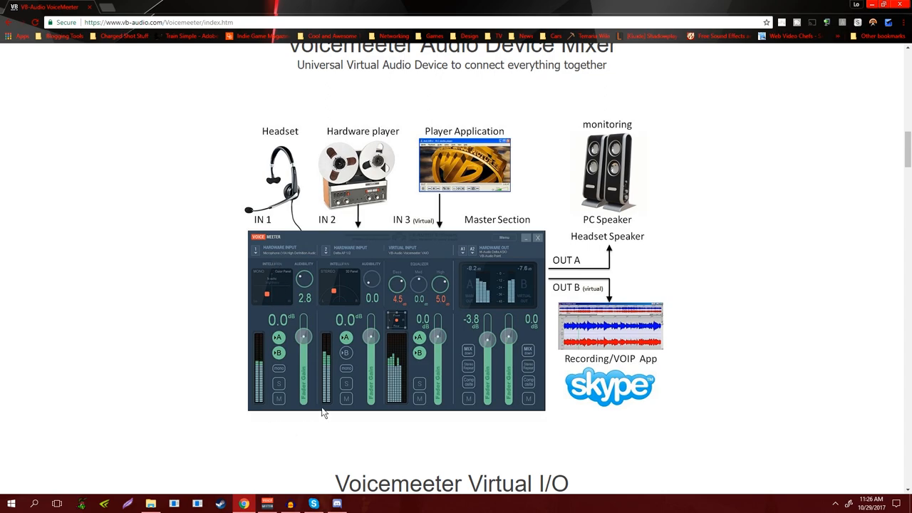
mouse_move(342, 373)
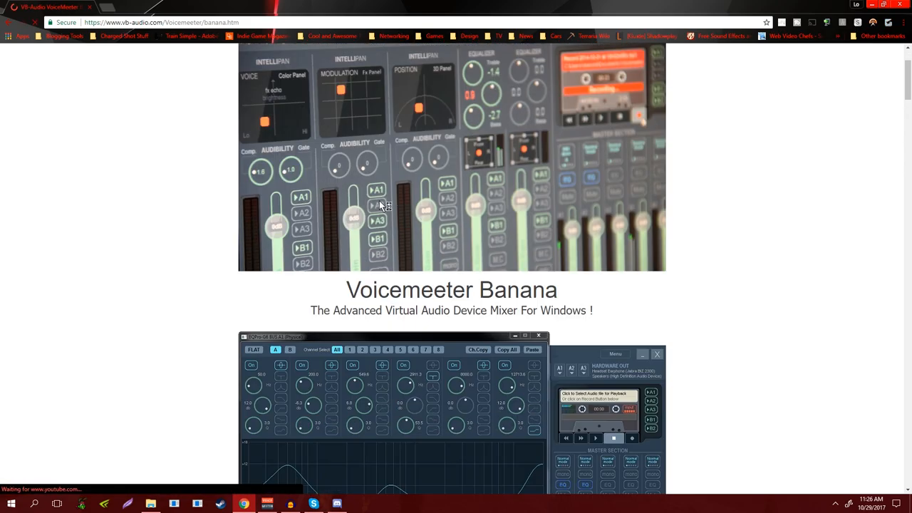
- Scroll through the Banana page's install and donation sections toward the Virtual Audio Cable page
scroll("down", 3)
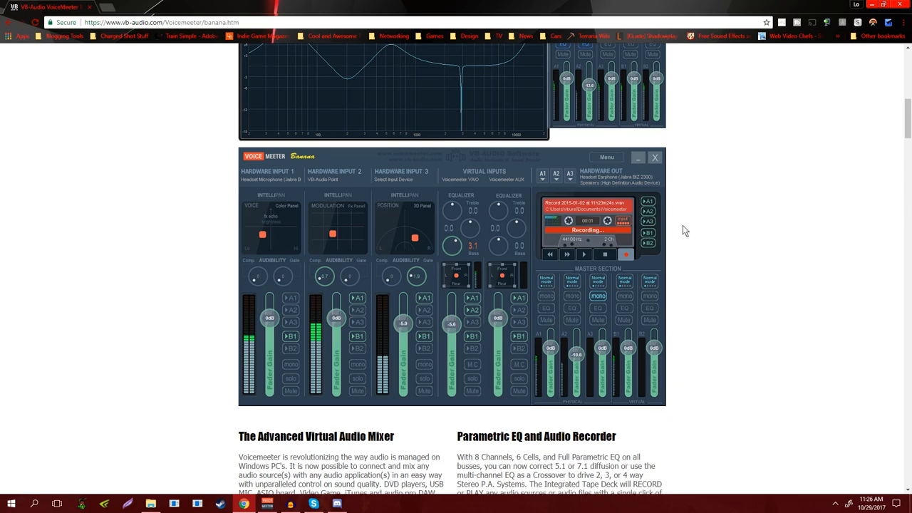
mouse_move(256, 187)
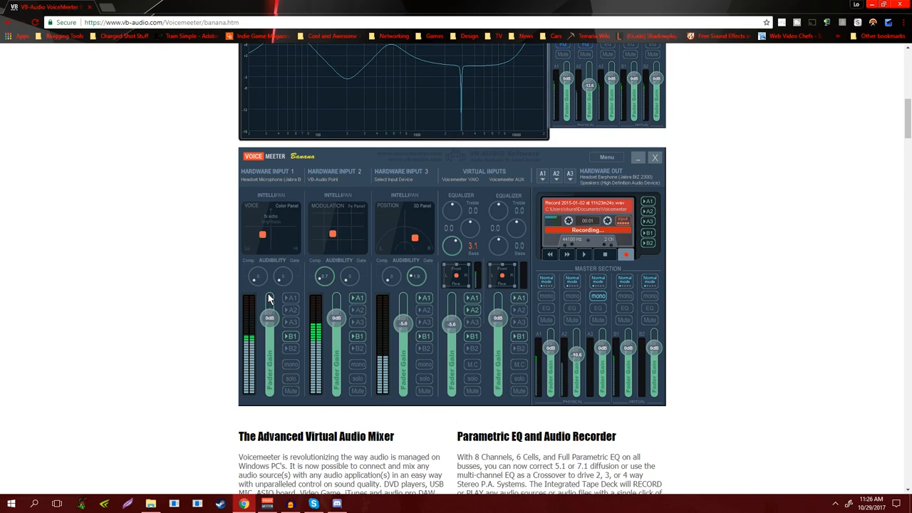
mouse_move(387, 220)
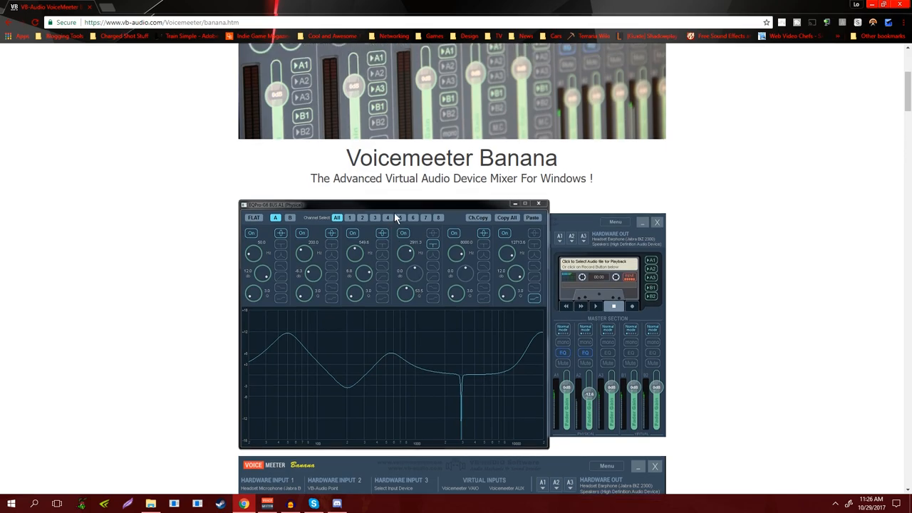
scroll("down", 3)
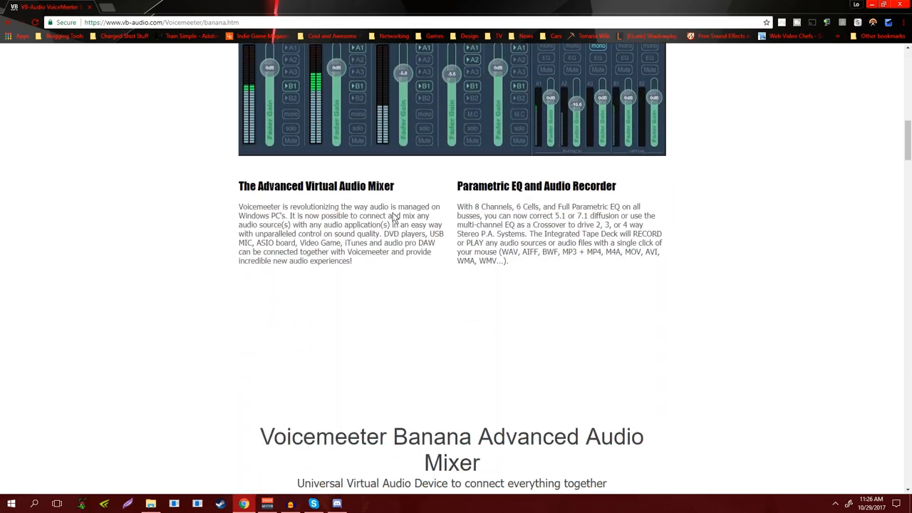
scroll("down", 3)
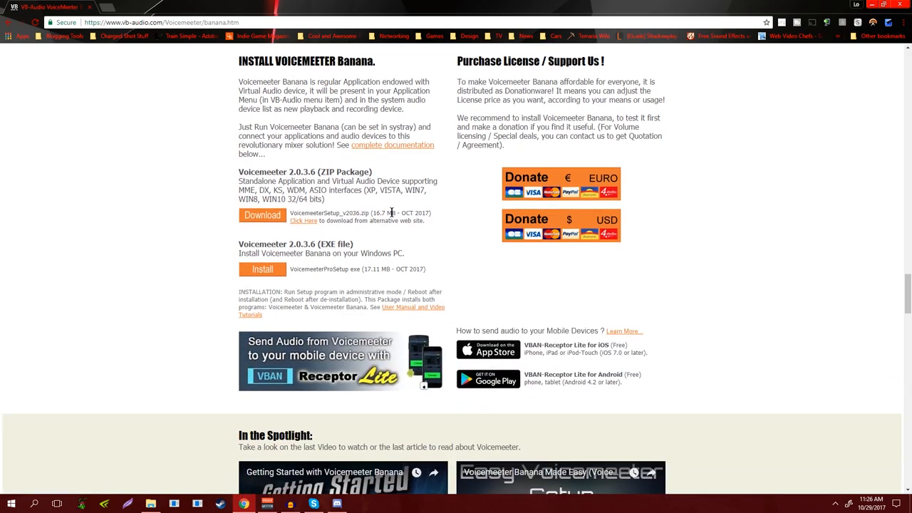
scroll("up", 3)
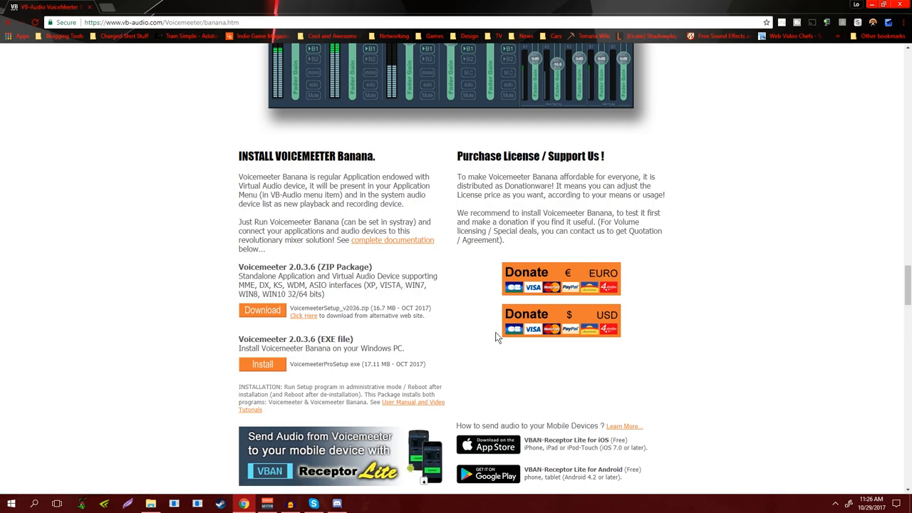
mouse_move(719, 398)
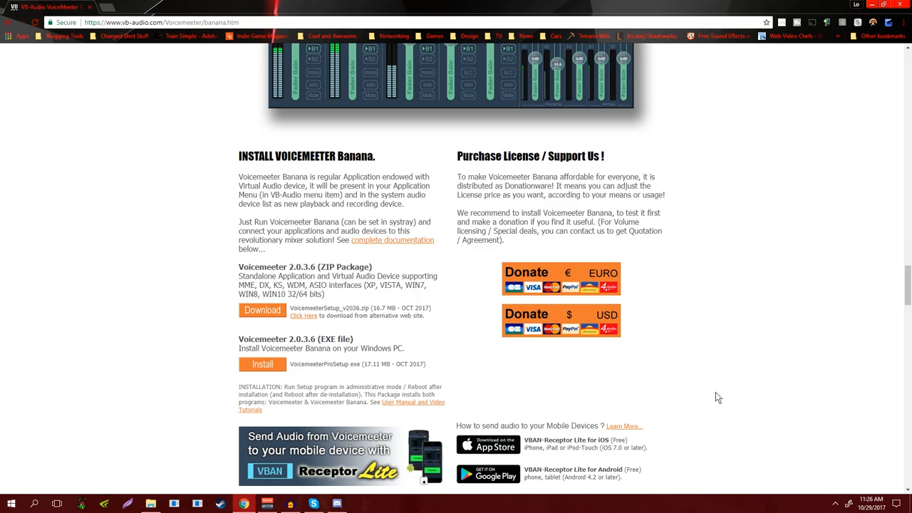
scroll("up", 3)
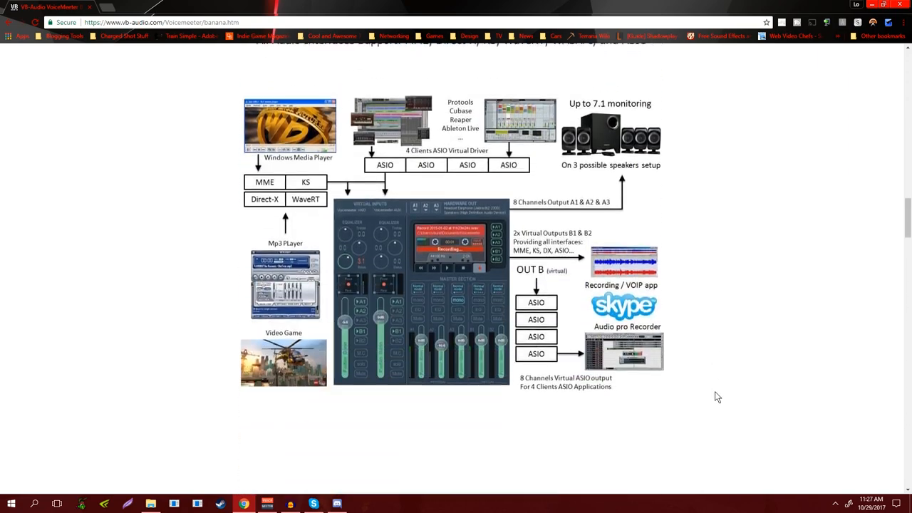
scroll("up", 3)
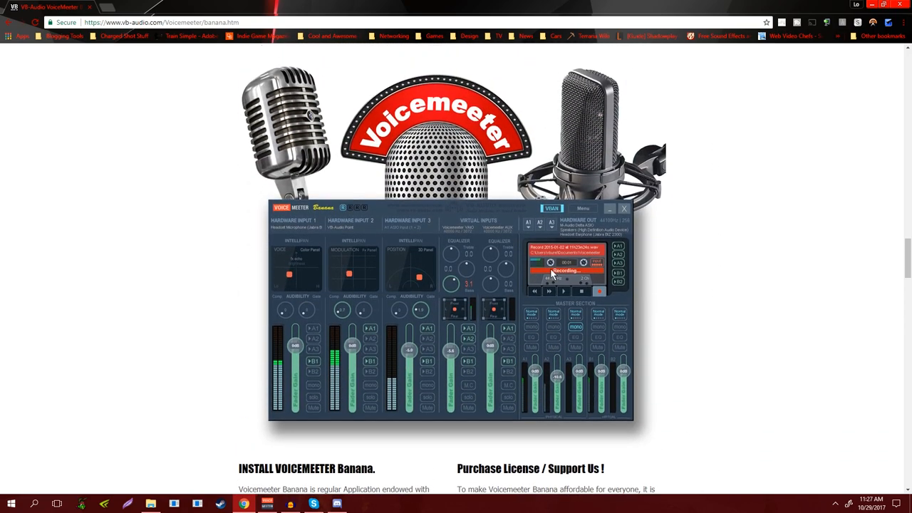
scroll("down", 3)
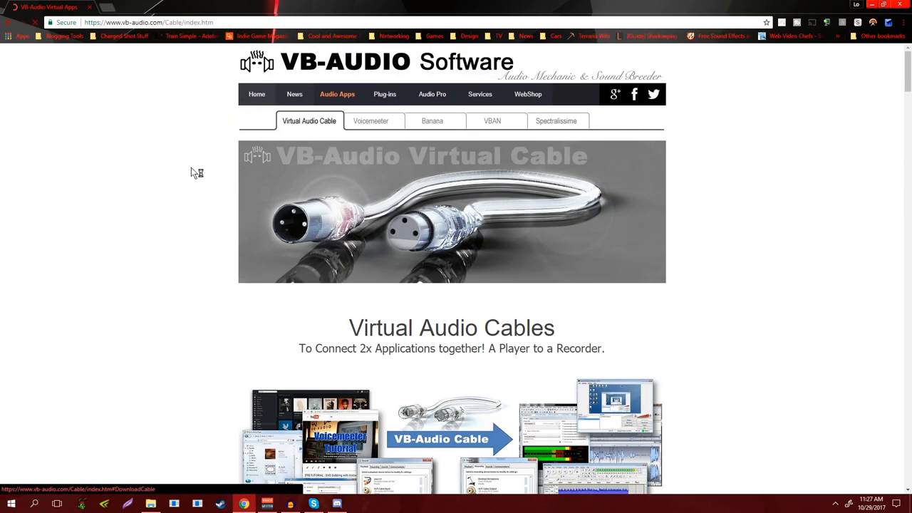
- Scroll the VB-CABLE page to show the INSTALL VB-CABLE section and its Download button
scroll("down", 3)
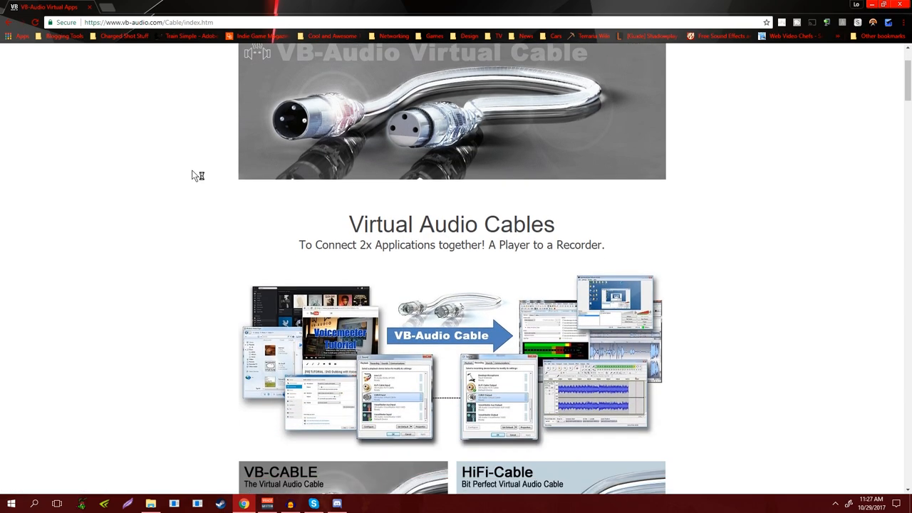
scroll("down", 3)
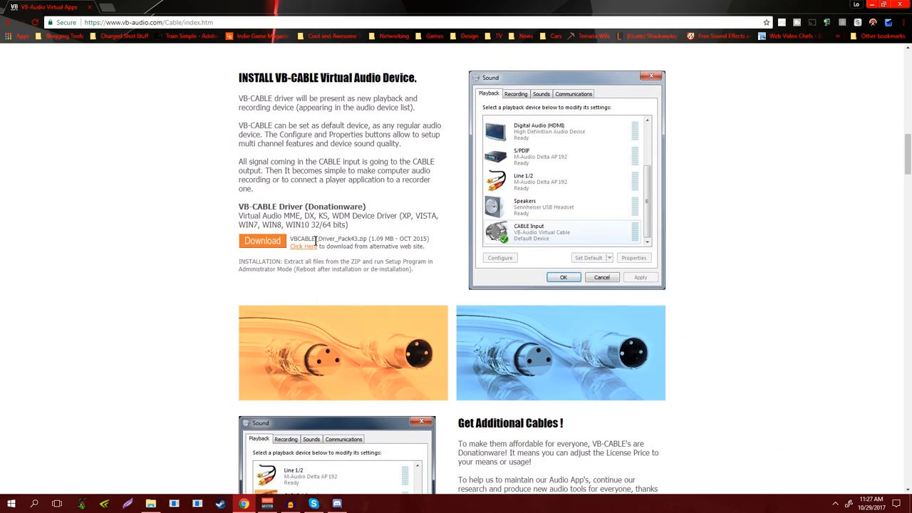
mouse_move(221, 231)
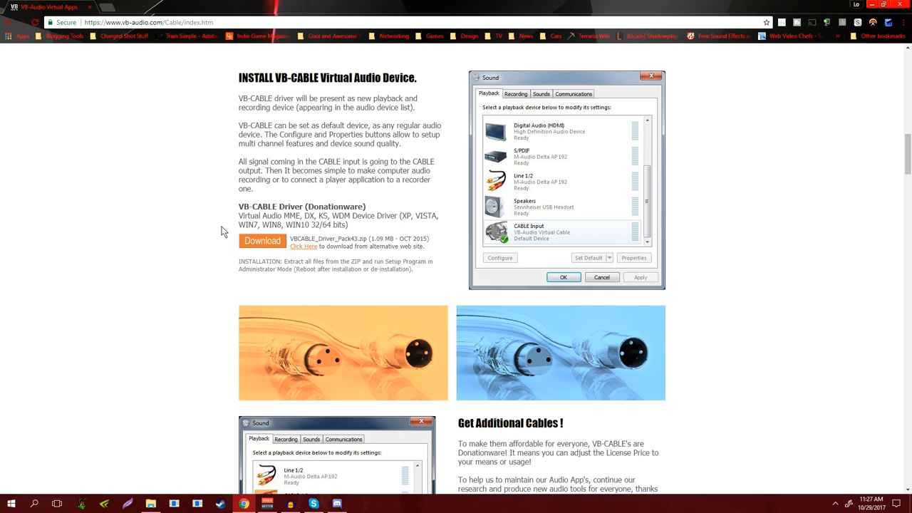
mouse_move(211, 249)
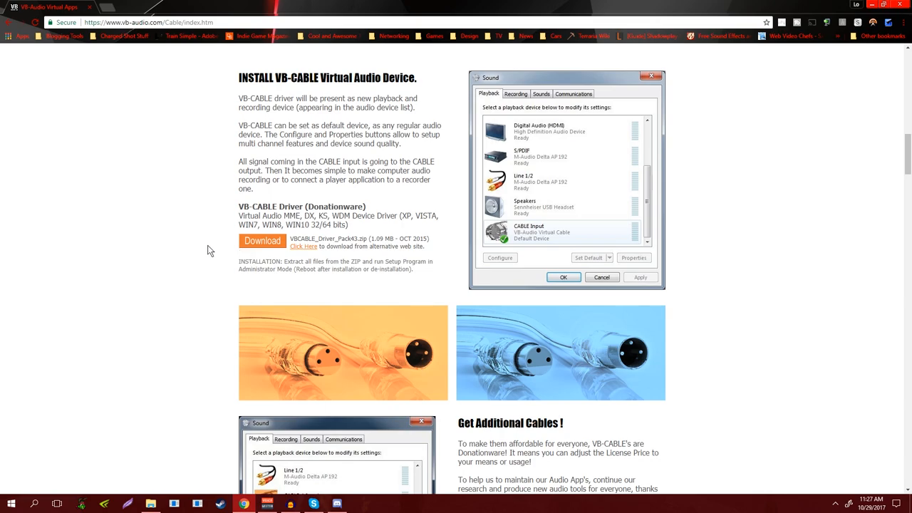
mouse_move(184, 248)
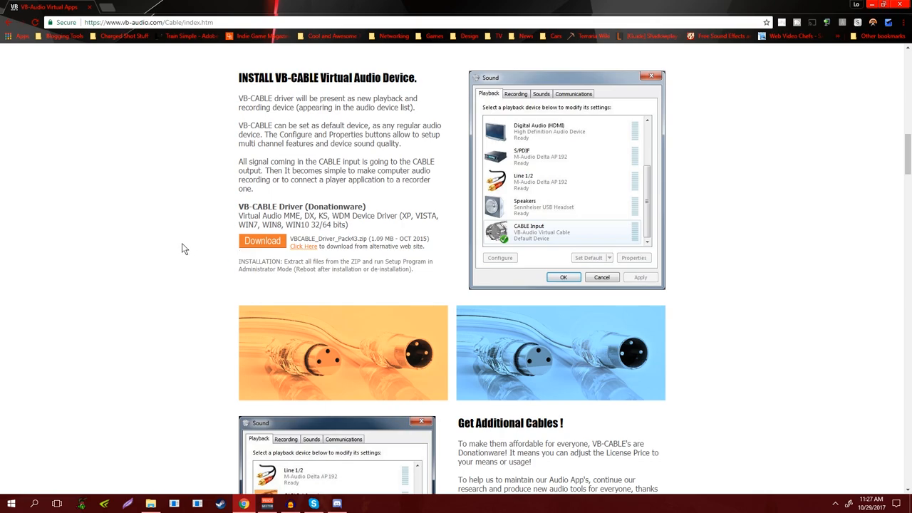
scroll("down", 3)
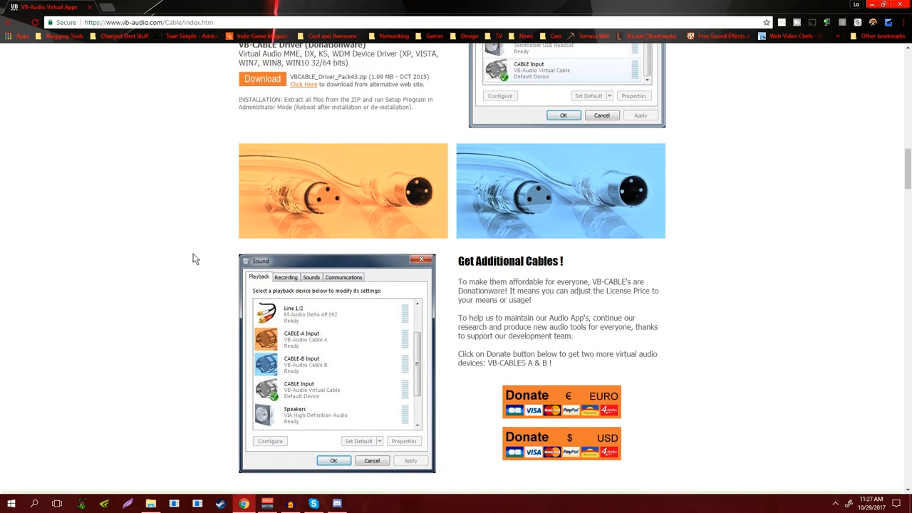
scroll("up", 3)
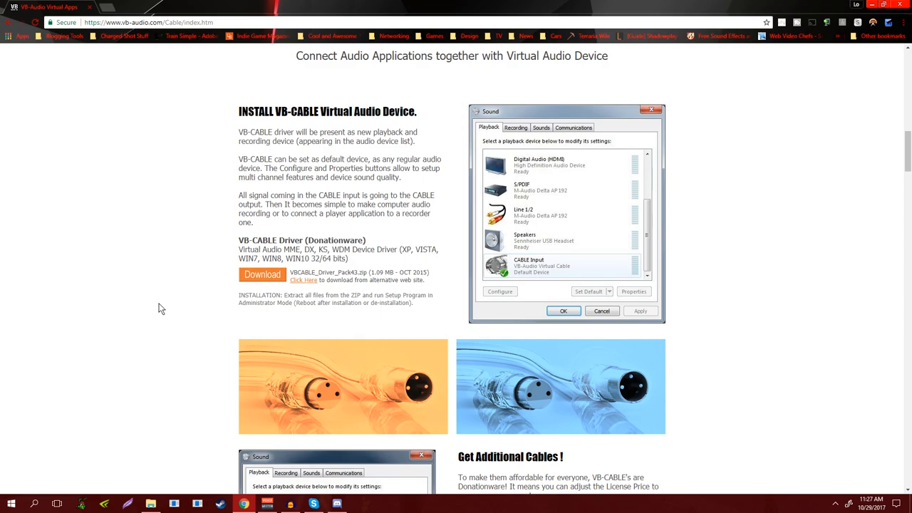
mouse_move(171, 320)
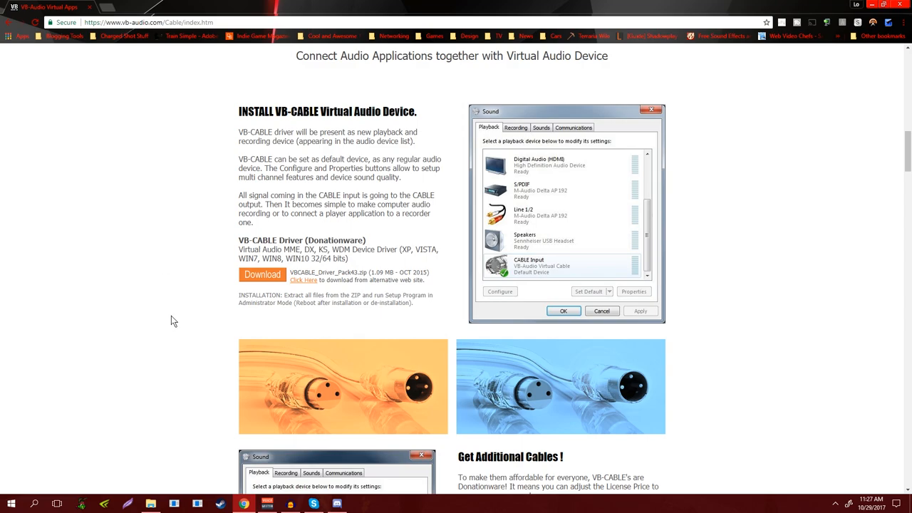
mouse_move(169, 319)
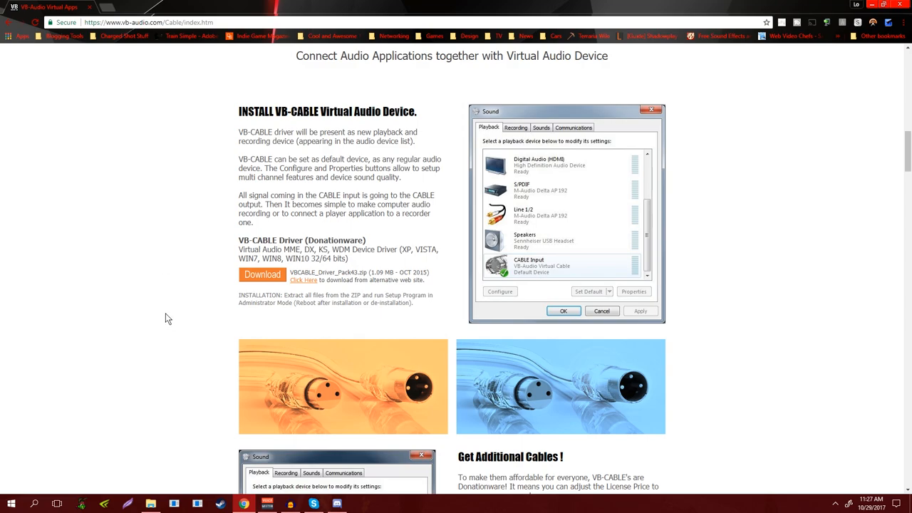
mouse_move(210, 317)
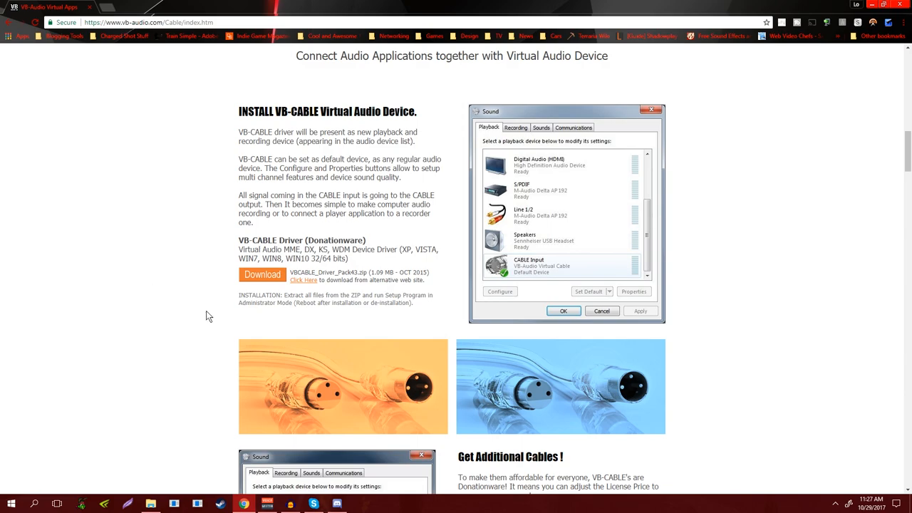
mouse_move(157, 340)
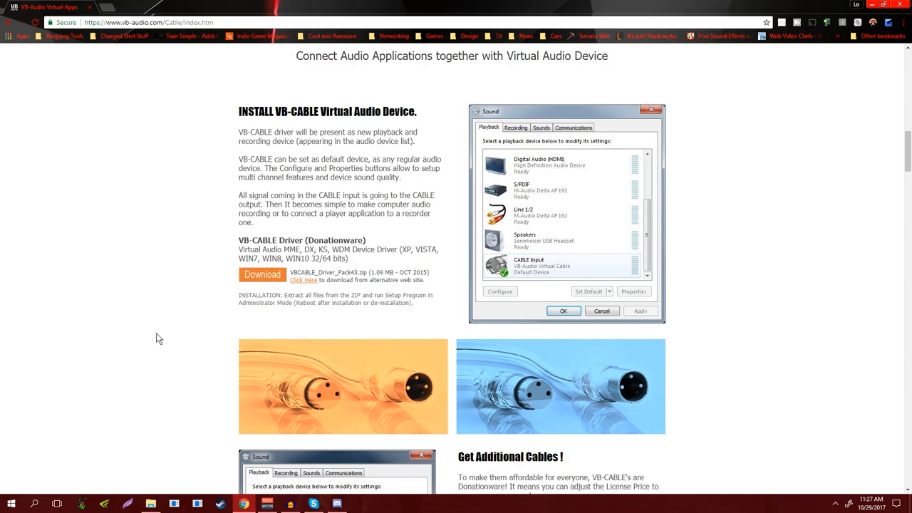
mouse_move(143, 327)
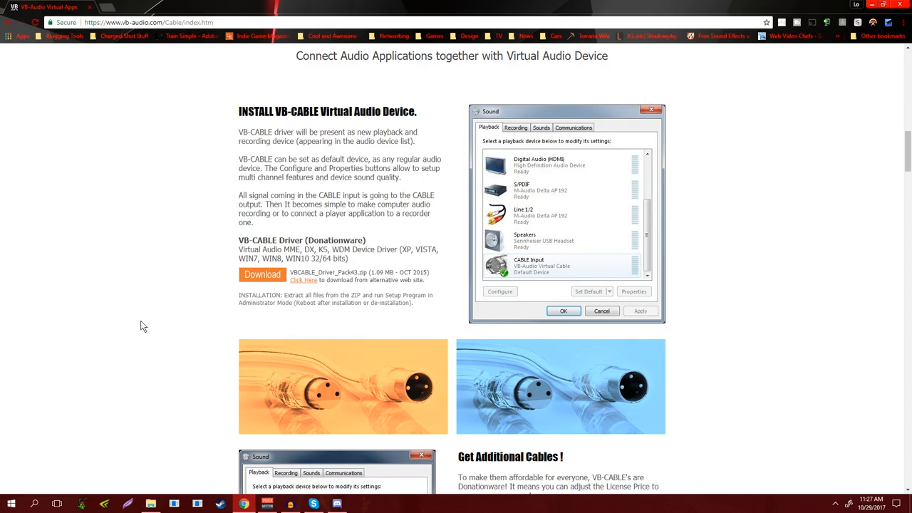
mouse_move(134, 294)
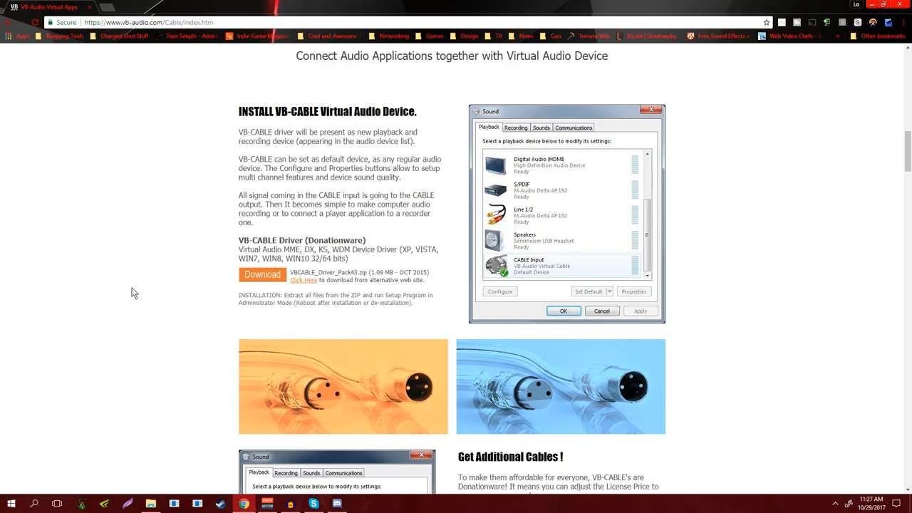
mouse_move(157, 278)
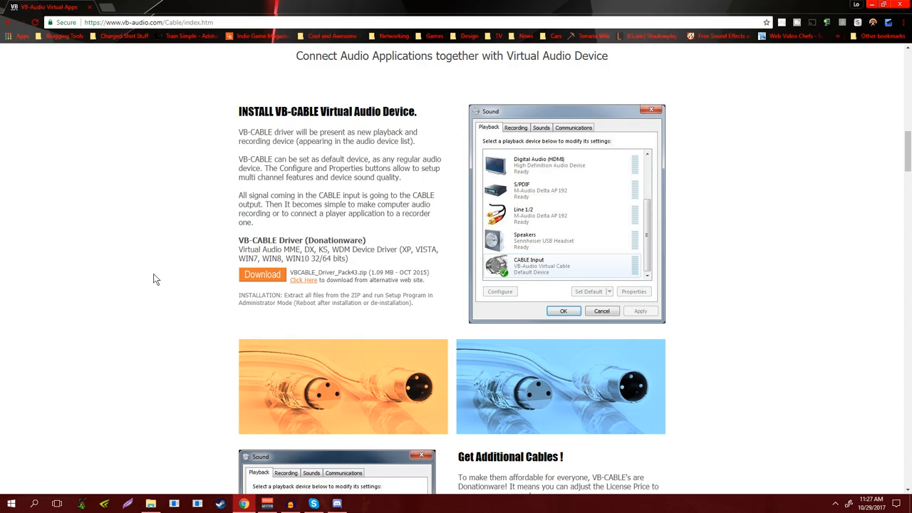
mouse_move(92, 245)
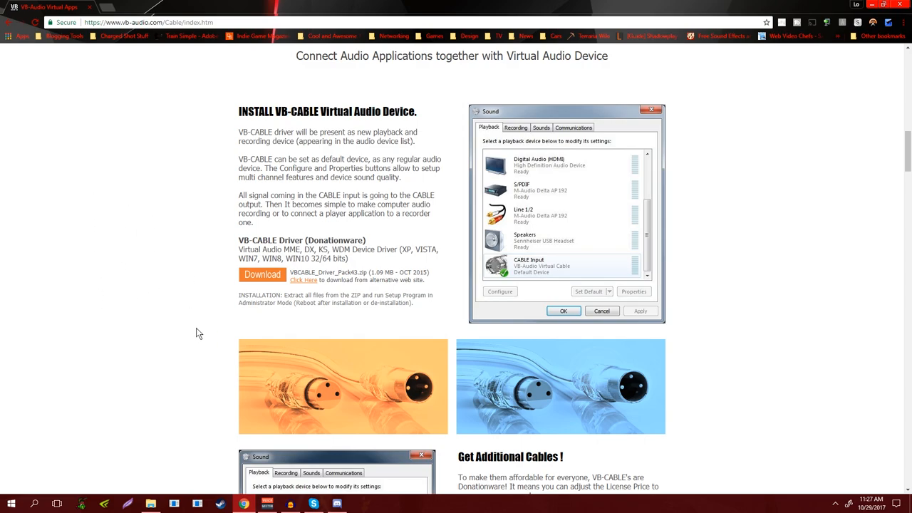
mouse_move(208, 325)
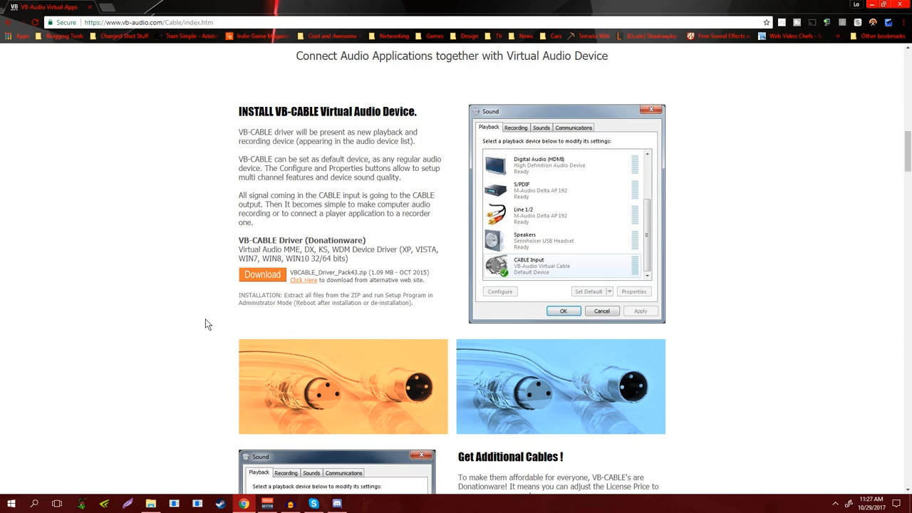
scroll("up", 3)
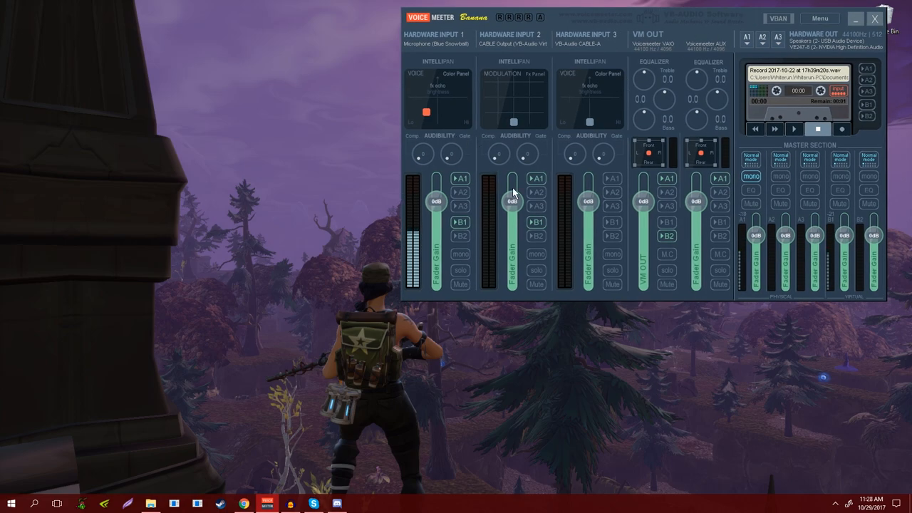
- Show the Windows playback devices list from the tray speaker icon, with VoiceMeeter Input as default
left_click(836, 504)
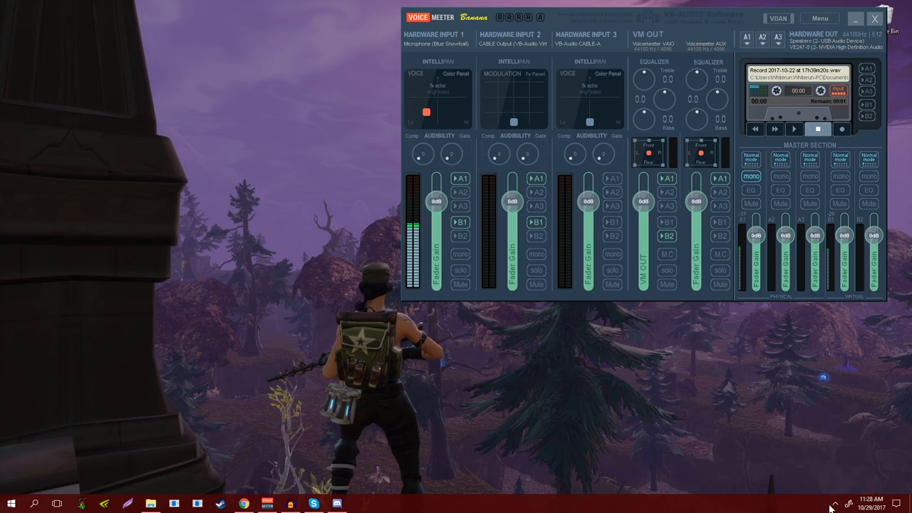
right_click(835, 505)
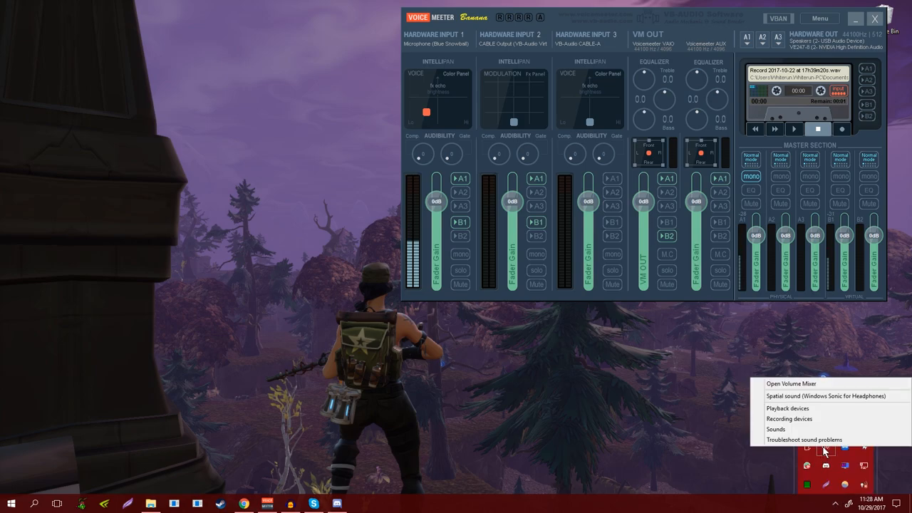
mouse_move(786, 407)
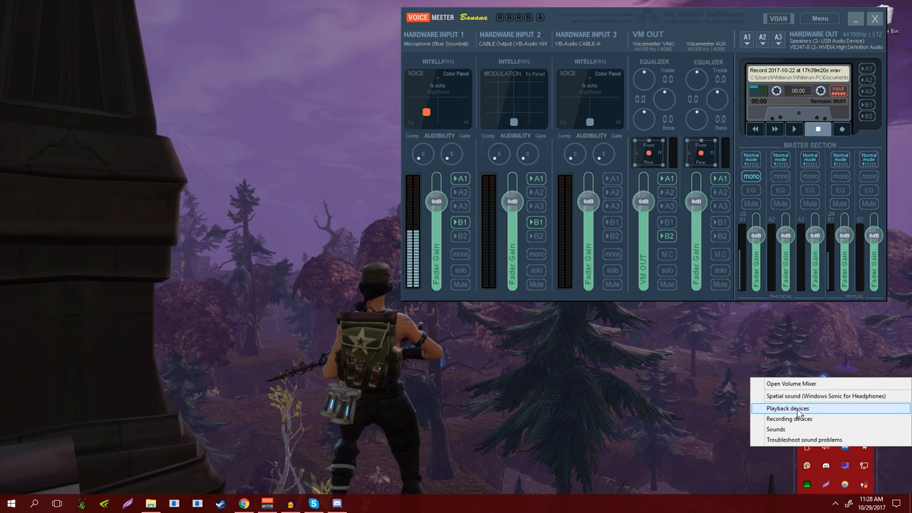
left_click(787, 407)
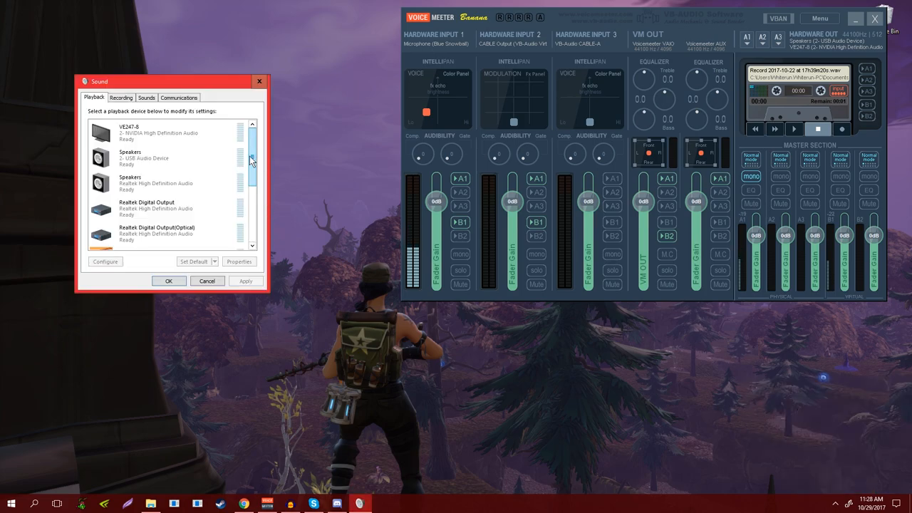
scroll("down", 3)
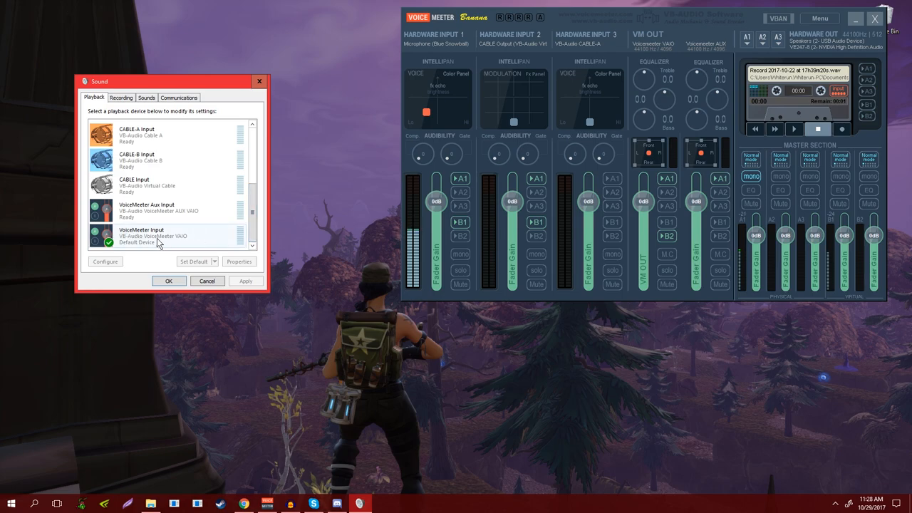
right_click(157, 239)
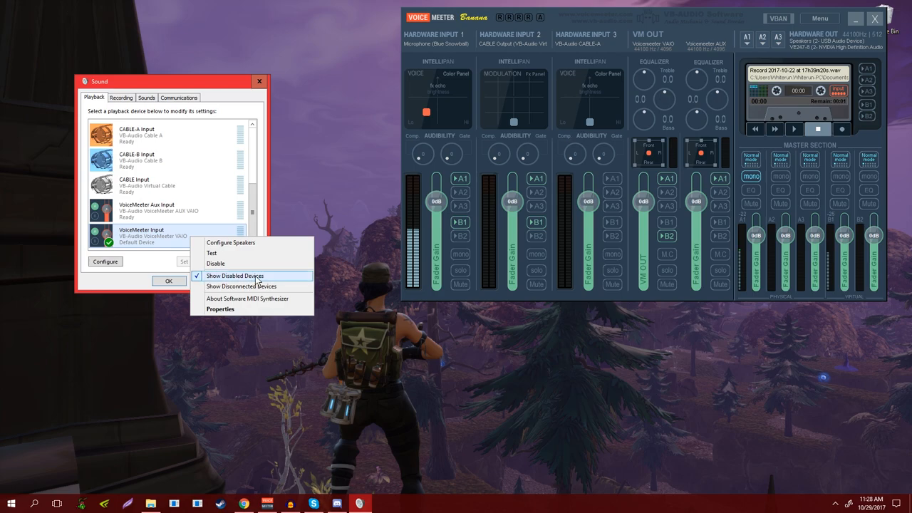
mouse_move(188, 179)
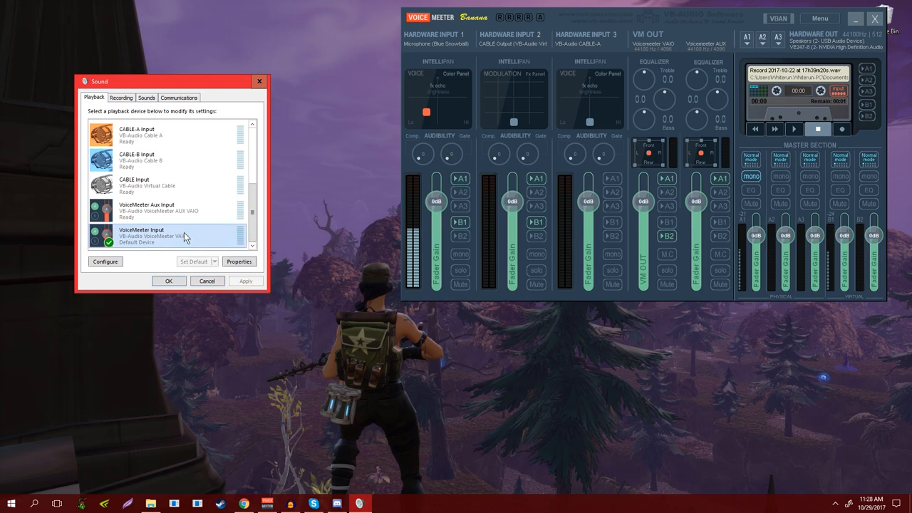
mouse_move(119, 246)
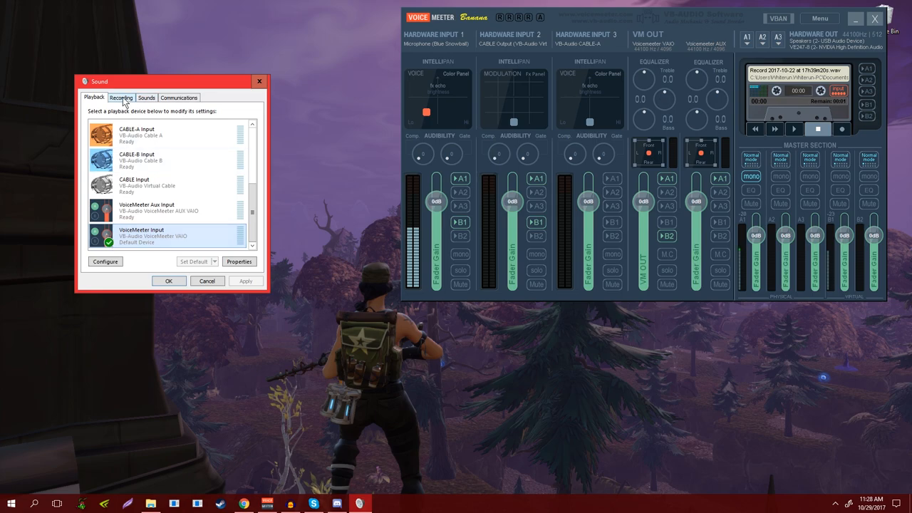
- Switch the Sound dialog to Recording devices and scroll to the Microphone entries
left_click(120, 97)
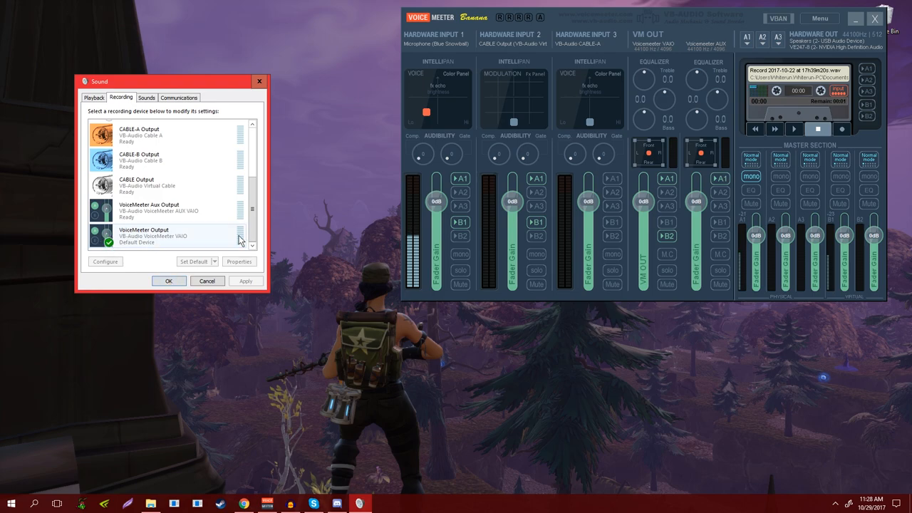
scroll("up", 3)
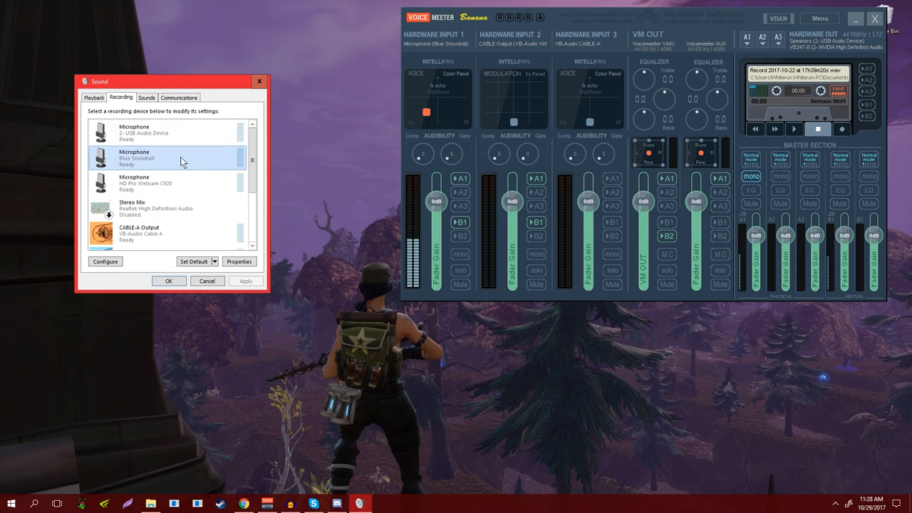
- Check the Blue Snowball microphone's advanced format (44100 Hz), then close the Sound settings
left_click(239, 262)
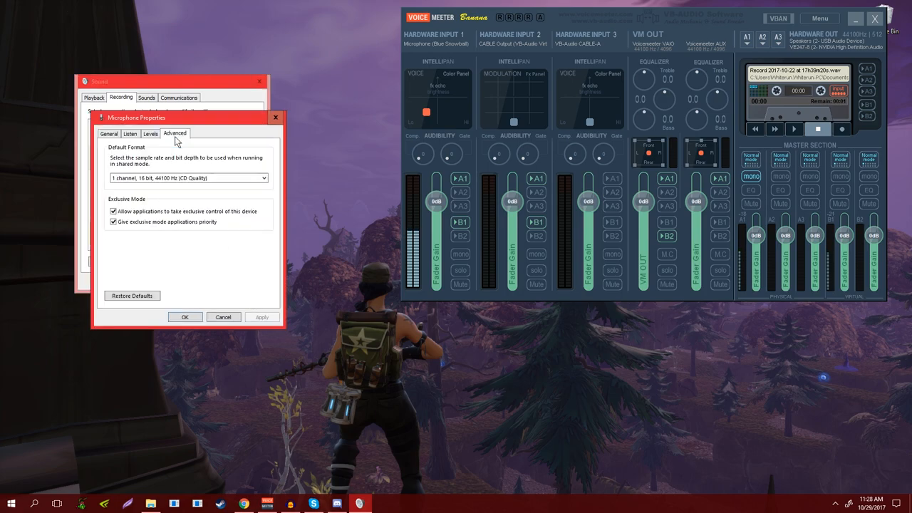
left_click(188, 178)
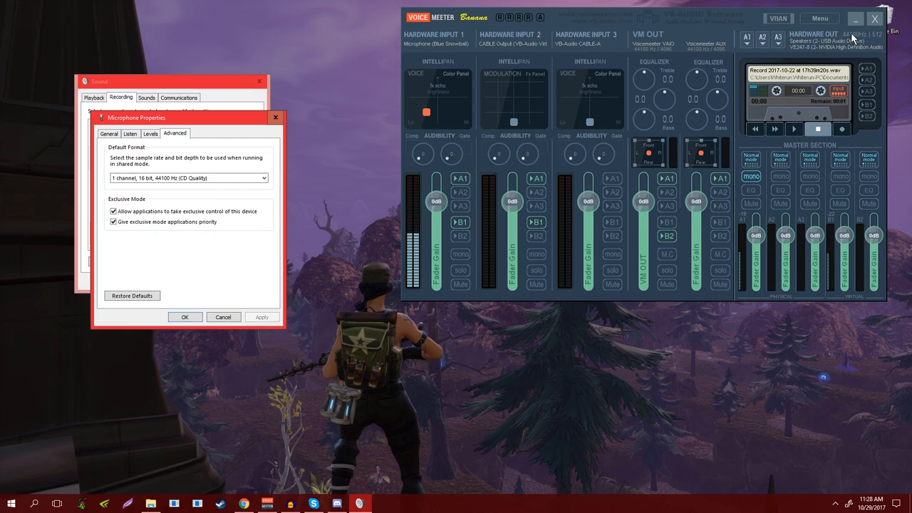
mouse_move(384, 77)
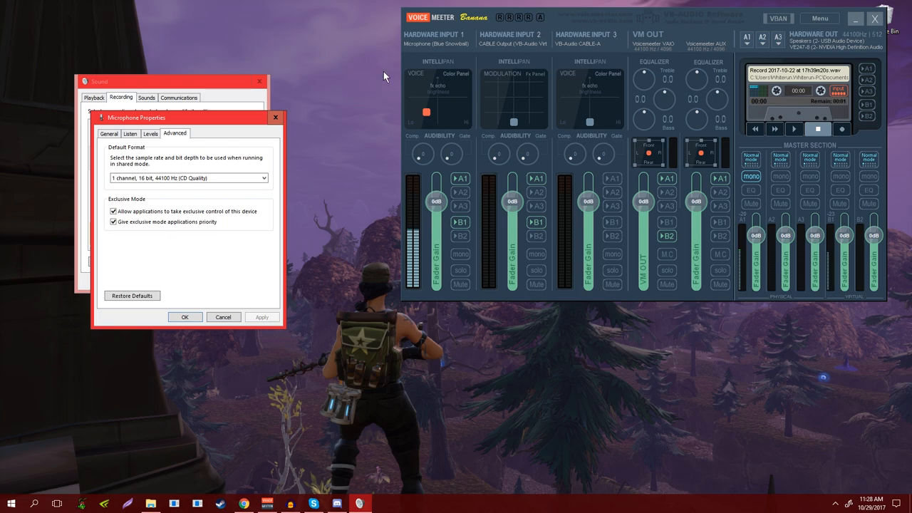
mouse_move(263, 122)
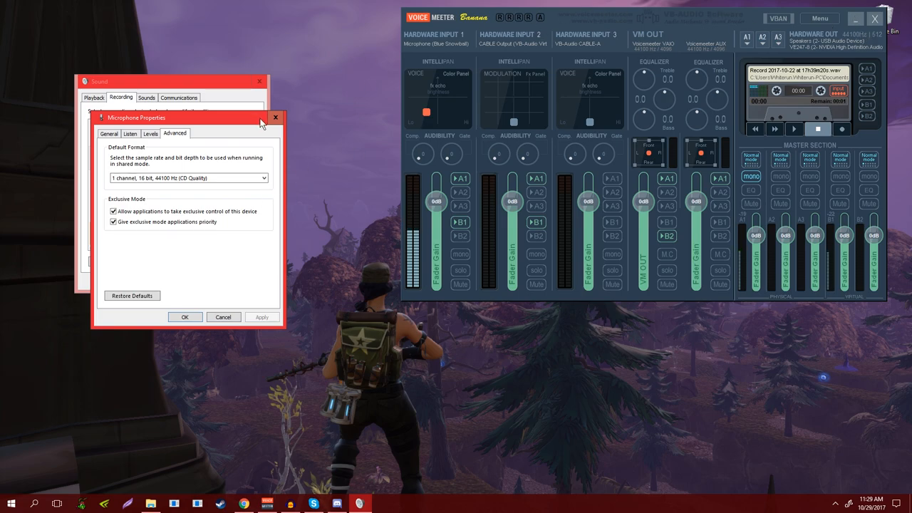
mouse_move(277, 117)
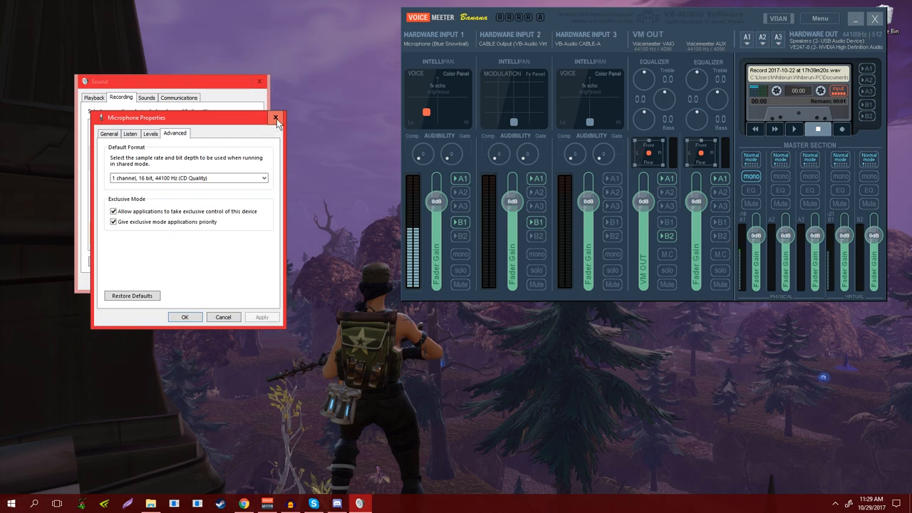
mouse_move(235, 169)
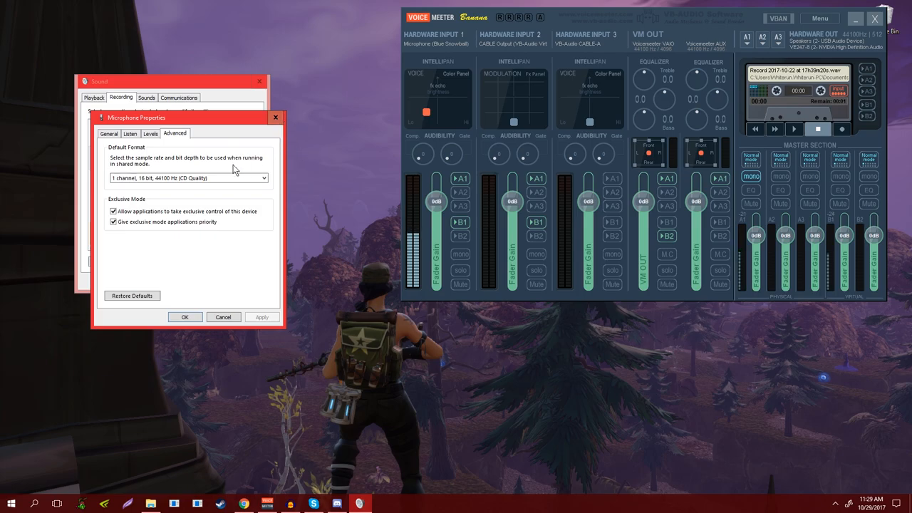
mouse_move(177, 250)
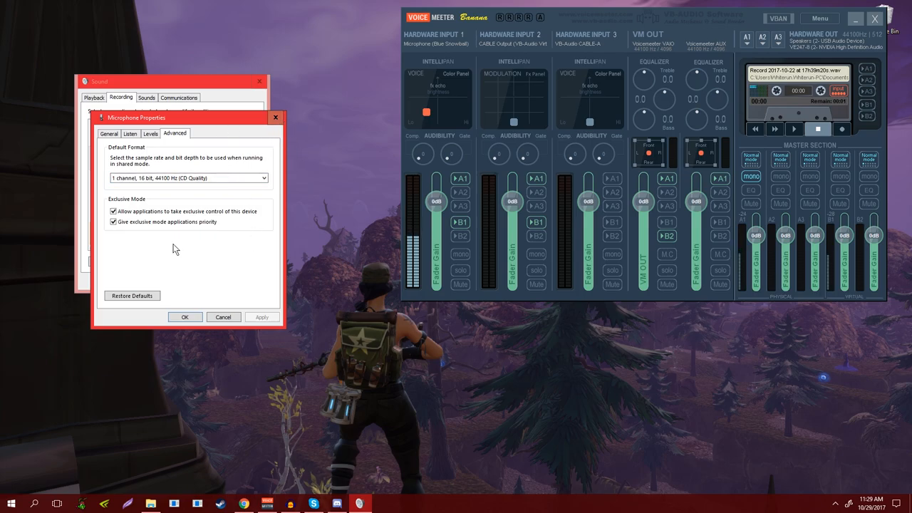
mouse_move(216, 253)
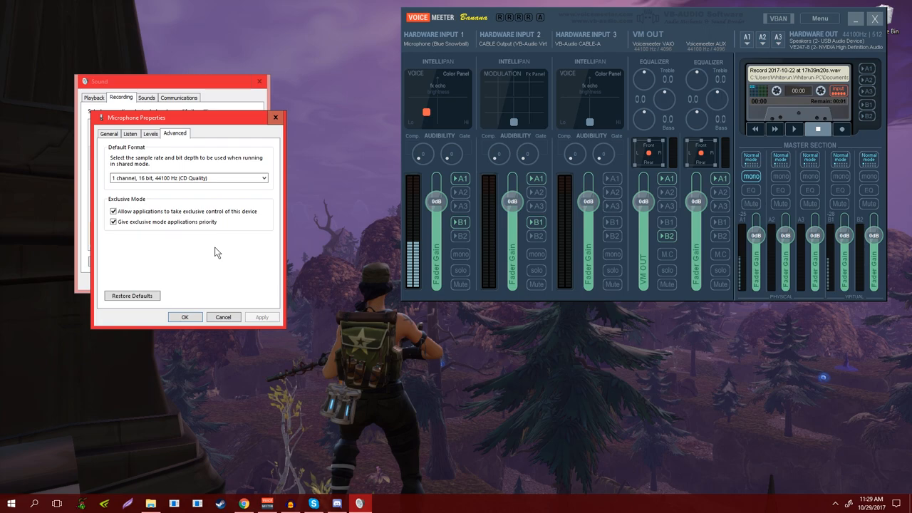
mouse_move(250, 256)
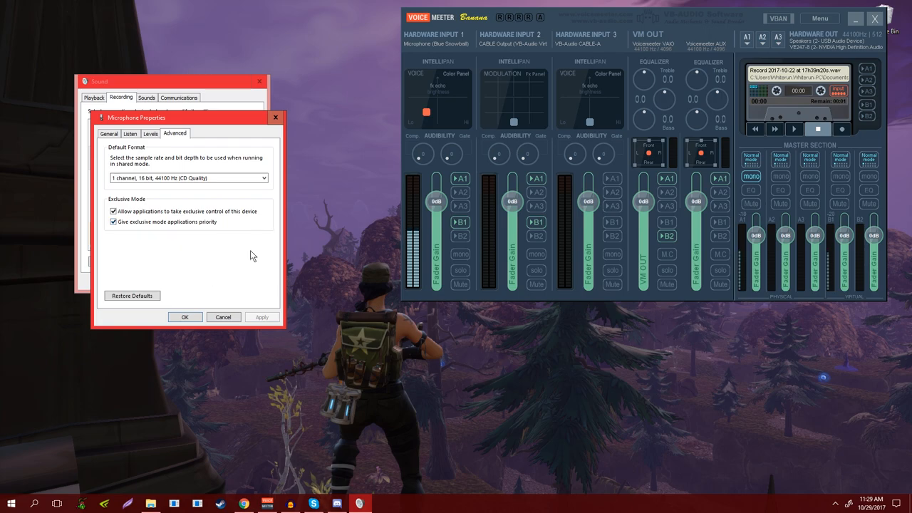
mouse_move(240, 199)
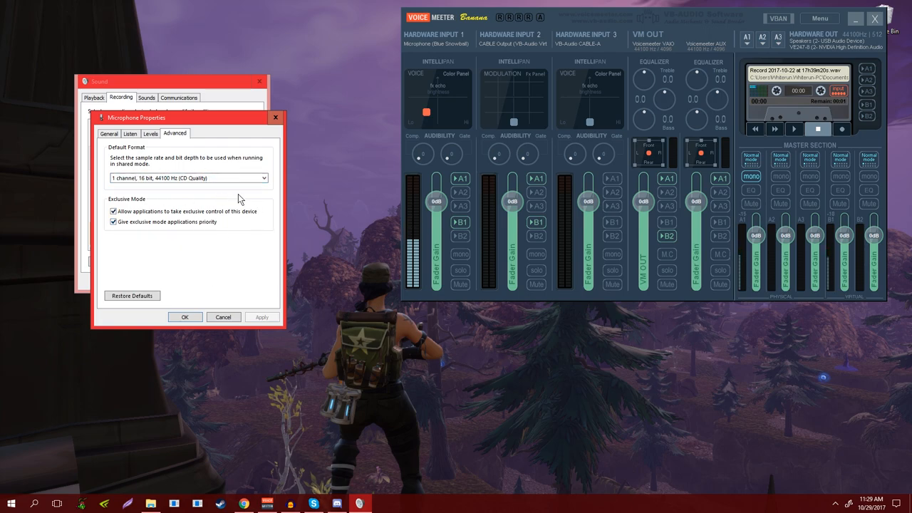
mouse_move(841, 44)
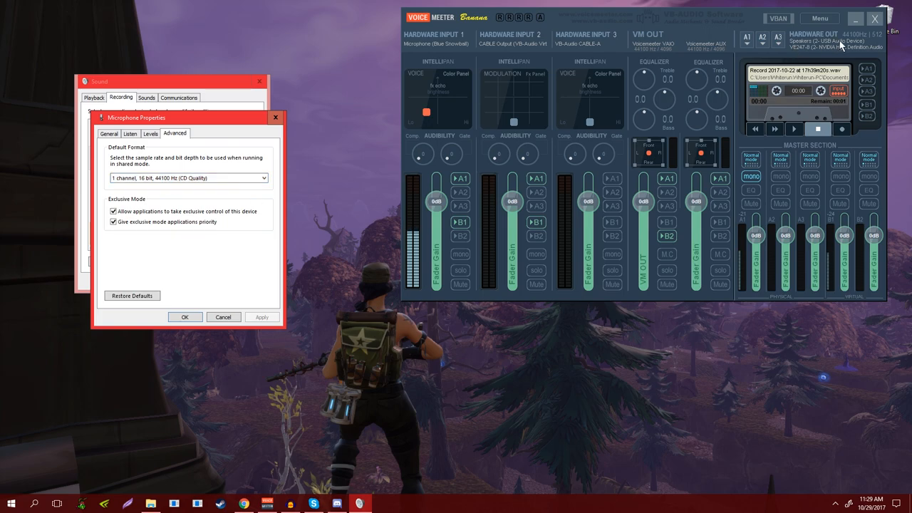
mouse_move(277, 160)
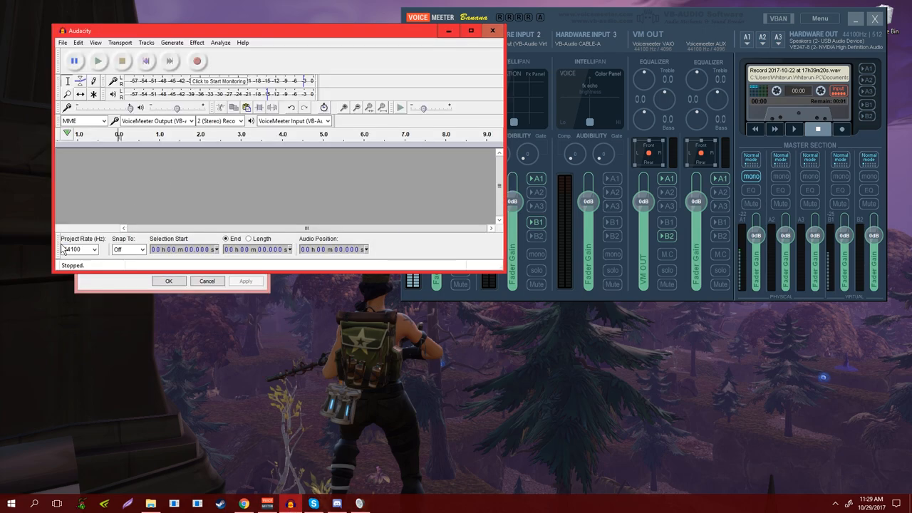
left_click(78, 248)
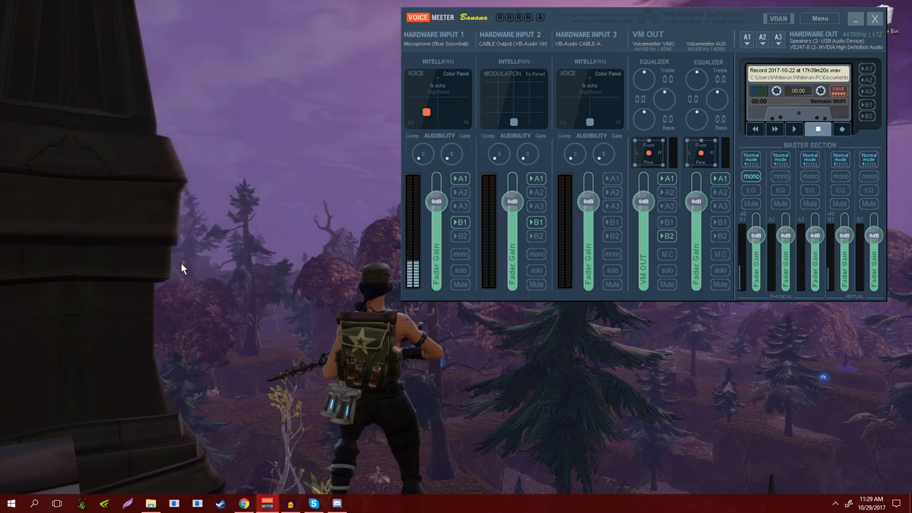
mouse_move(752, 17)
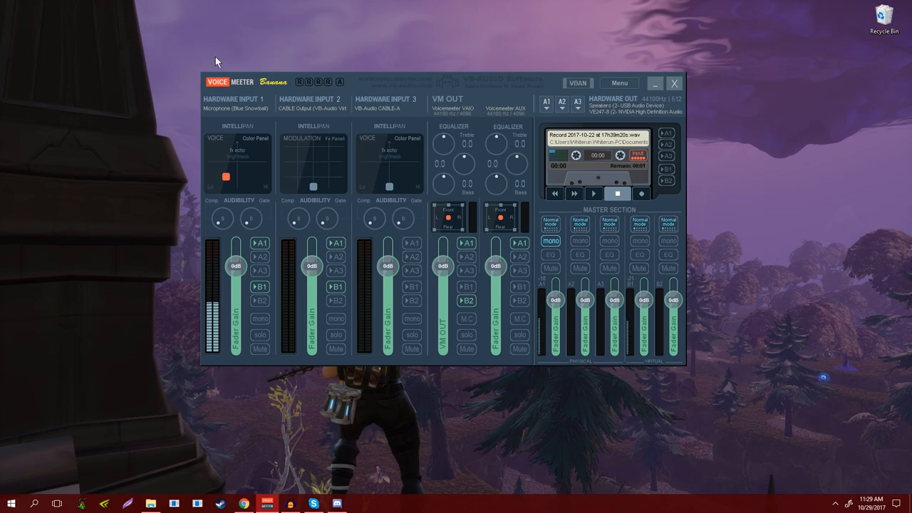
mouse_move(390, 101)
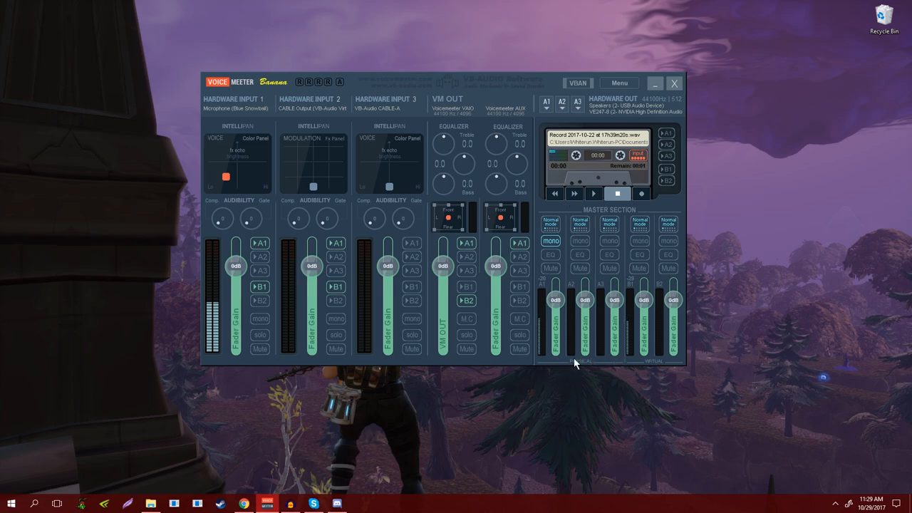
mouse_move(675, 359)
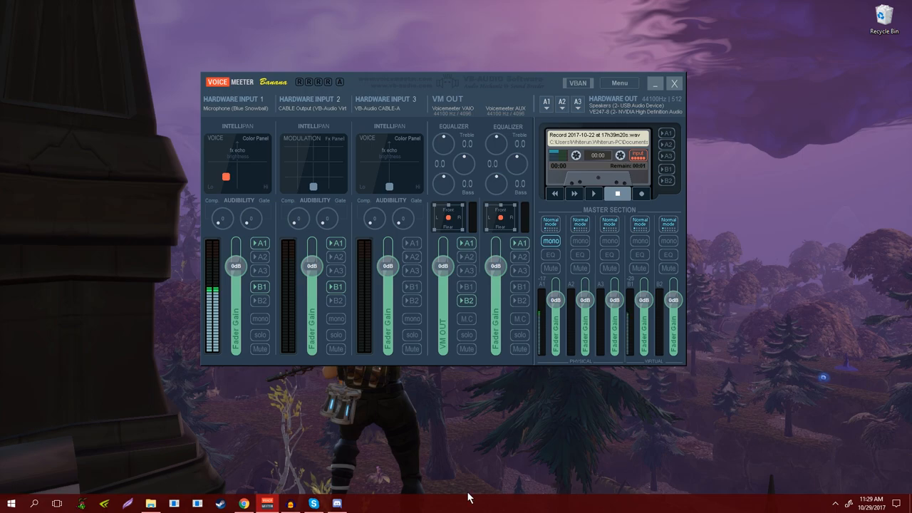
mouse_move(237, 389)
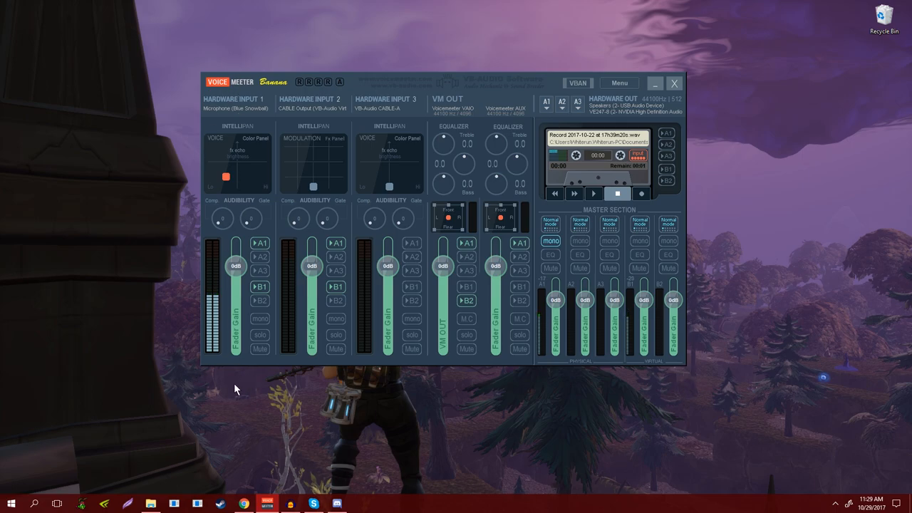
mouse_move(221, 117)
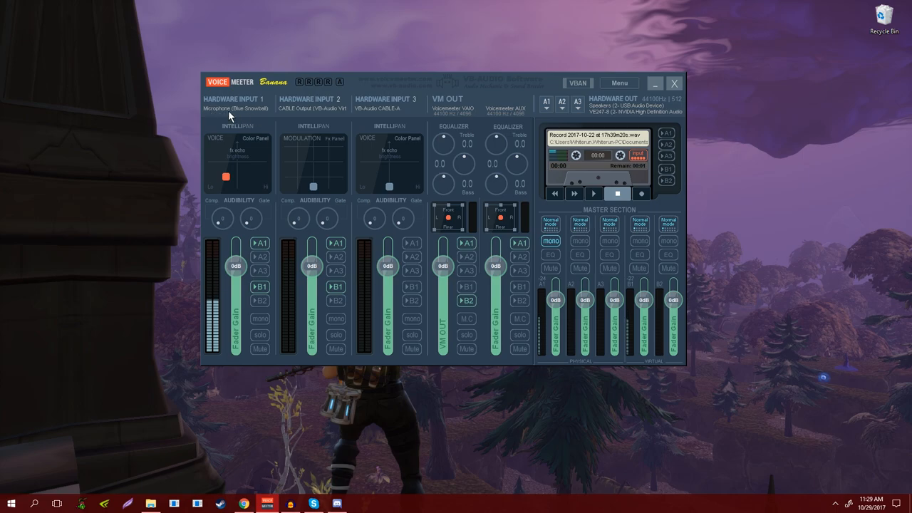
mouse_move(254, 114)
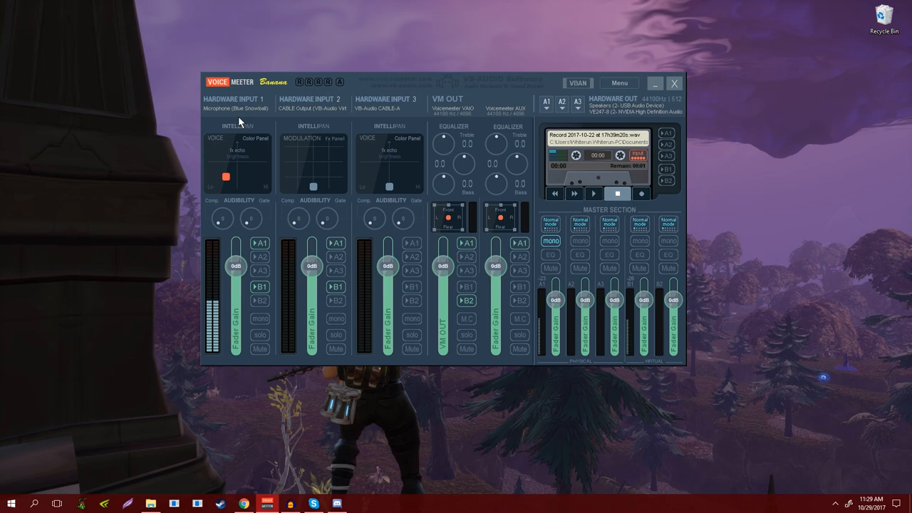
mouse_move(228, 105)
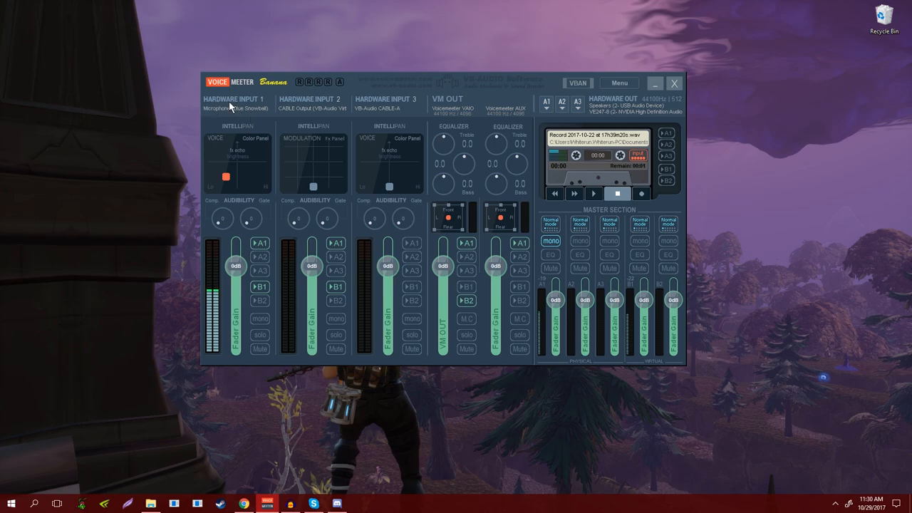
mouse_move(257, 197)
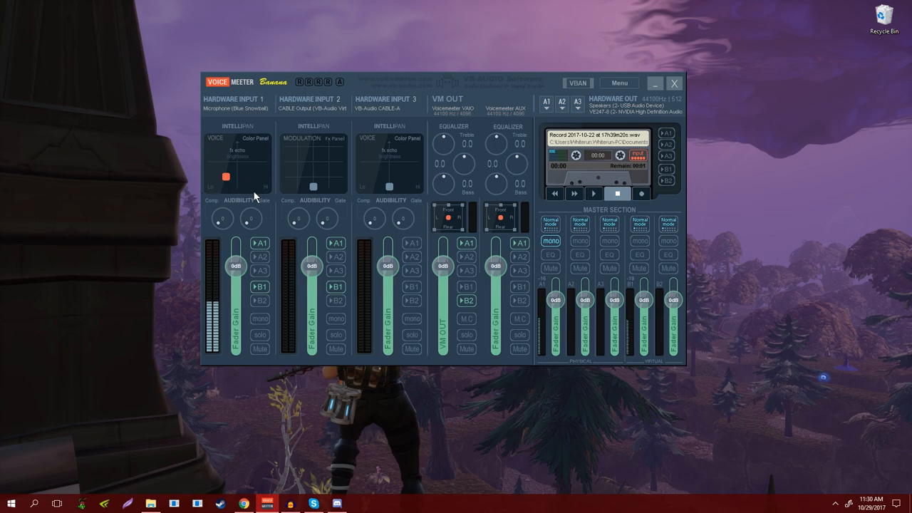
mouse_move(236, 271)
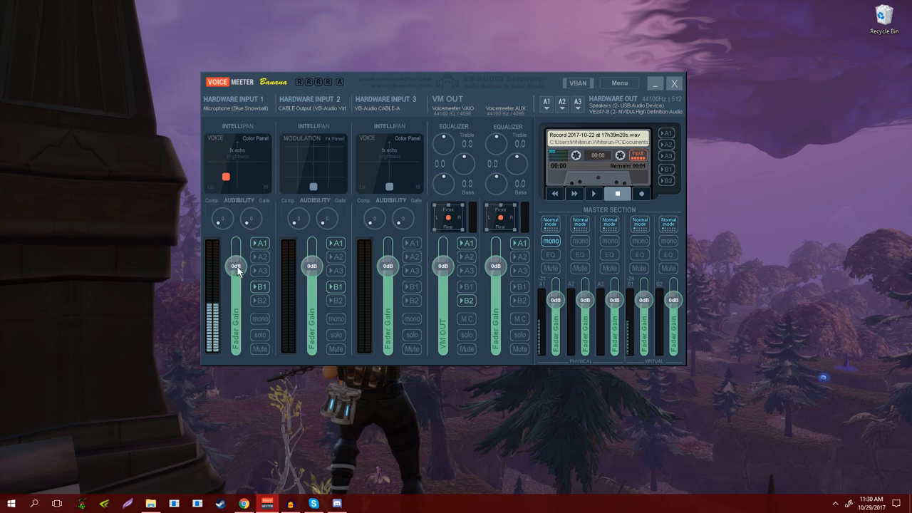
left_click_drag(237, 269, 236, 257)
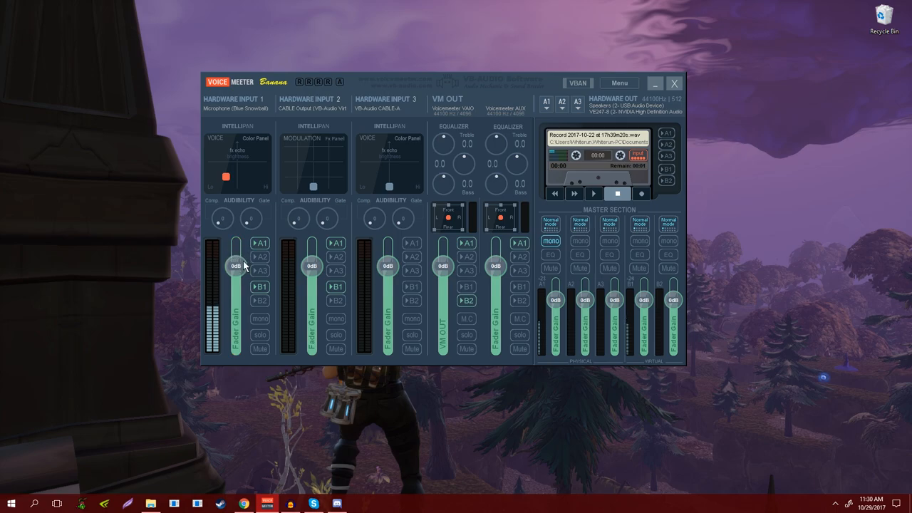
mouse_move(254, 228)
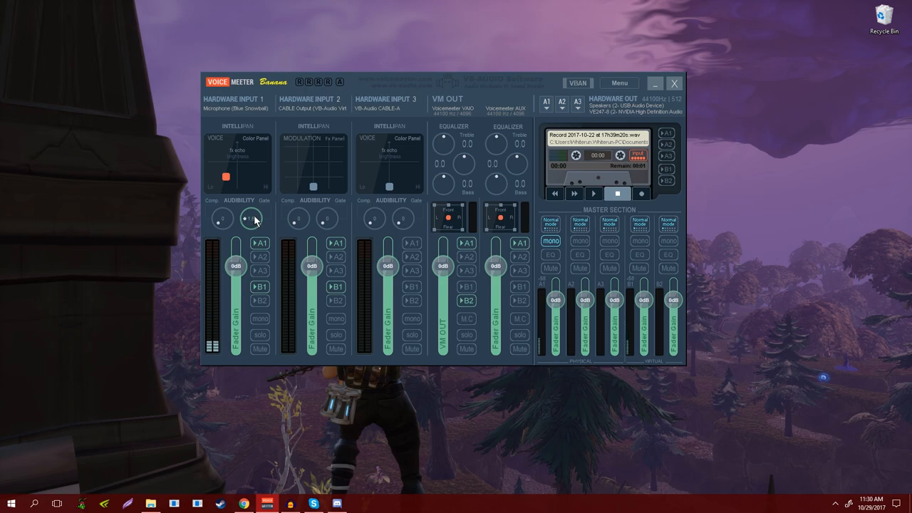
left_click(251, 220)
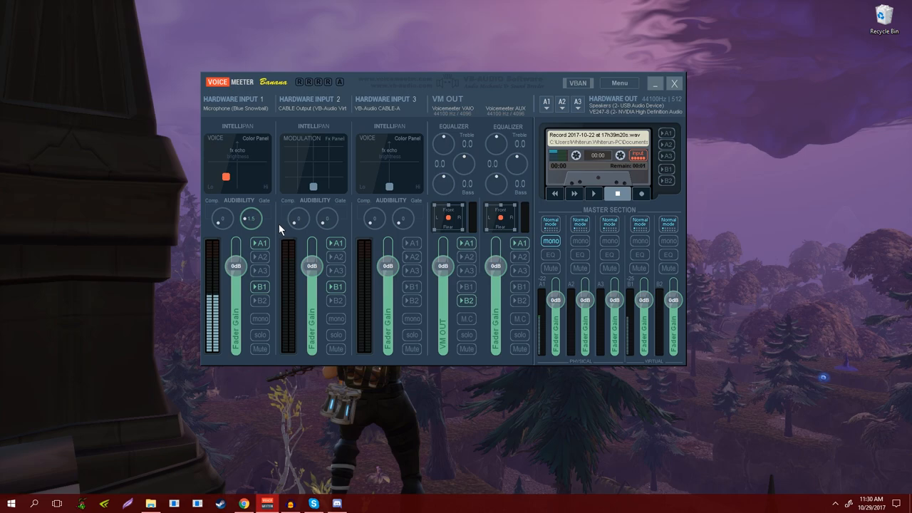
mouse_move(203, 240)
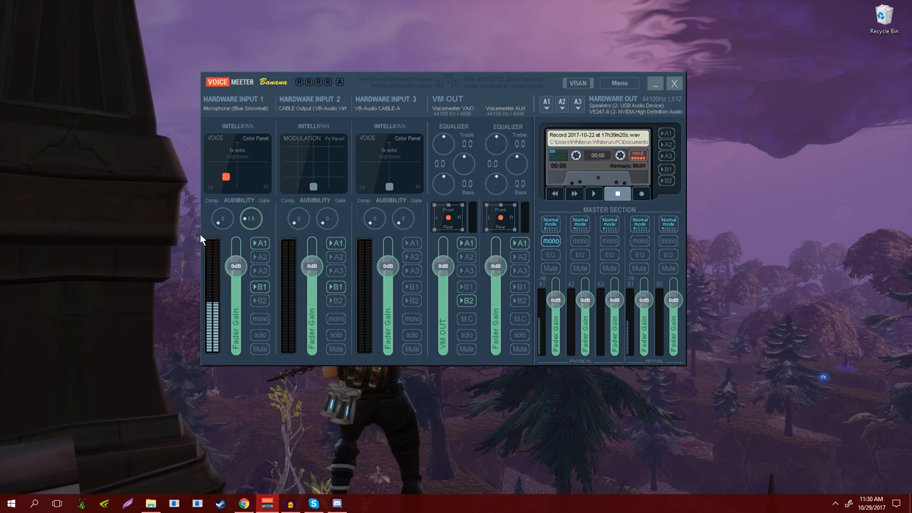
mouse_move(179, 358)
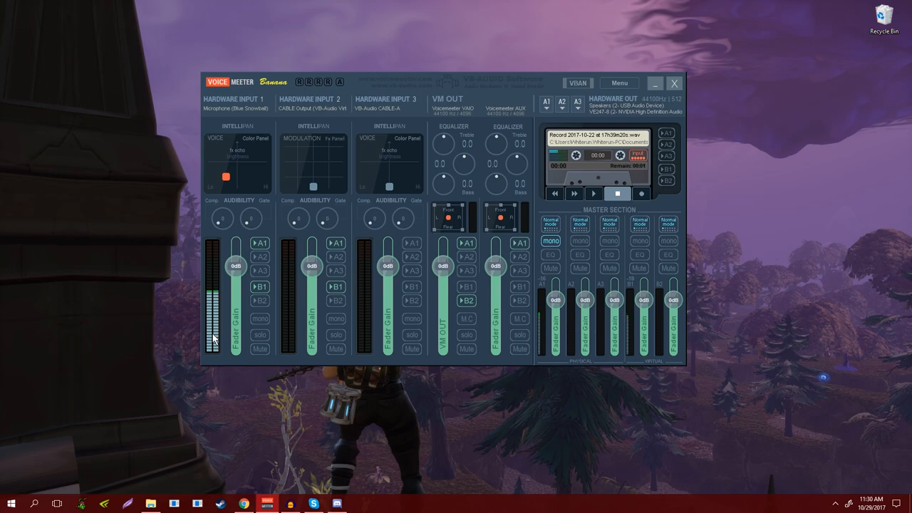
mouse_move(128, 317)
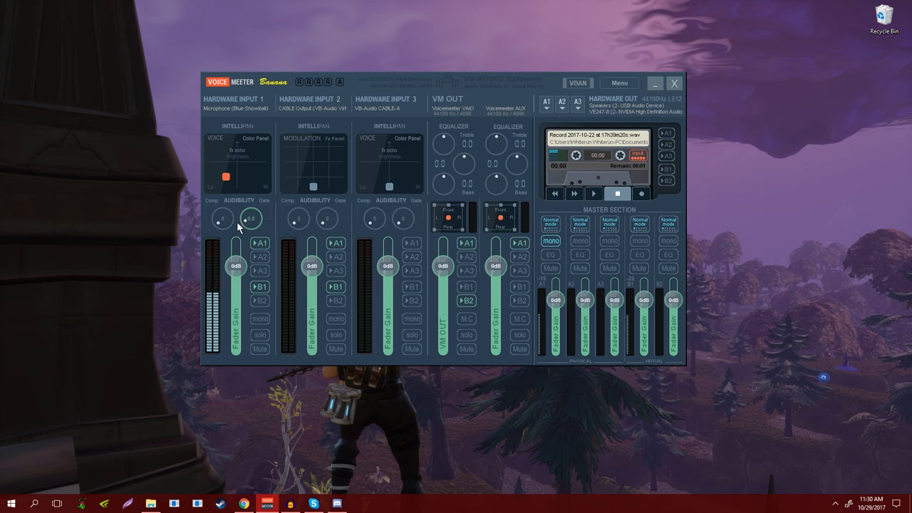
mouse_move(162, 211)
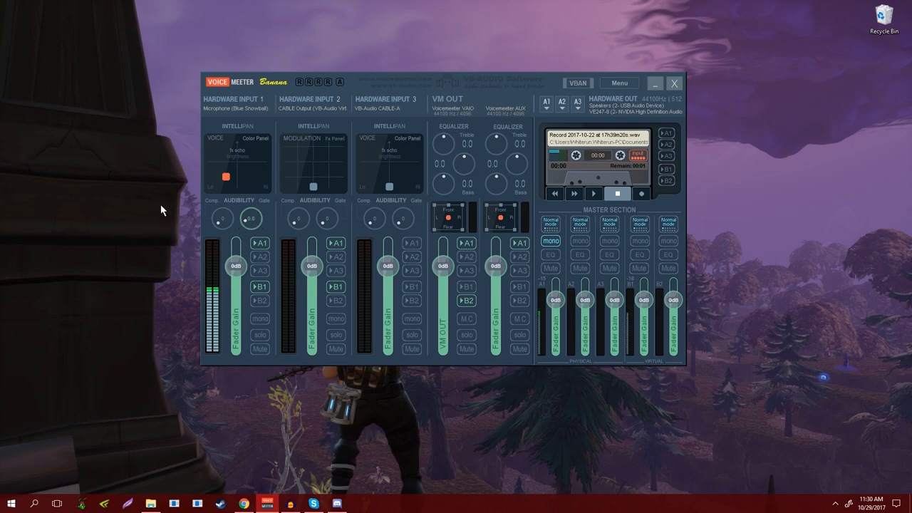
mouse_move(254, 229)
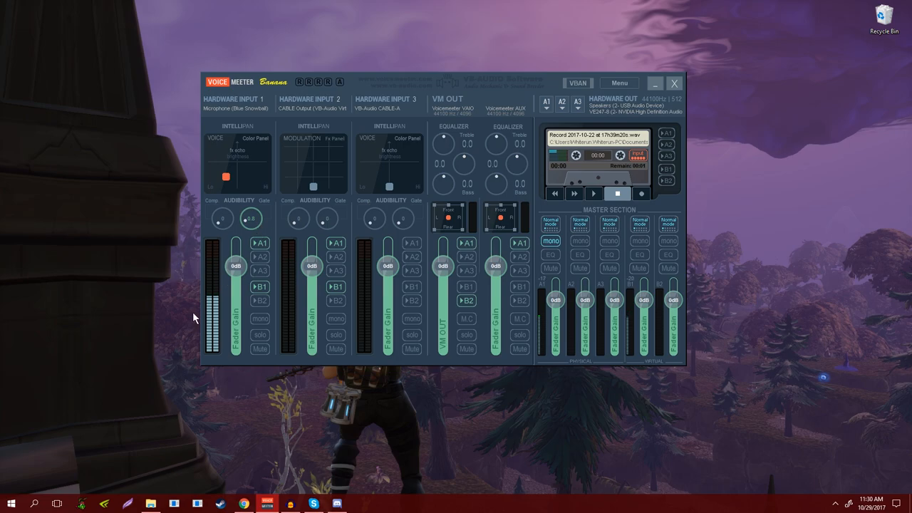
mouse_move(186, 308)
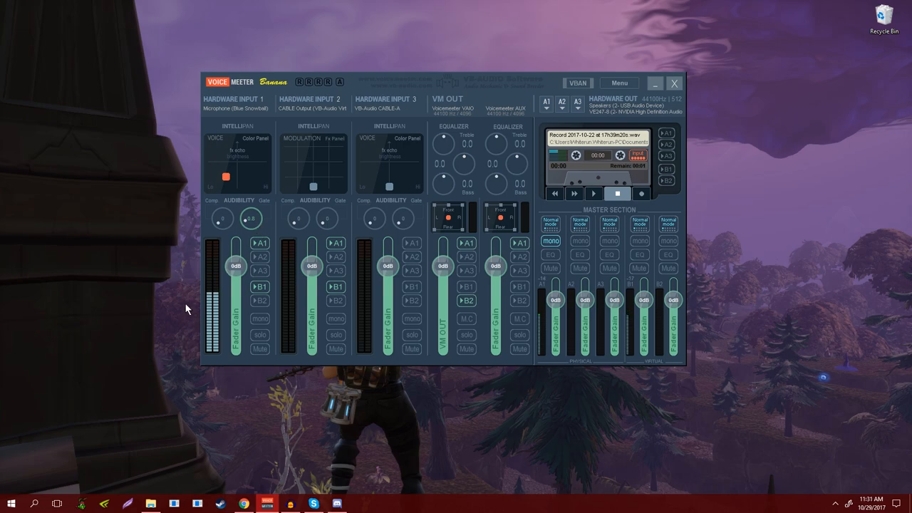
mouse_move(182, 354)
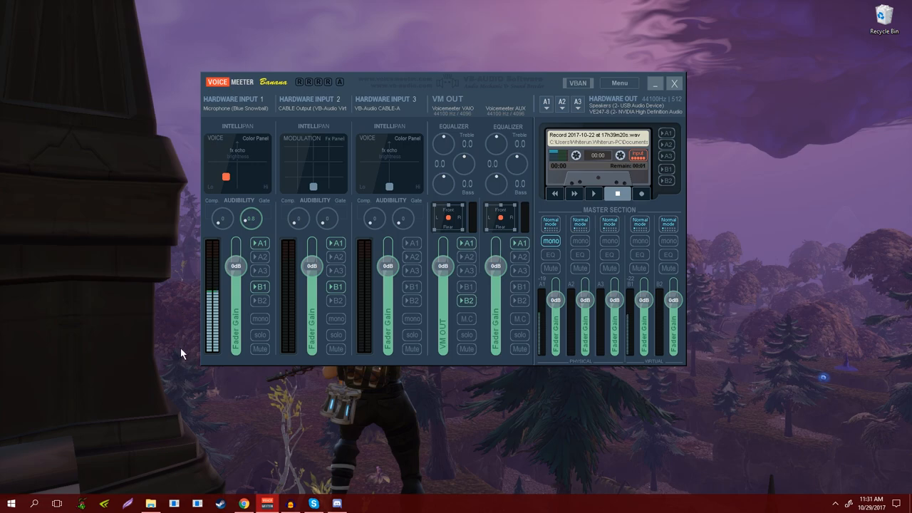
mouse_move(137, 286)
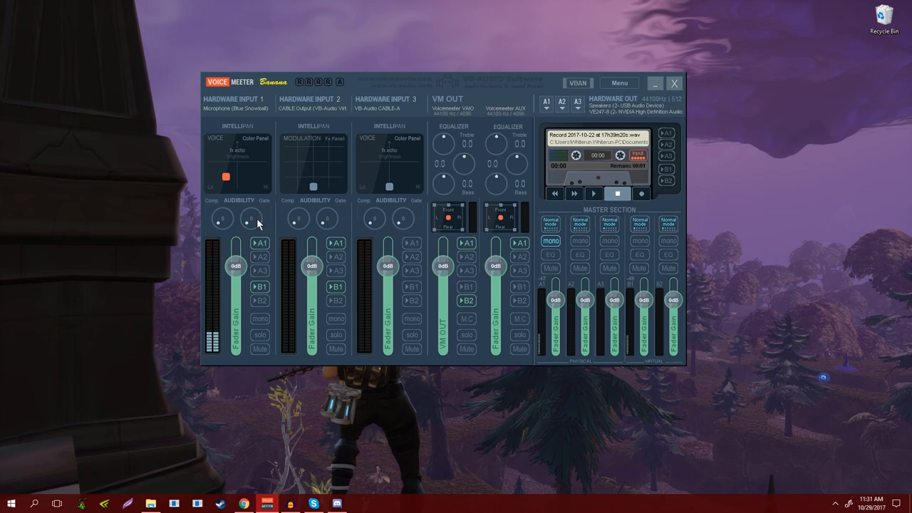
mouse_move(140, 291)
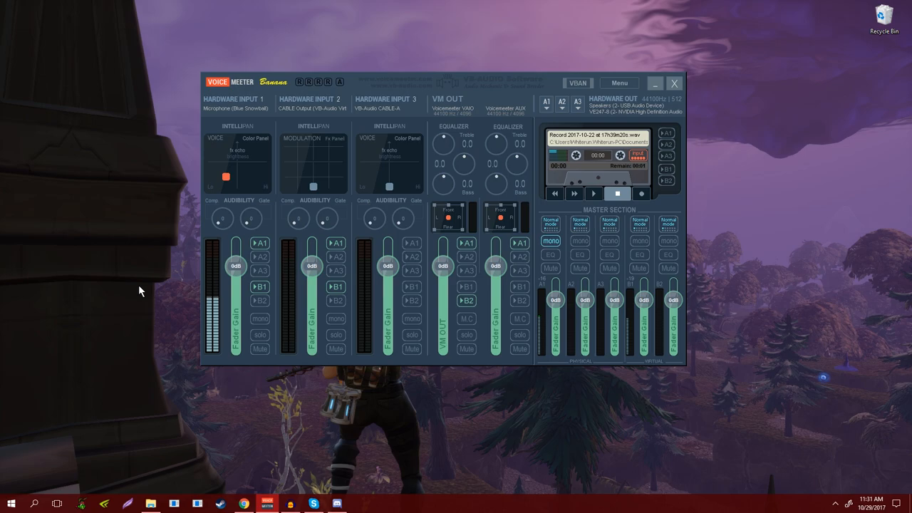
mouse_move(156, 306)
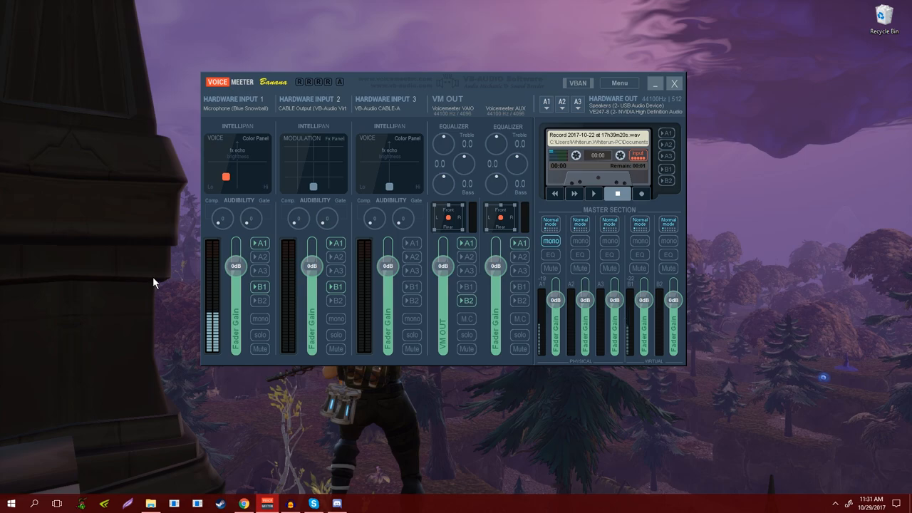
mouse_move(312, 111)
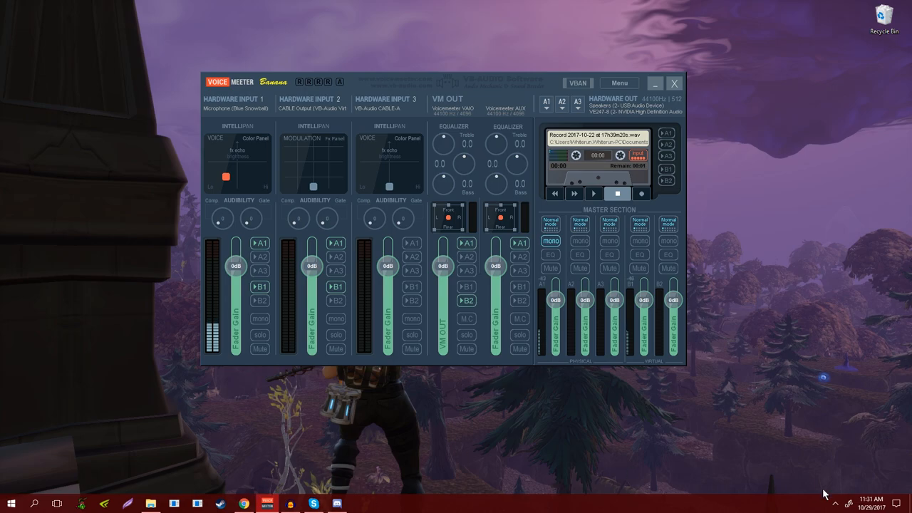
left_click(835, 501)
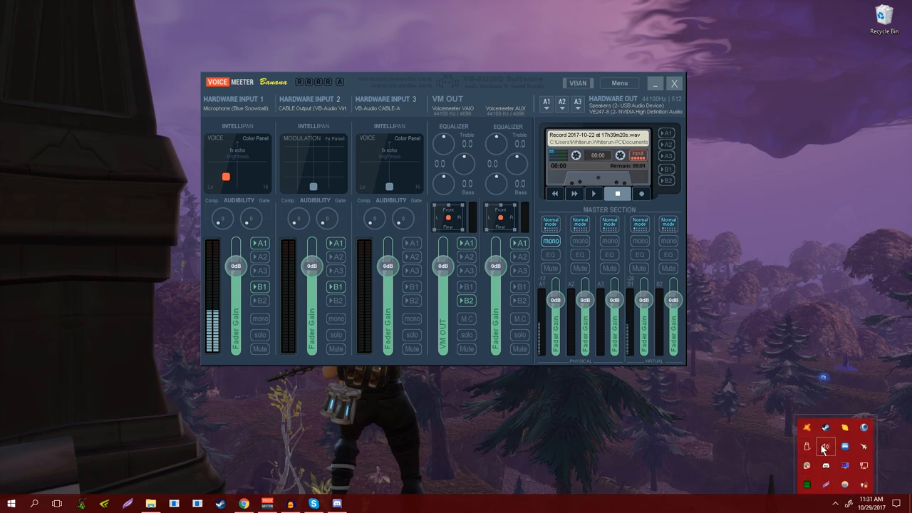
right_click(823, 447)
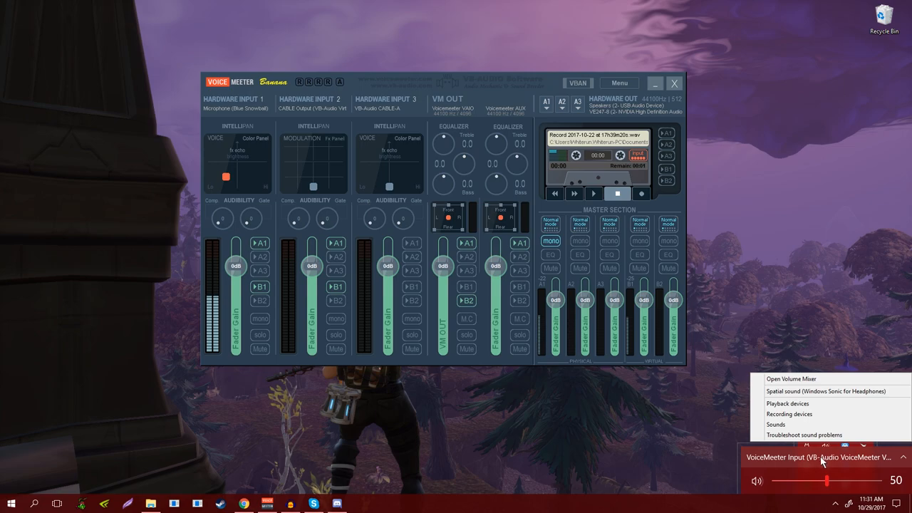
left_click(789, 413)
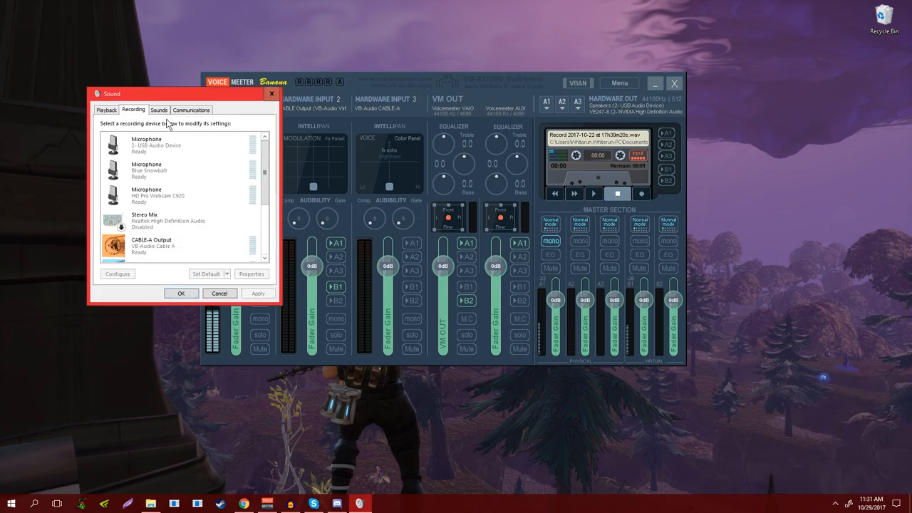
scroll("down", 3)
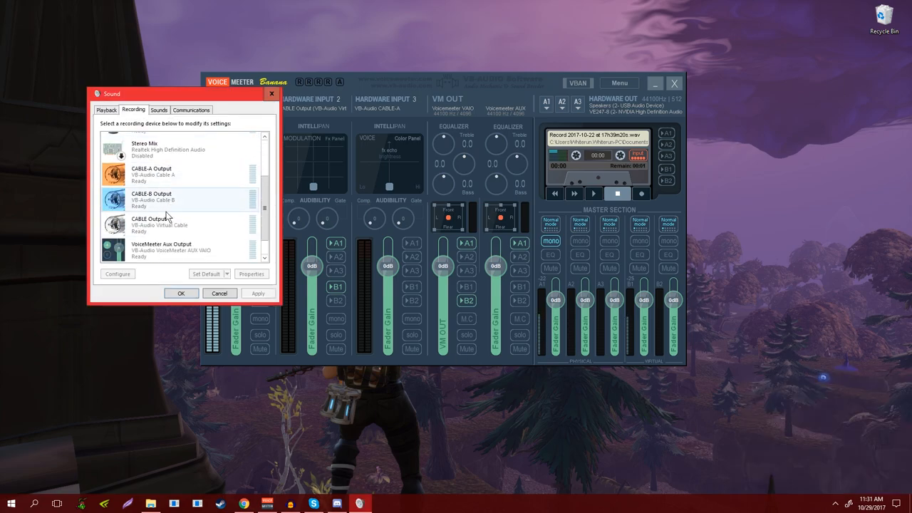
left_click(178, 225)
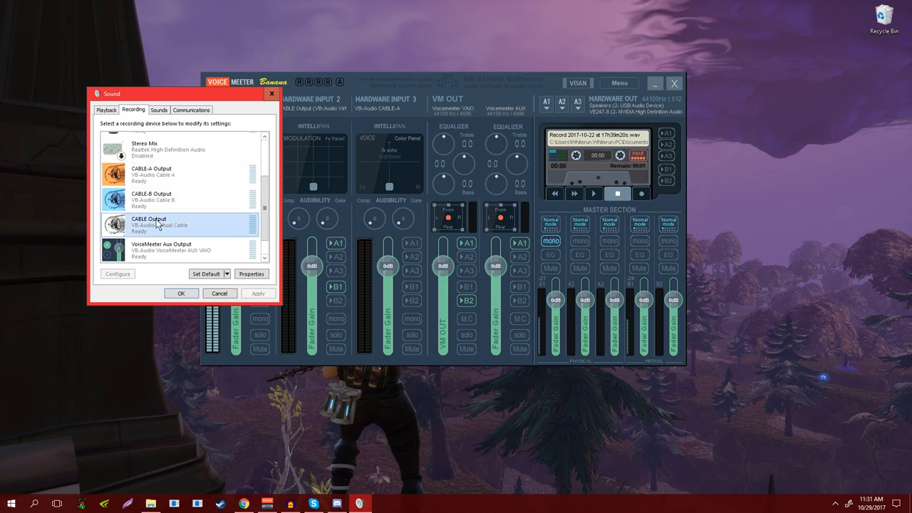
left_click(181, 293)
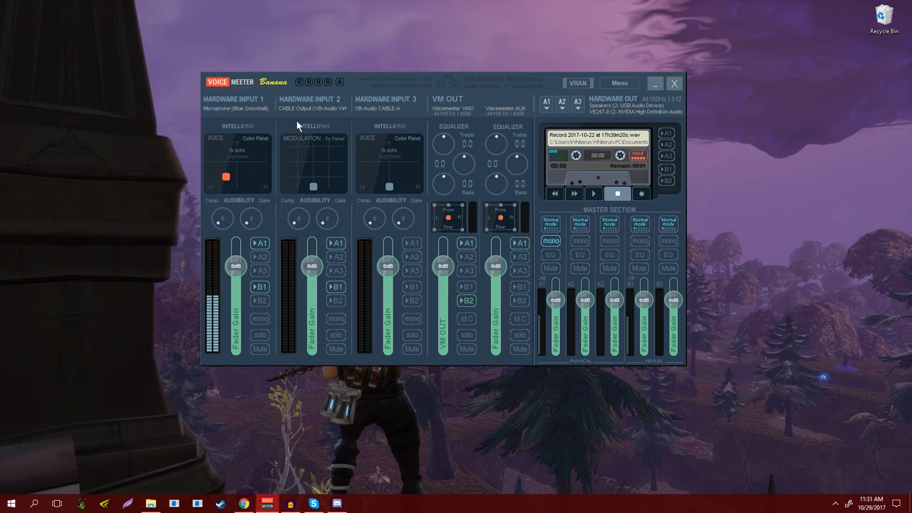
left_click(309, 100)
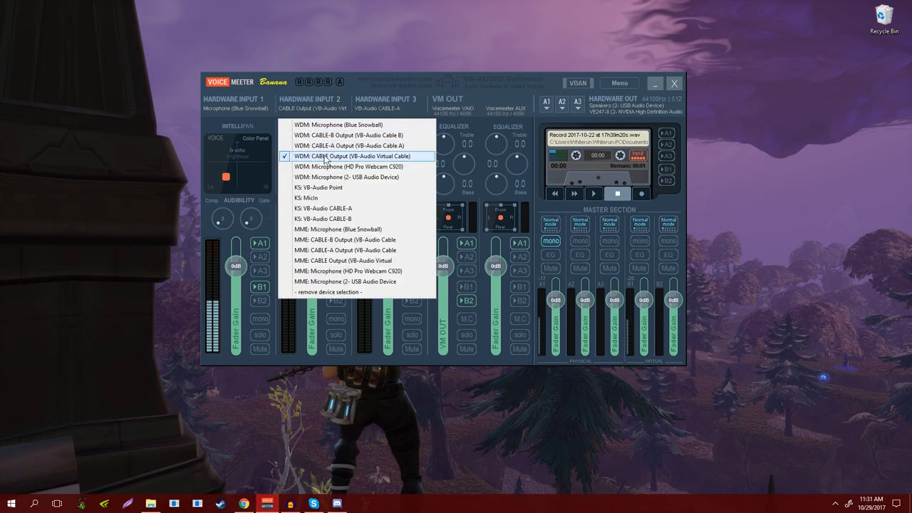
mouse_move(350, 83)
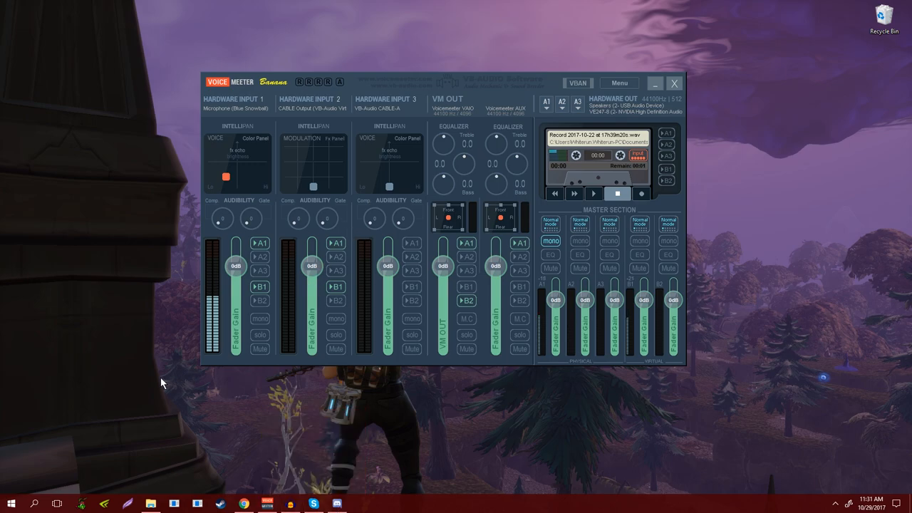
- Bring up Discord's Voice & Video settings showing VoiceMeeter Aux Output input and CABLE Input output
left_click(336, 504)
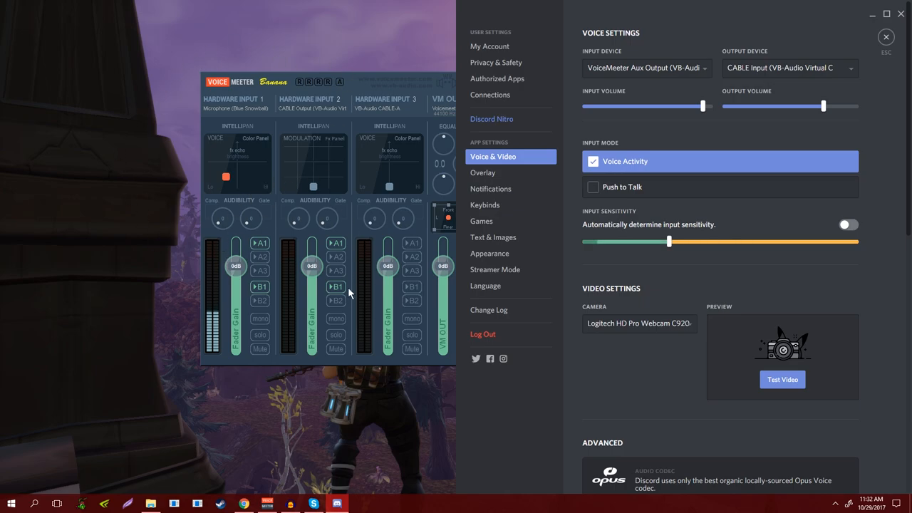
mouse_move(292, 150)
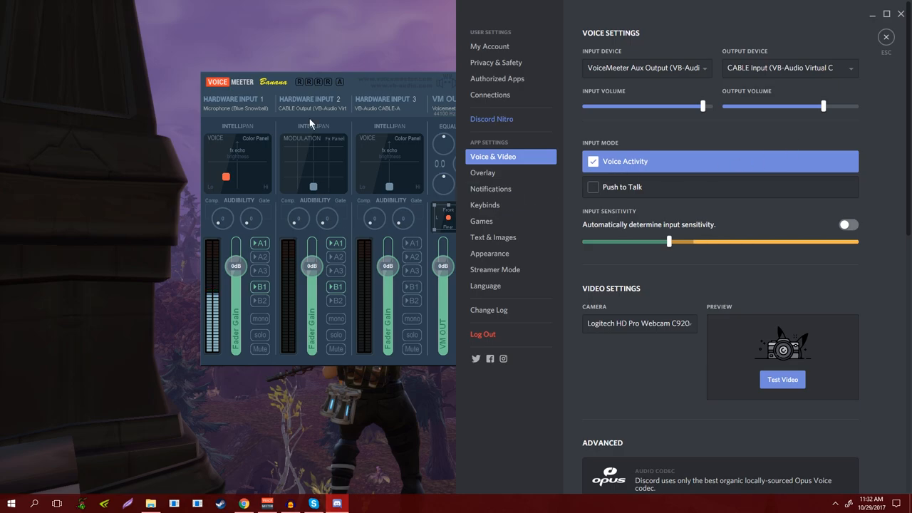
mouse_move(310, 270)
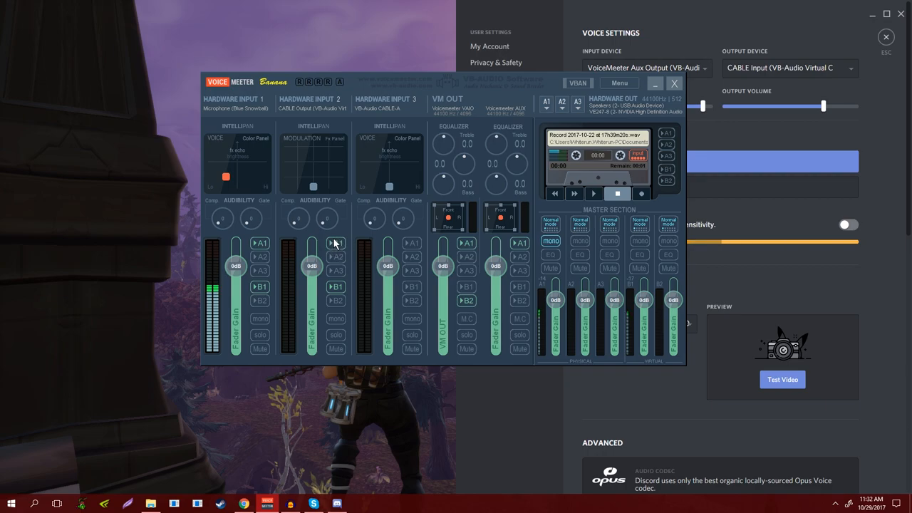
mouse_move(268, 245)
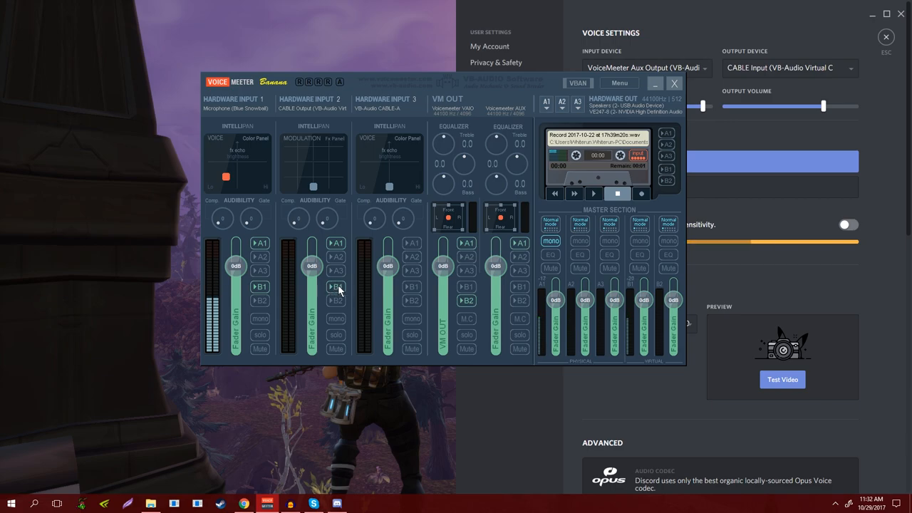
mouse_move(334, 285)
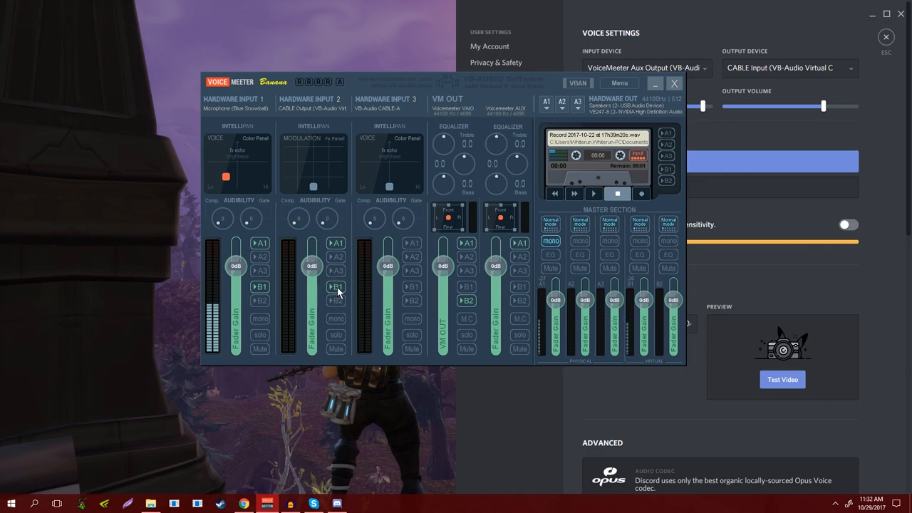
mouse_move(336, 311)
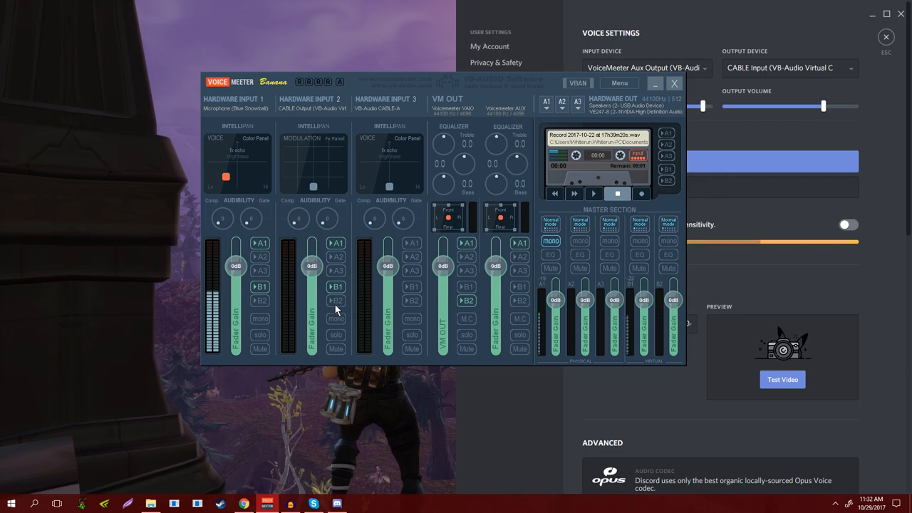
mouse_move(339, 311)
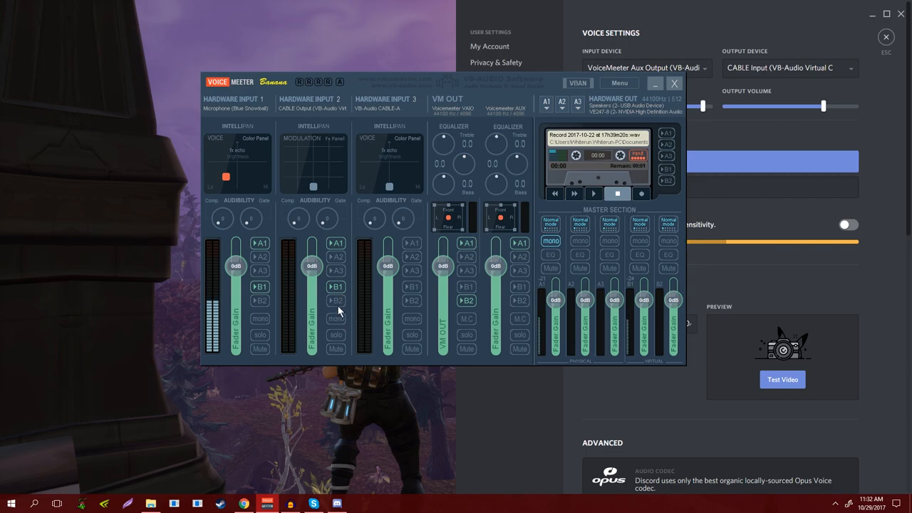
mouse_move(278, 286)
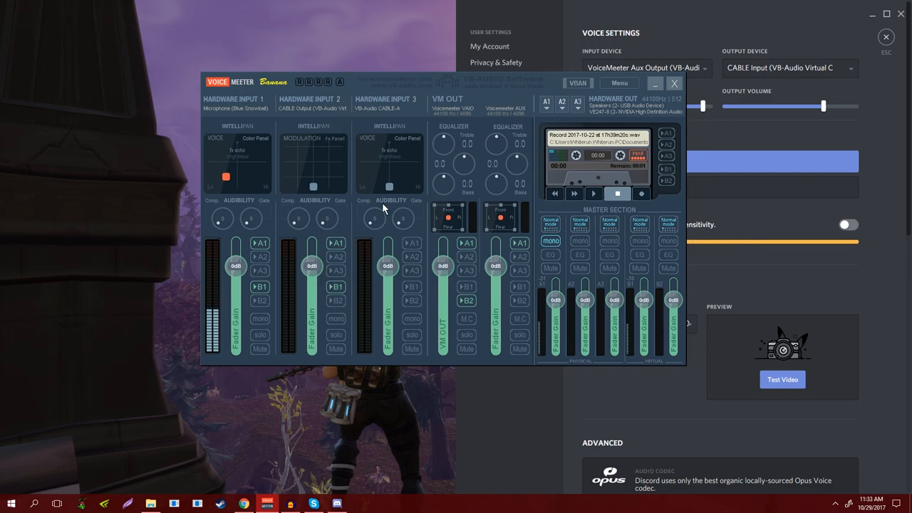
mouse_move(379, 107)
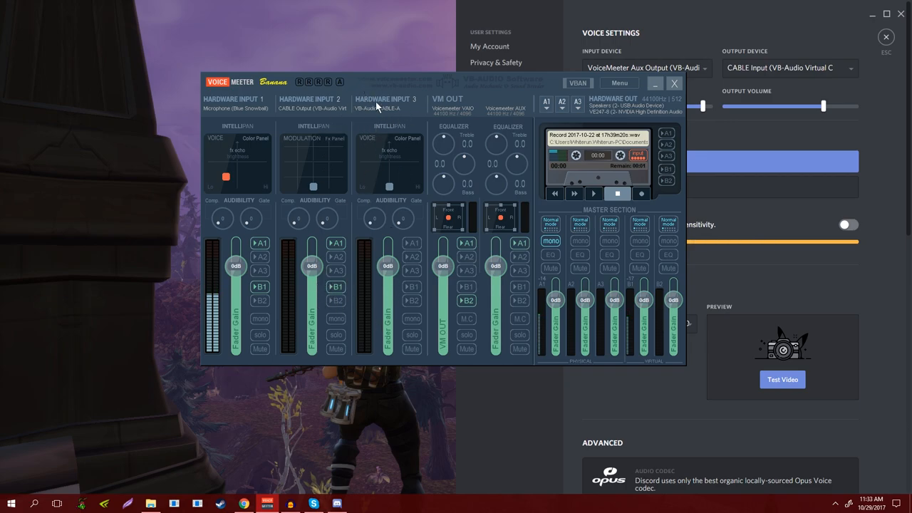
mouse_move(385, 108)
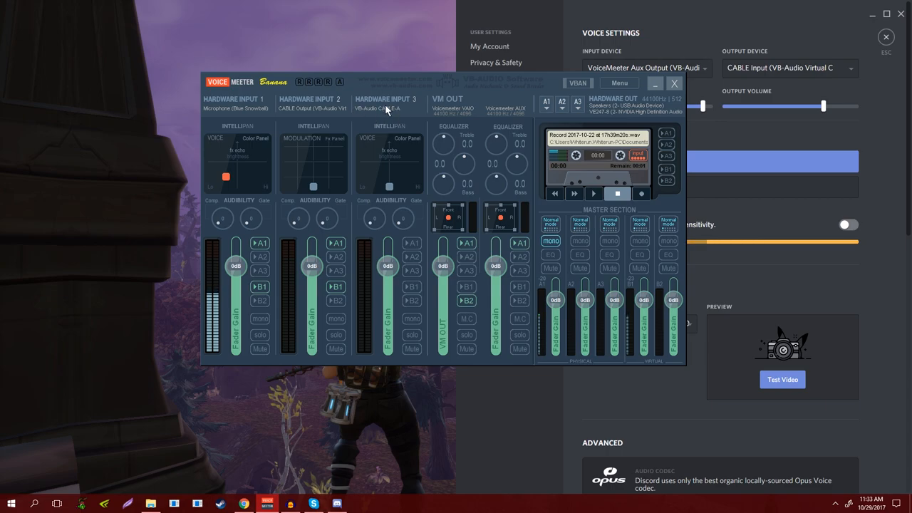
mouse_move(384, 111)
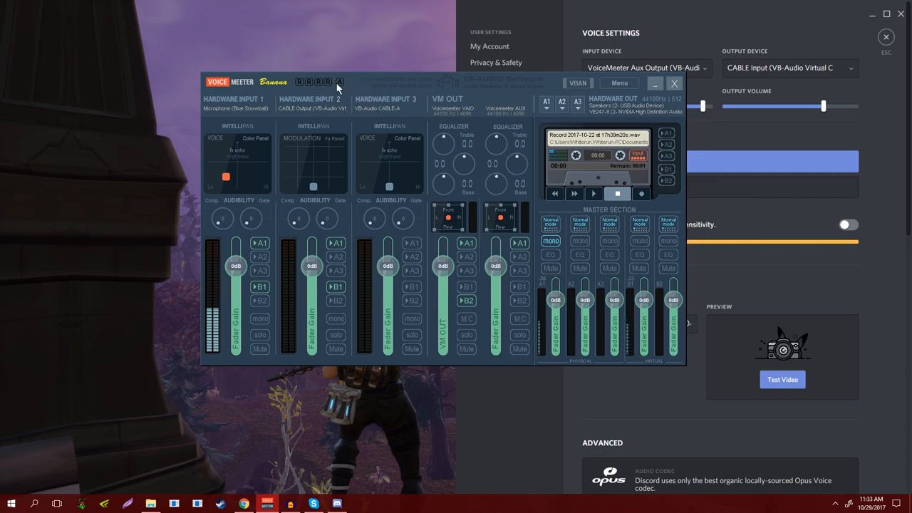
mouse_move(325, 102)
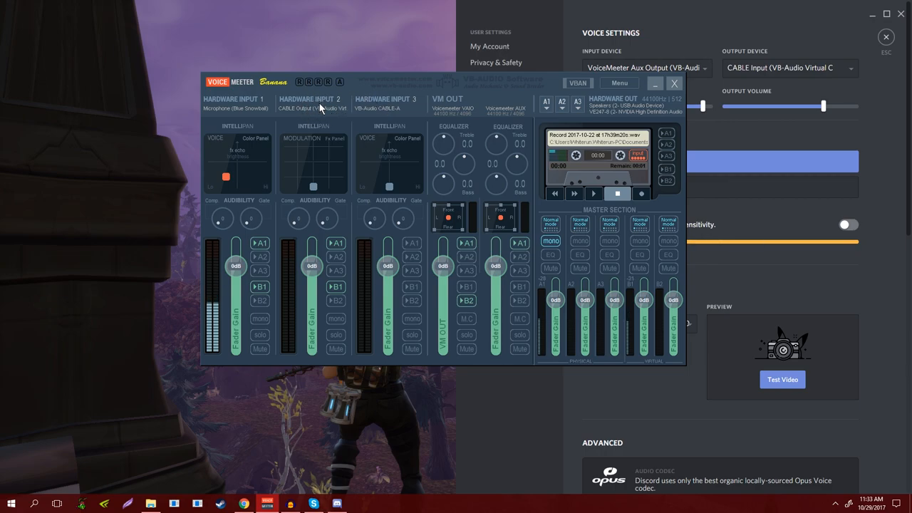
mouse_move(356, 62)
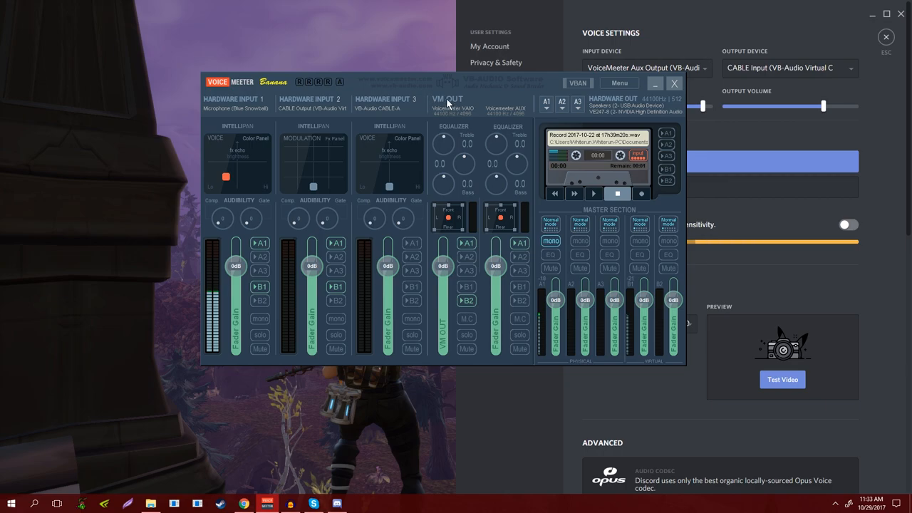
mouse_move(461, 359)
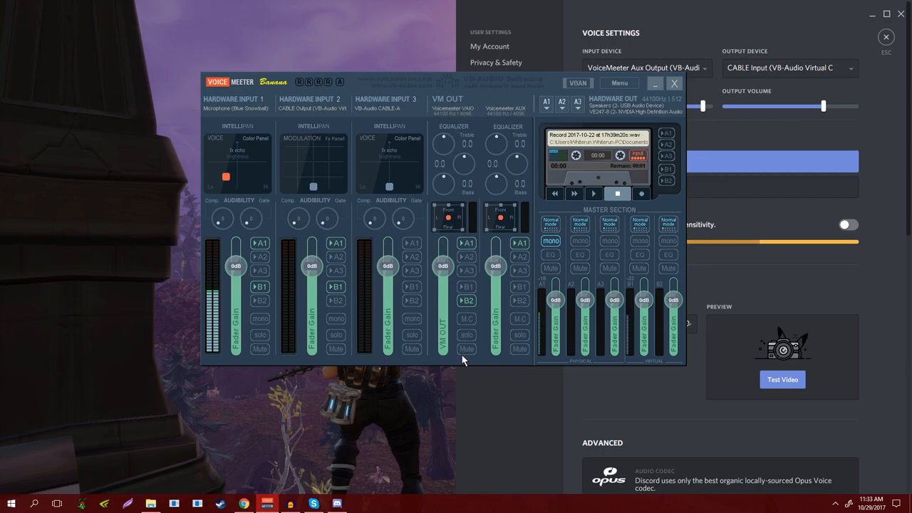
mouse_move(511, 322)
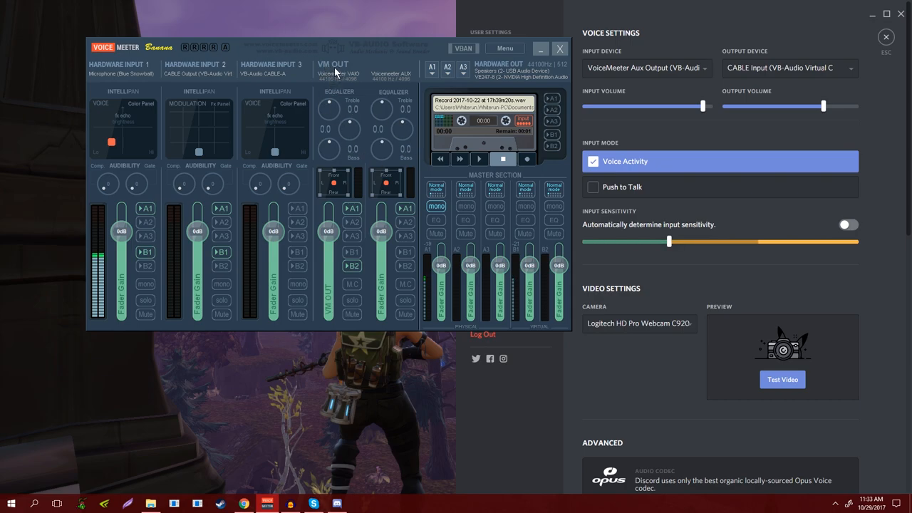
mouse_move(342, 319)
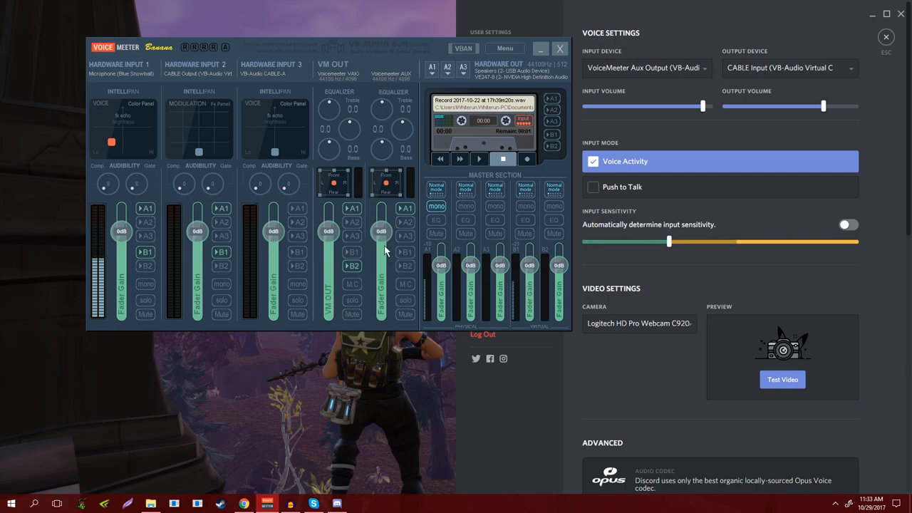
mouse_move(405, 303)
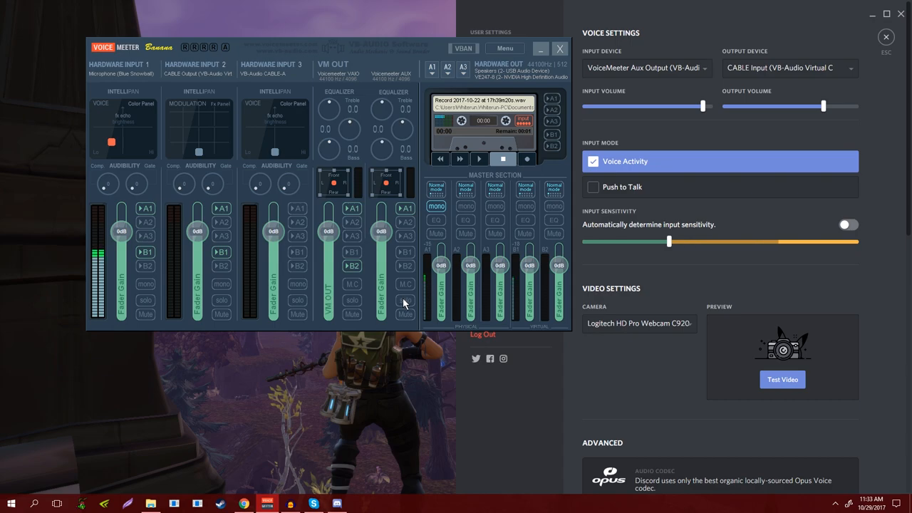
mouse_move(384, 120)
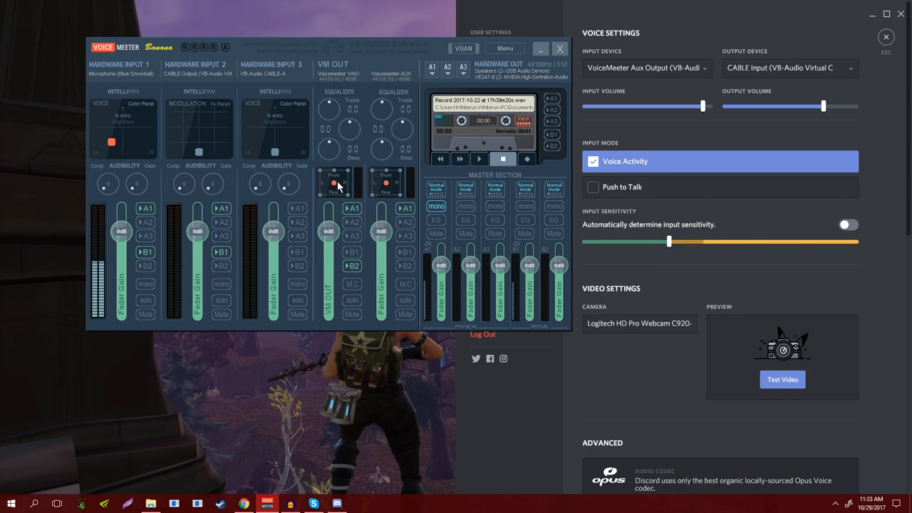
mouse_move(356, 131)
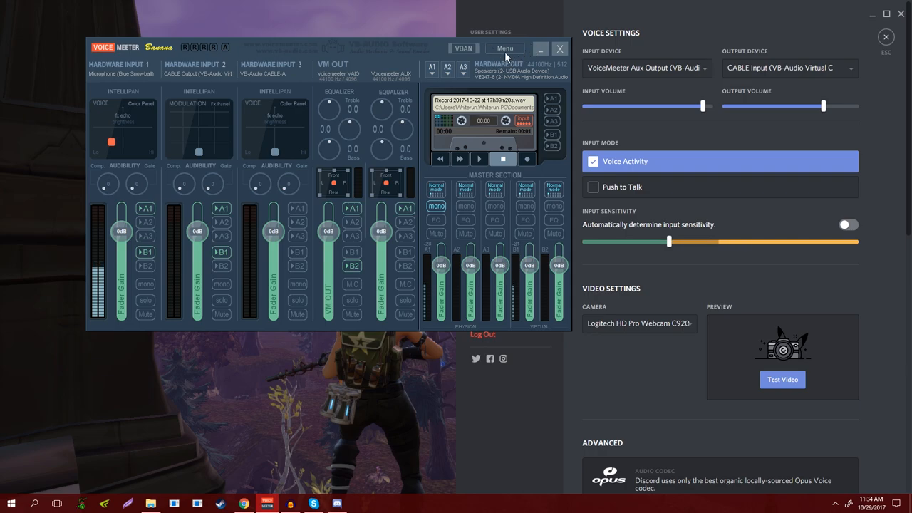
mouse_move(349, 127)
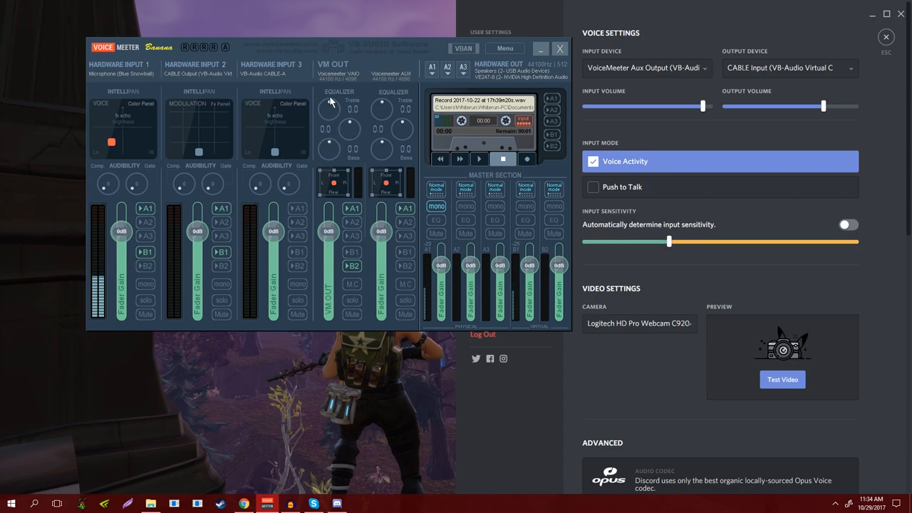
mouse_move(335, 158)
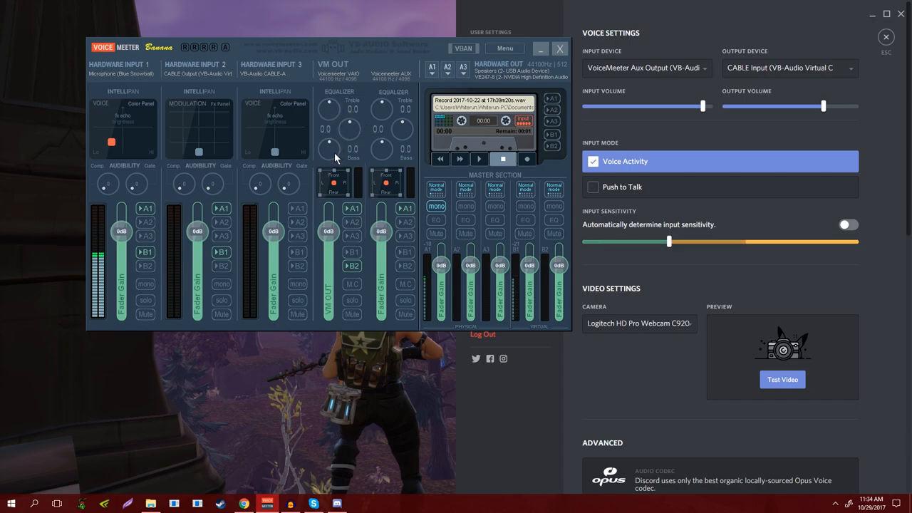
mouse_move(349, 221)
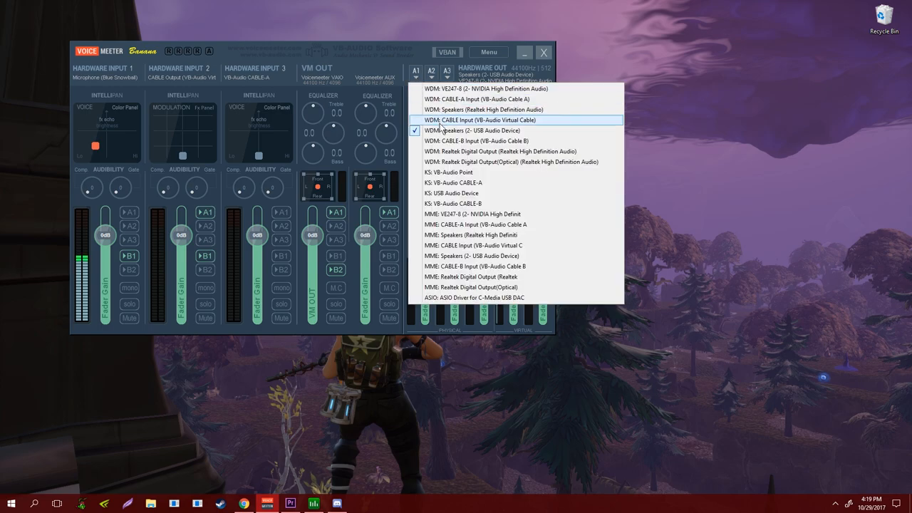
mouse_move(455, 317)
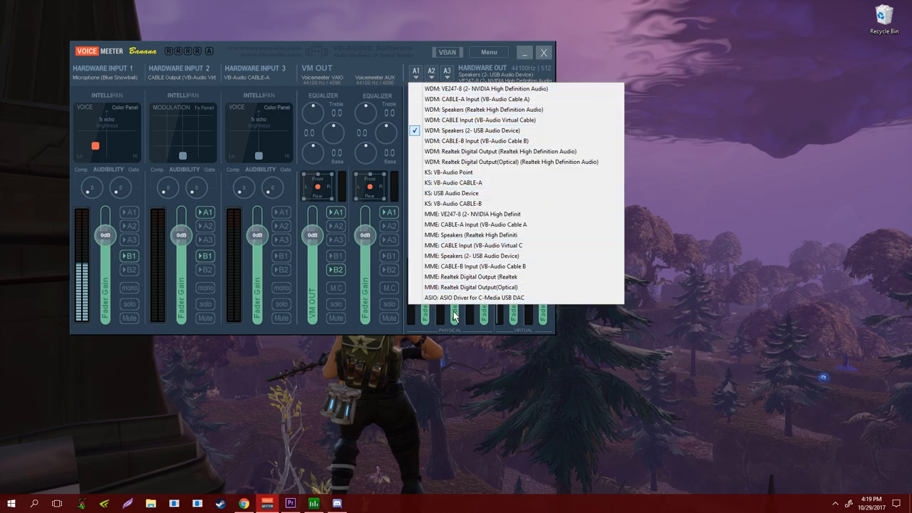
mouse_move(499, 151)
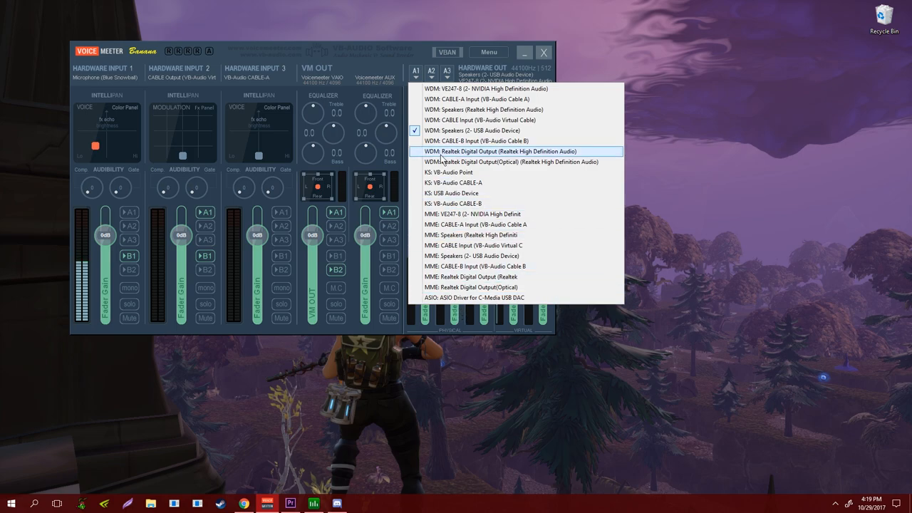
mouse_move(511, 163)
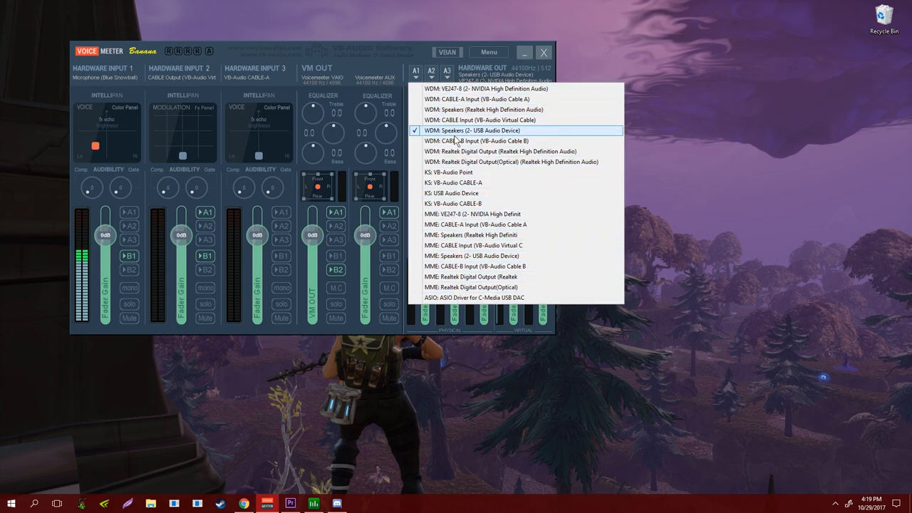
mouse_move(430, 135)
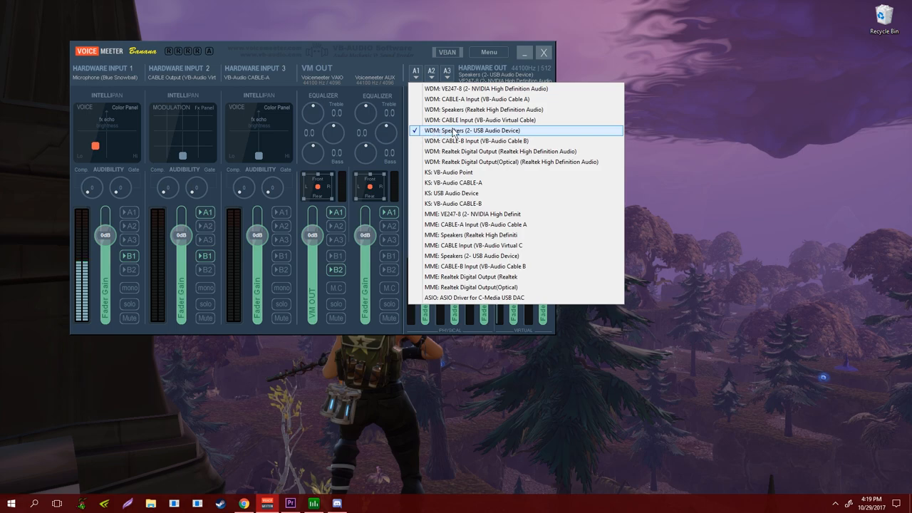
mouse_move(470, 141)
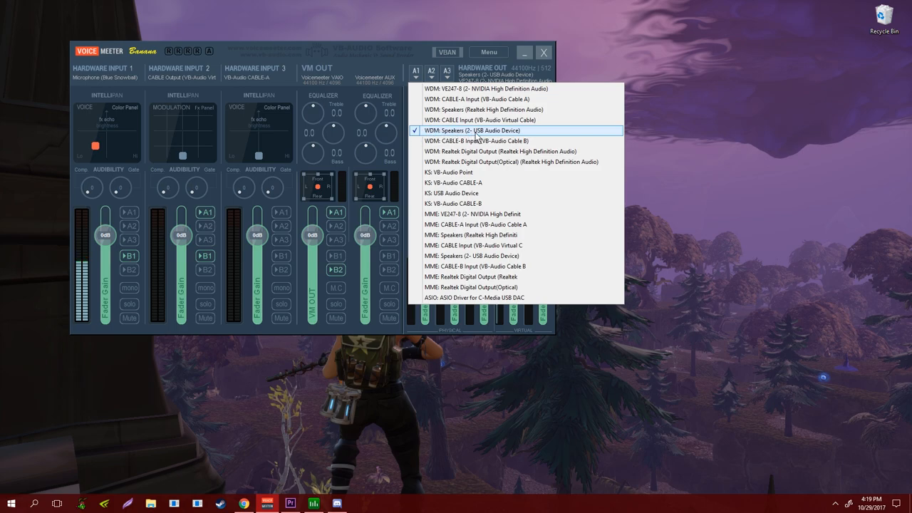
mouse_move(488, 134)
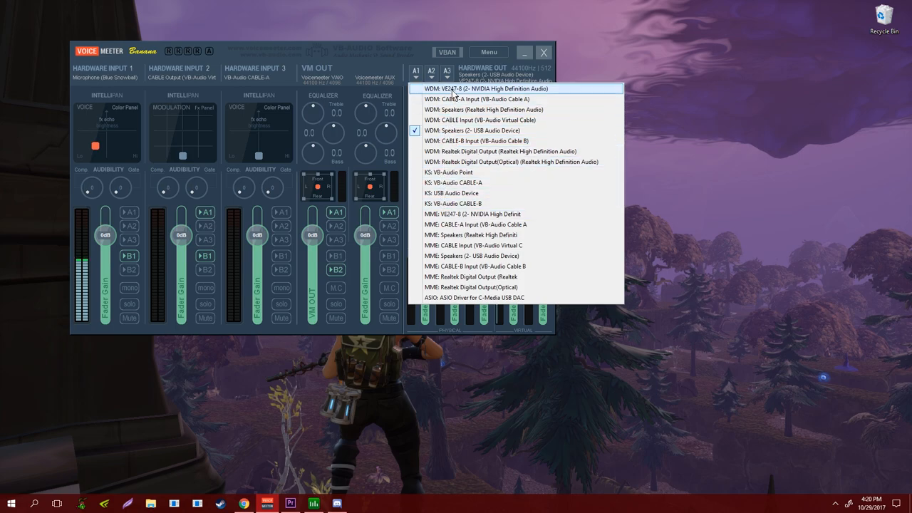
- Select 'WDM VE247-E (2- NVIDIA High Definition Audio)' as a second hardware output
left_click(488, 88)
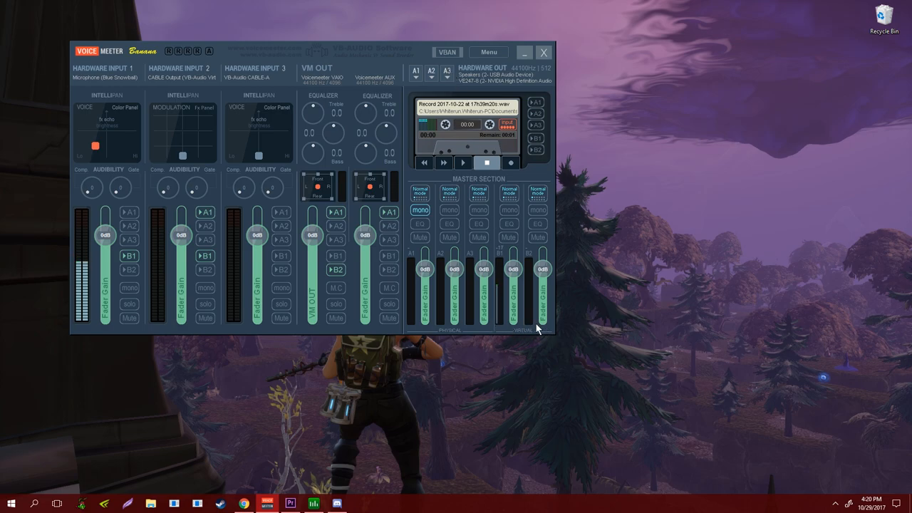
mouse_move(513, 260)
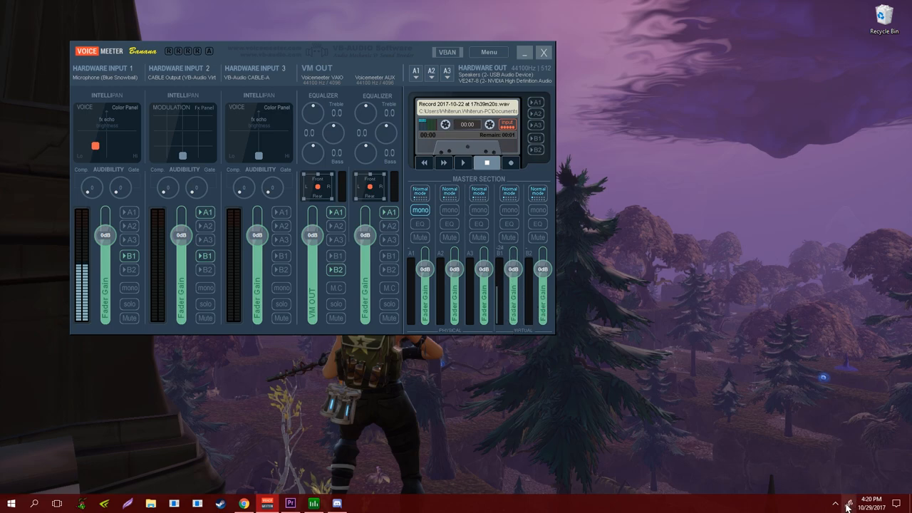
left_click(836, 504)
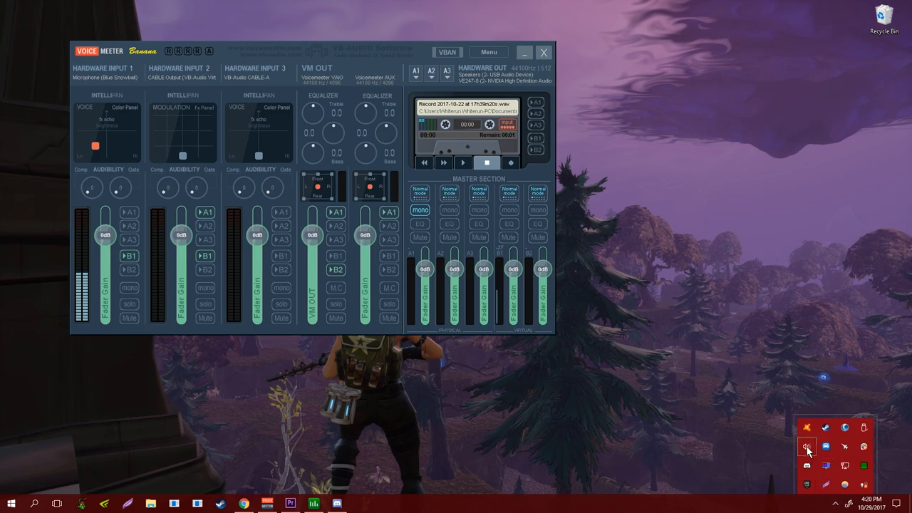
left_click(807, 447)
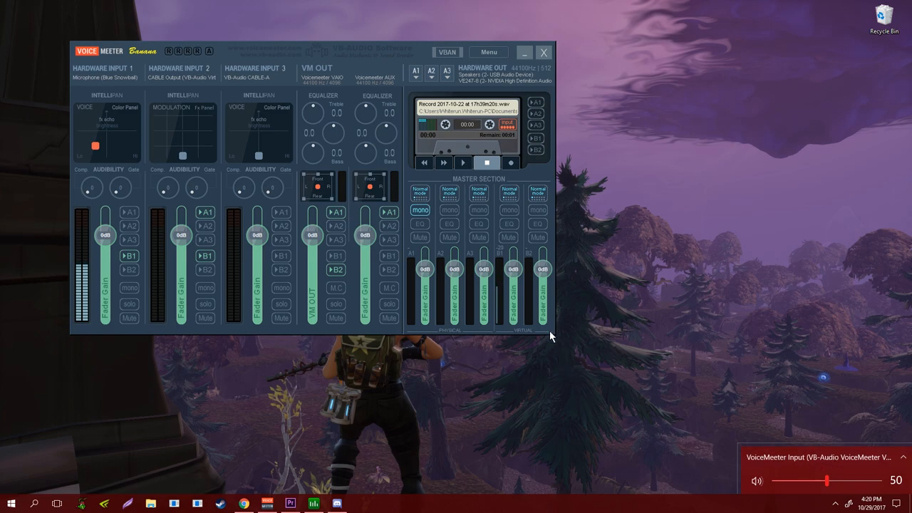
mouse_move(568, 348)
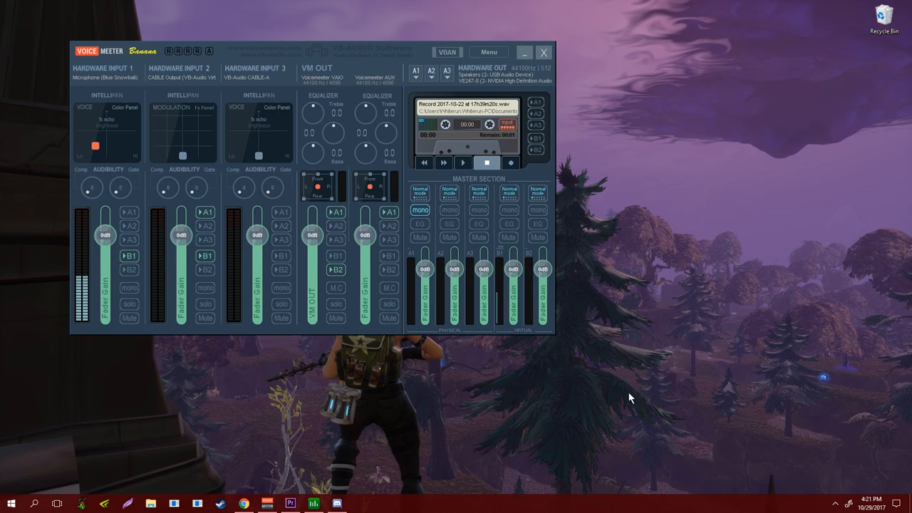
left_click(11, 505)
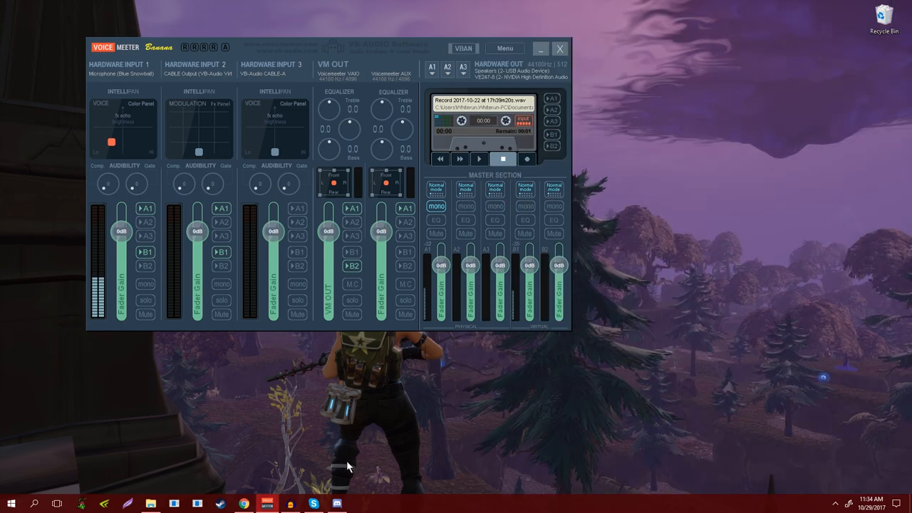
- Confirm Skype's audio settings use VoiceMeeter Output mic and CABLE Input speakers, save, and snap Audacity beside Skype
left_click(313, 505)
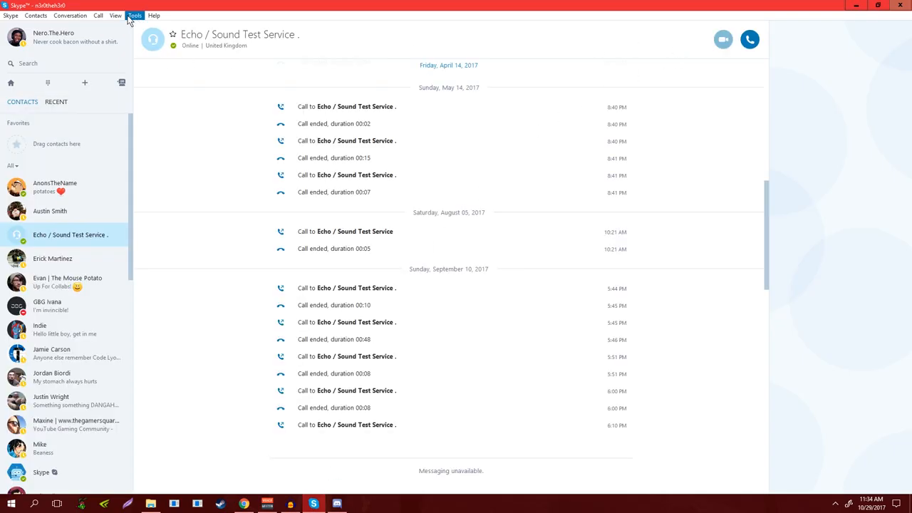
left_click(116, 14)
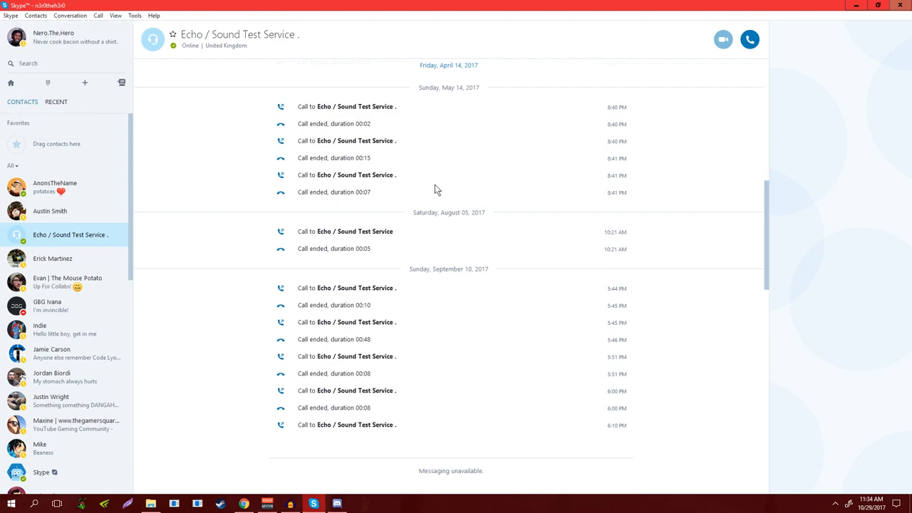
left_click(134, 15)
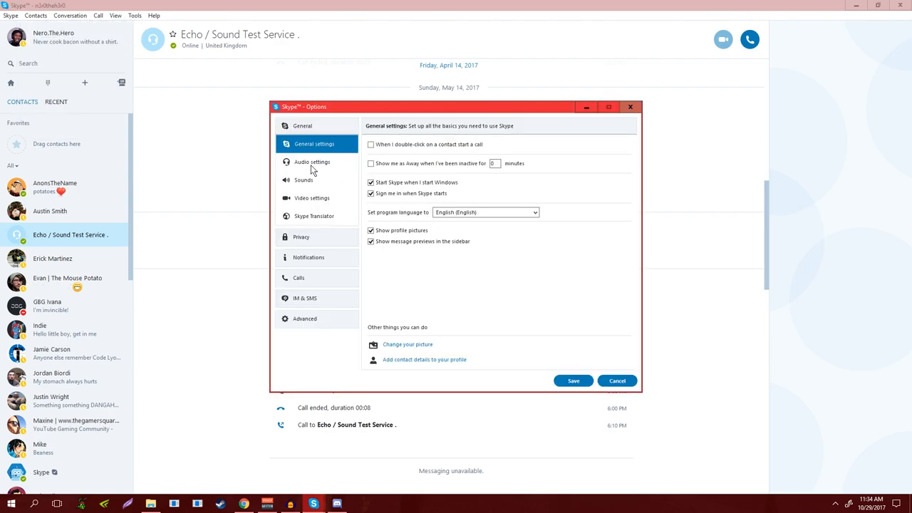
left_click(312, 163)
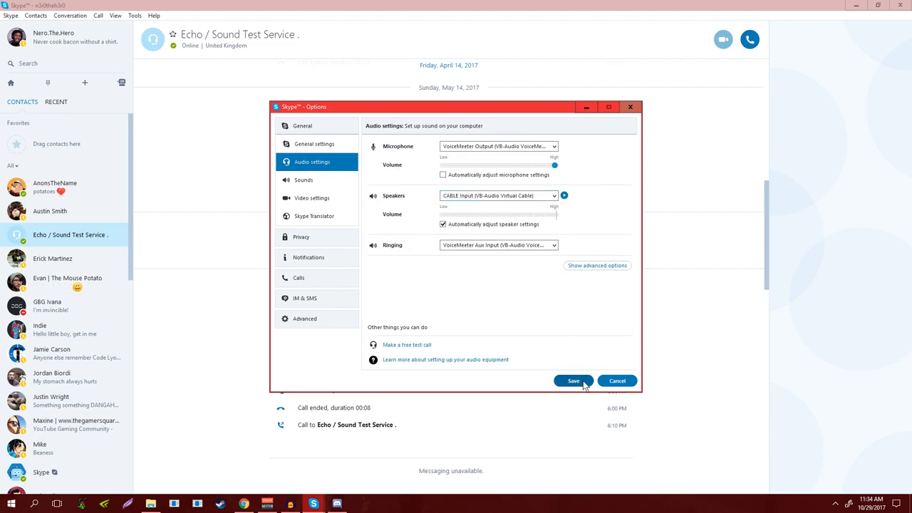
left_click(573, 380)
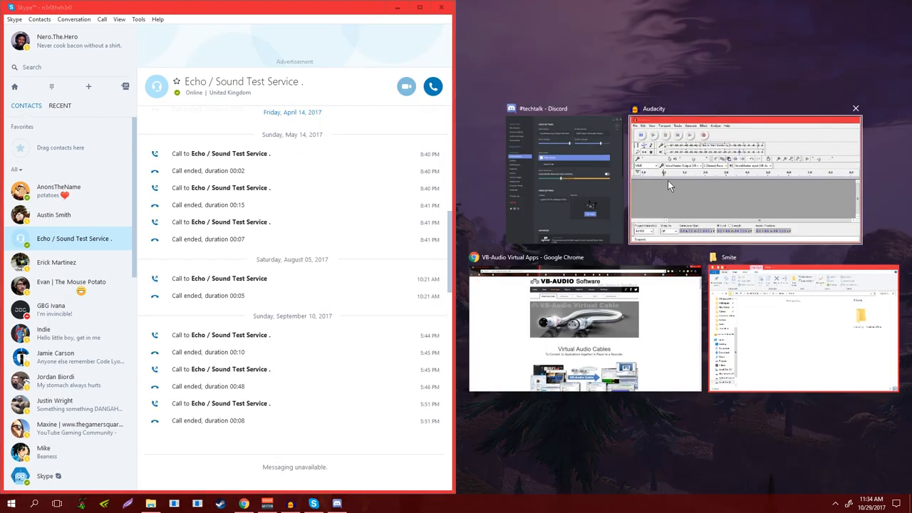
left_click(744, 178)
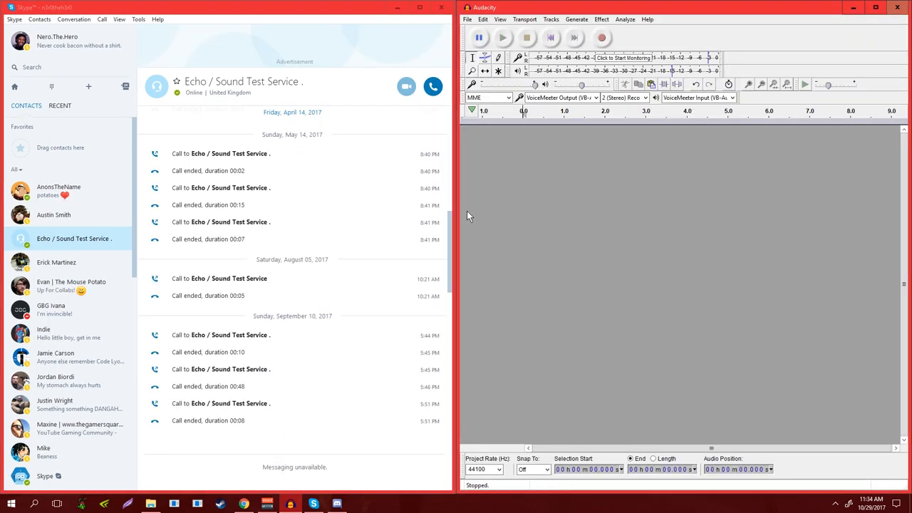
mouse_move(568, 163)
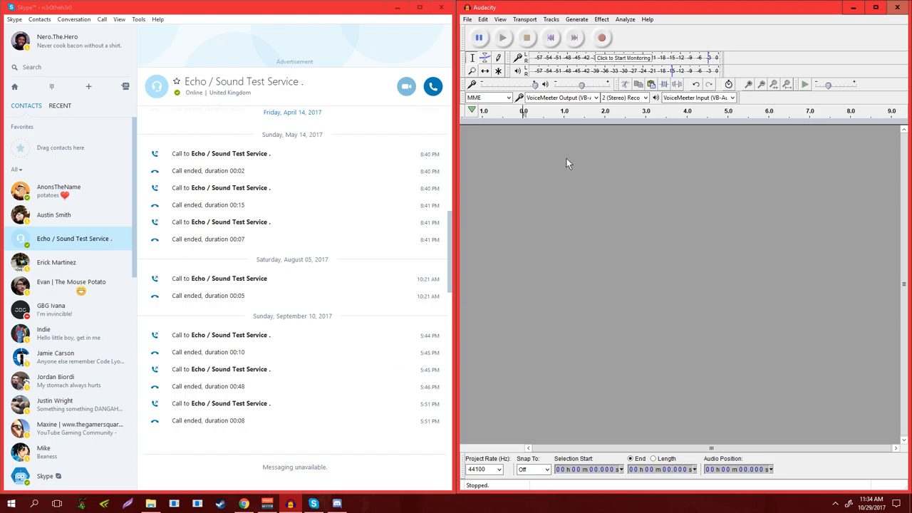
left_click(268, 505)
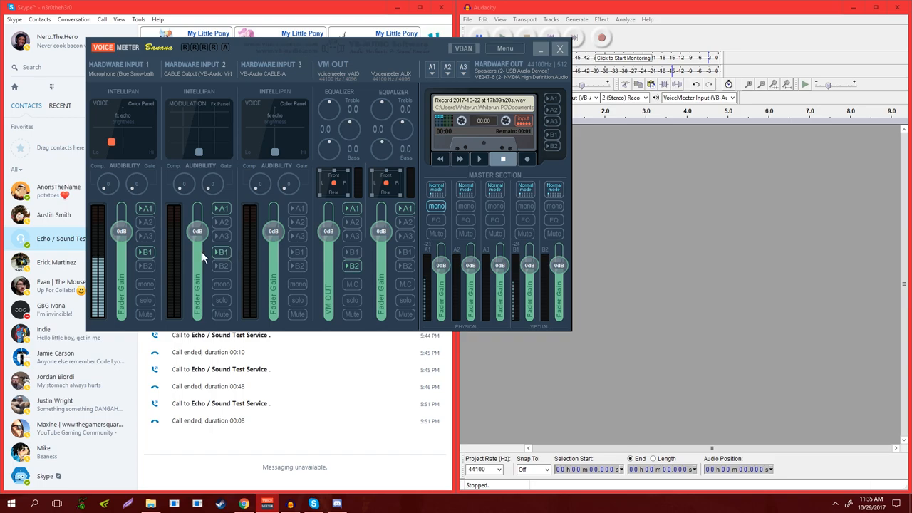
mouse_move(670, 231)
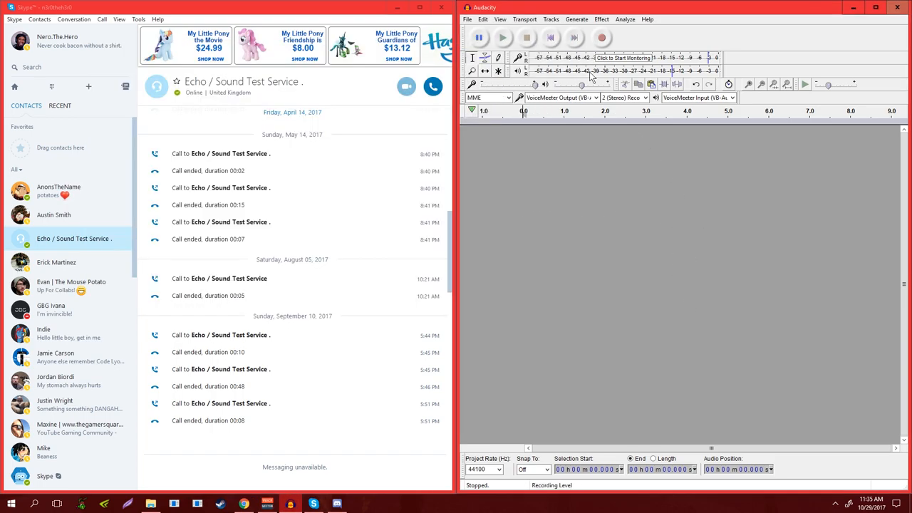
- Record in Audacity while calling Skype's Echo / Sound Test Service, hang up, and minimize Skype
left_click(601, 37)
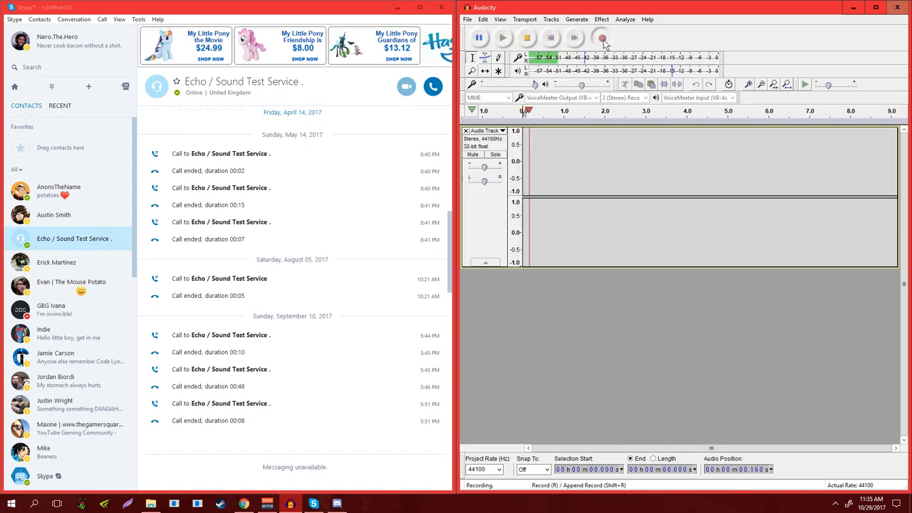
left_click(601, 37)
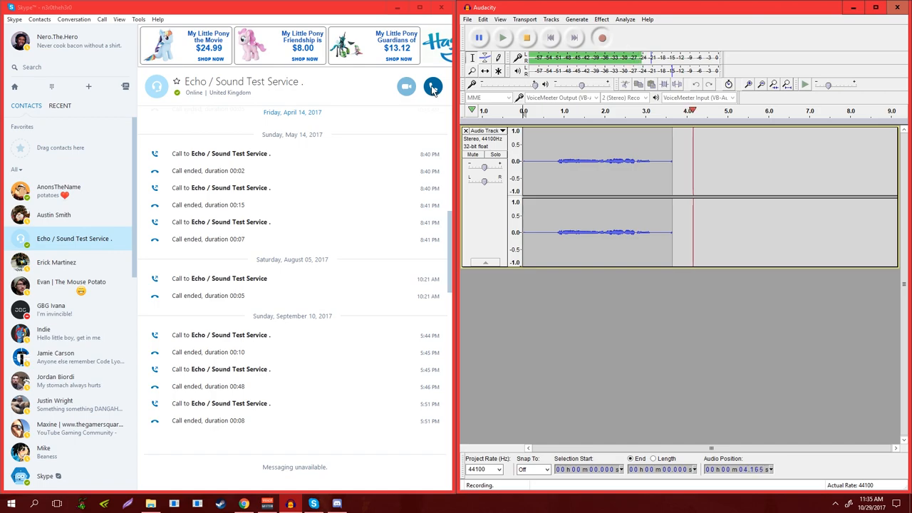
left_click(432, 87)
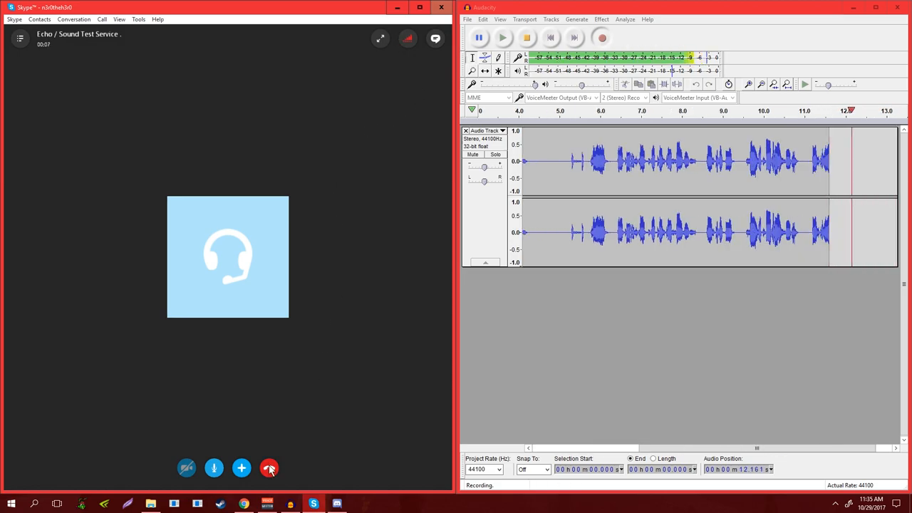
left_click(269, 467)
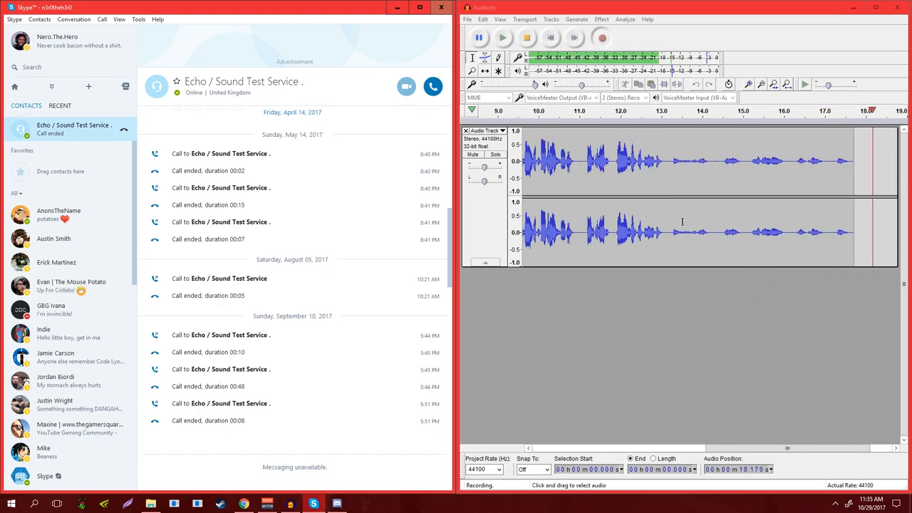
scroll("right", 3)
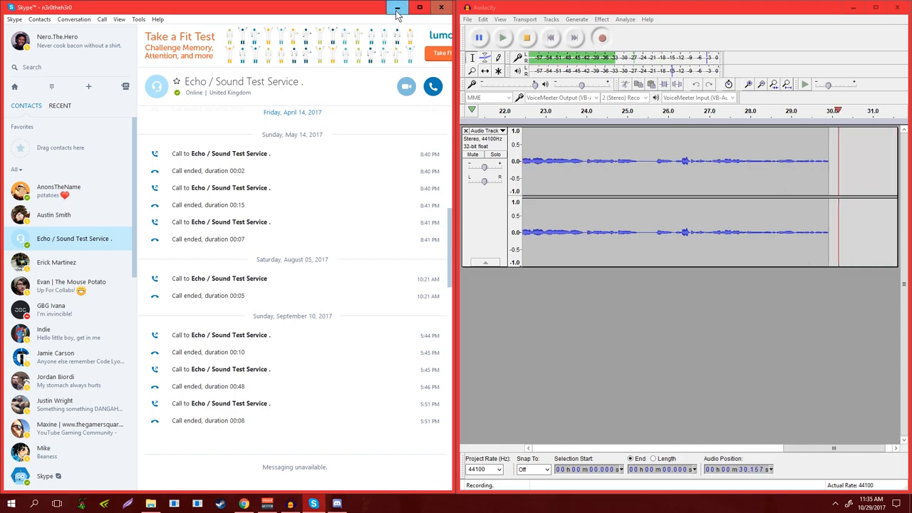
left_click(398, 7)
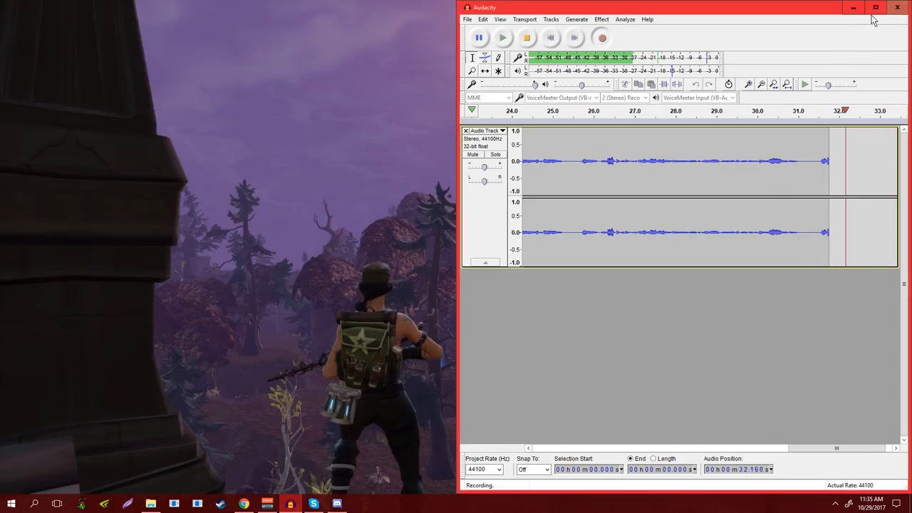
- Minimize Audacity mid-recording and restore Voicemeeter Banana from the taskbar over the game
left_click(527, 37)
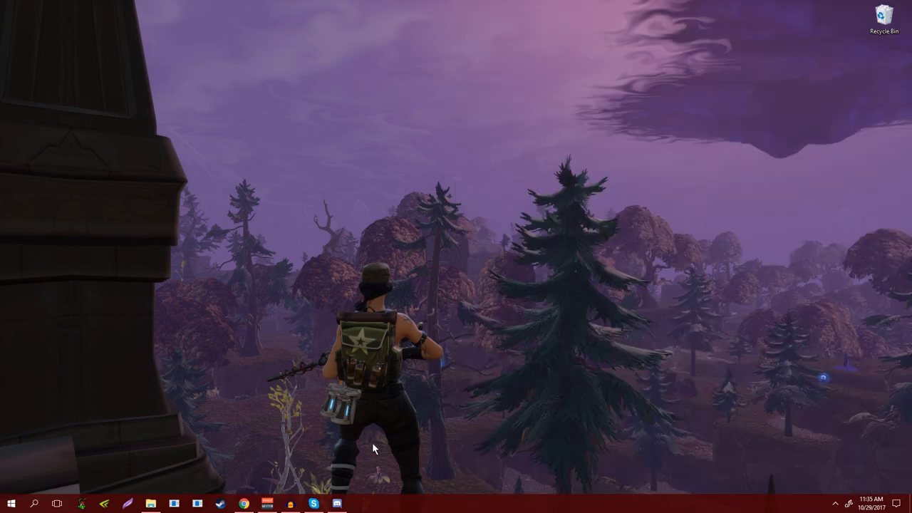
left_click(268, 505)
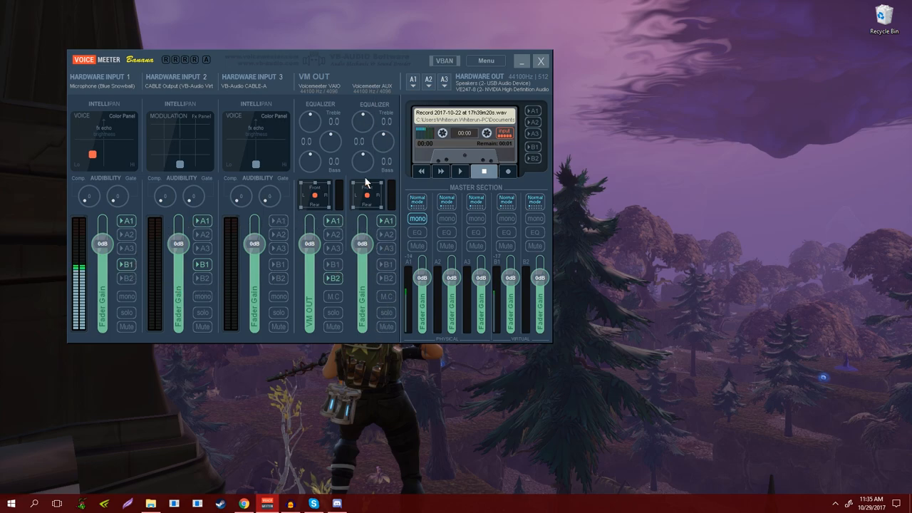
mouse_move(382, 335)
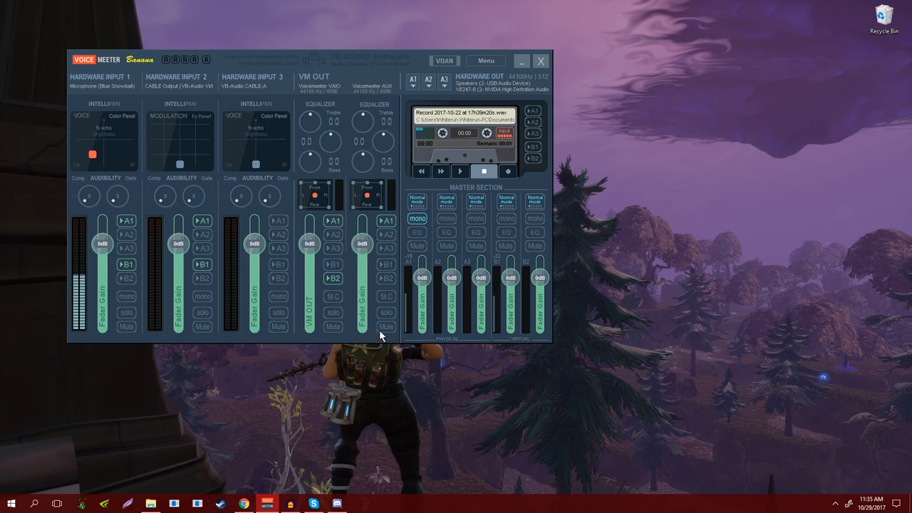
mouse_move(377, 145)
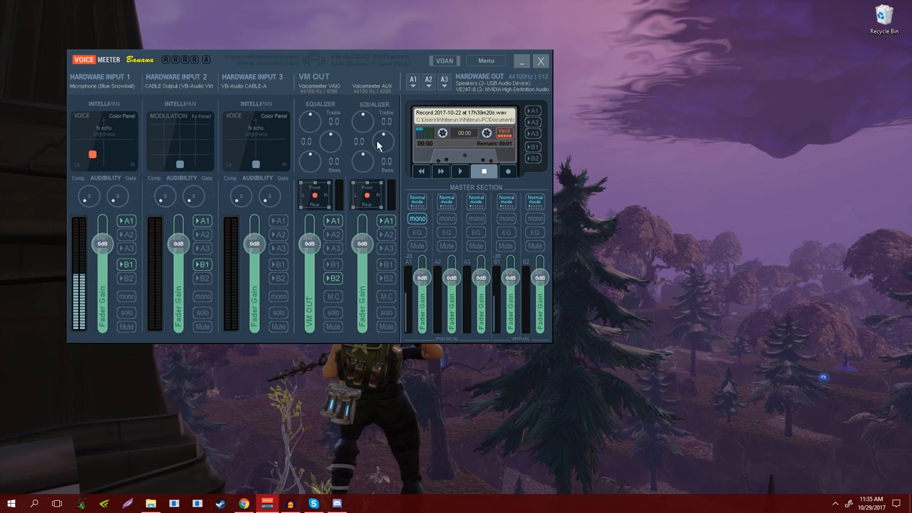
mouse_move(384, 424)
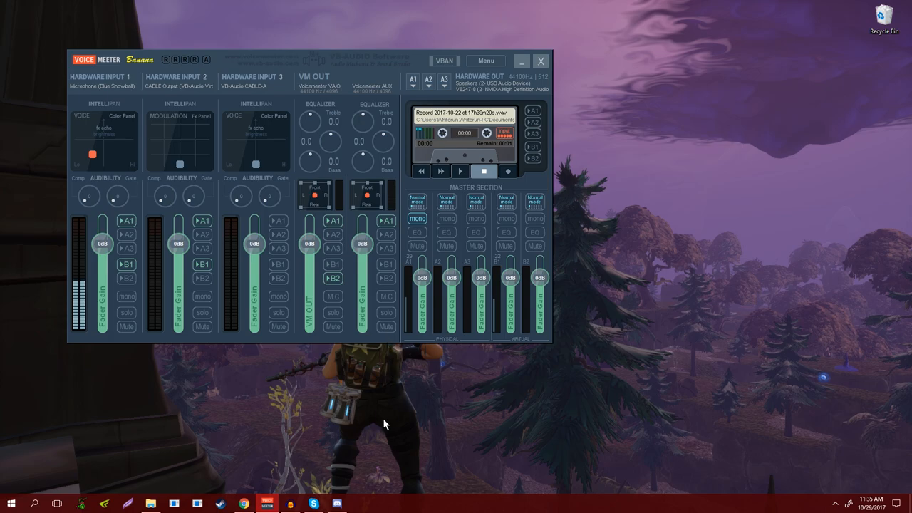
mouse_move(317, 388)
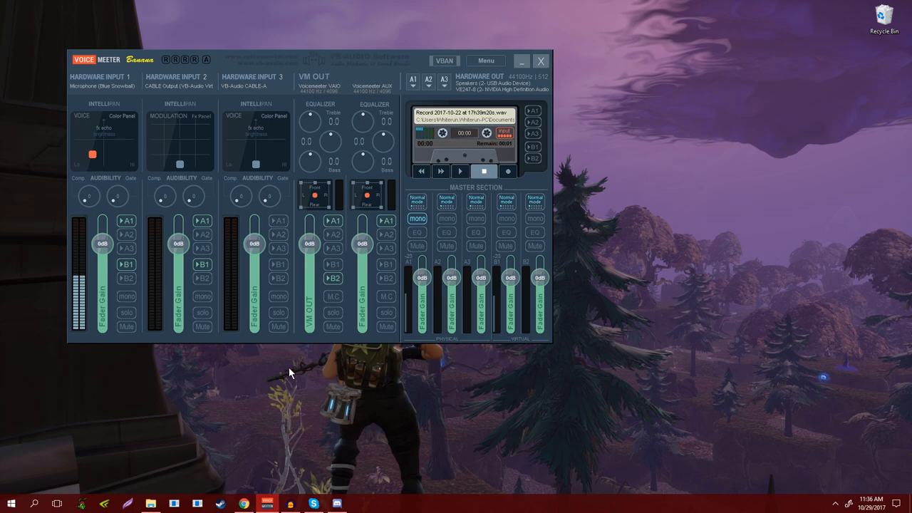
mouse_move(335, 368)
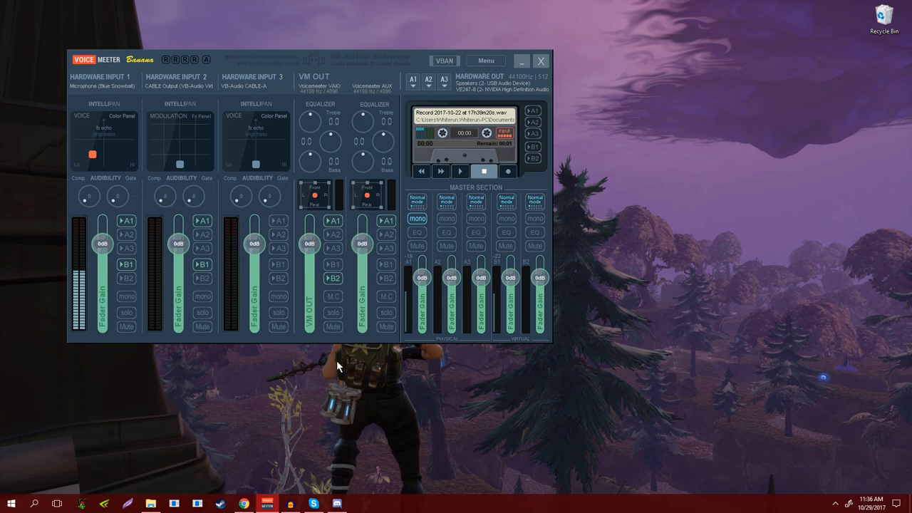
mouse_move(364, 385)
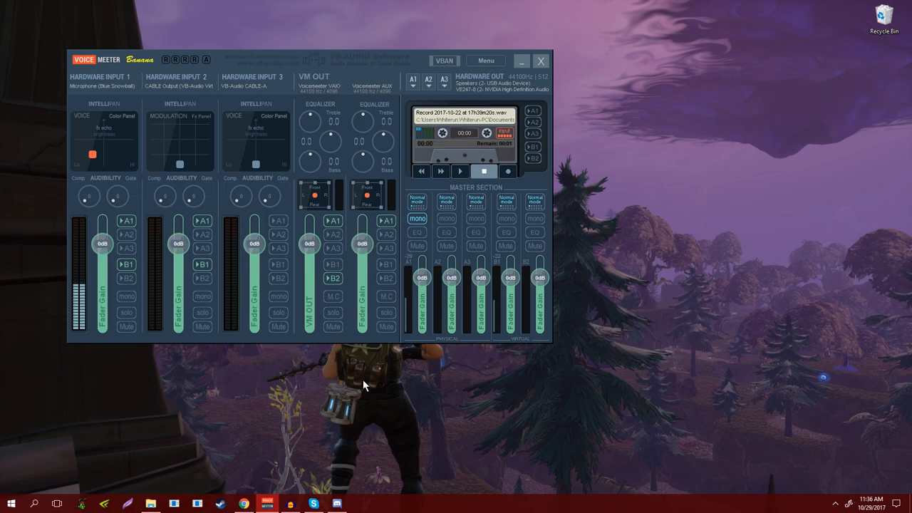
mouse_move(285, 371)
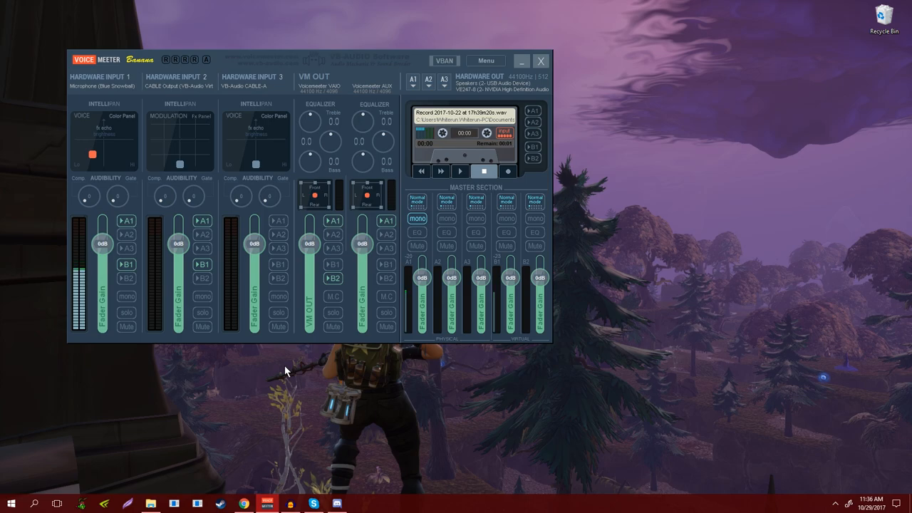
mouse_move(347, 396)
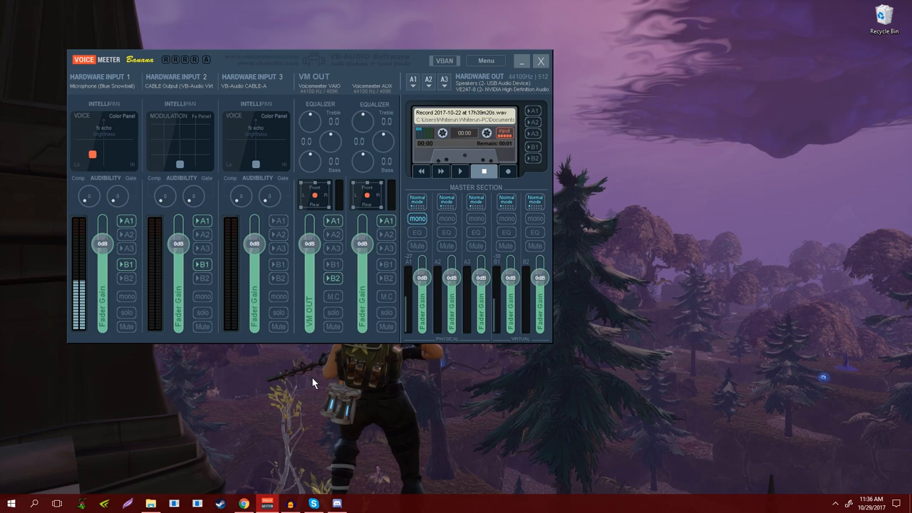
mouse_move(359, 382)
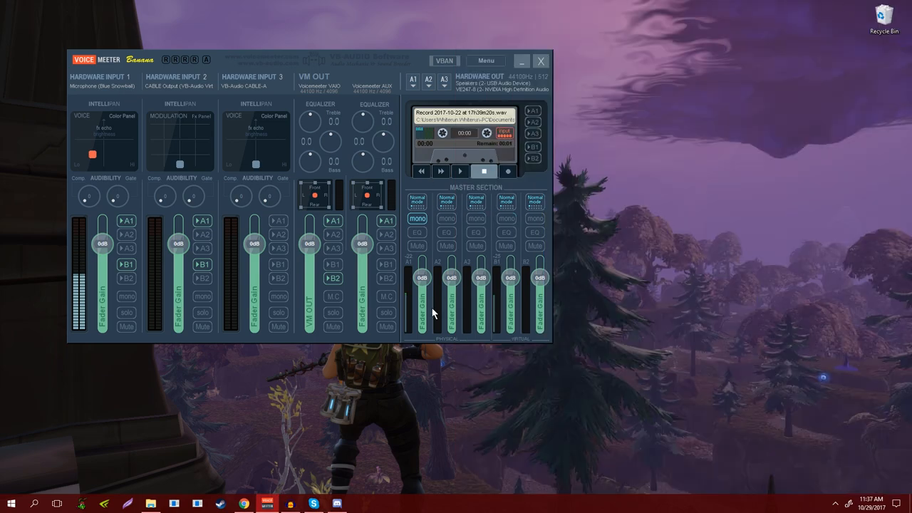
mouse_move(311, 271)
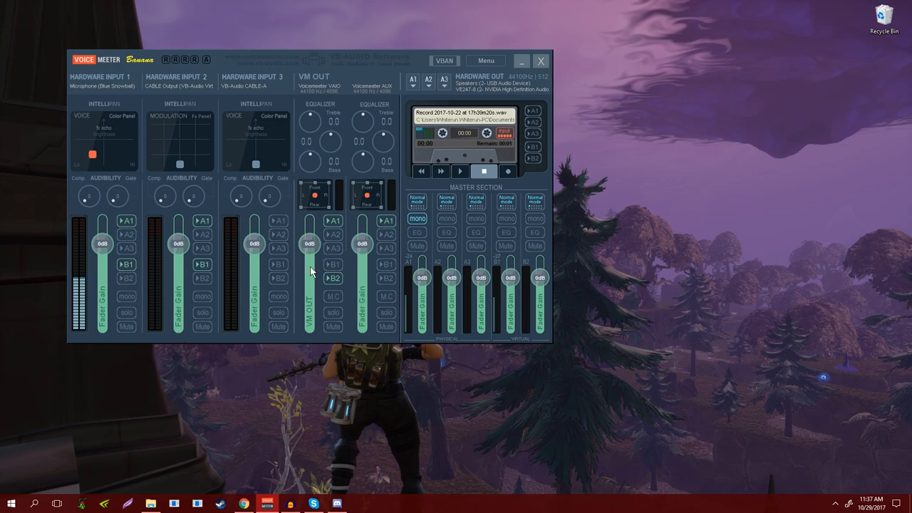
mouse_move(293, 370)
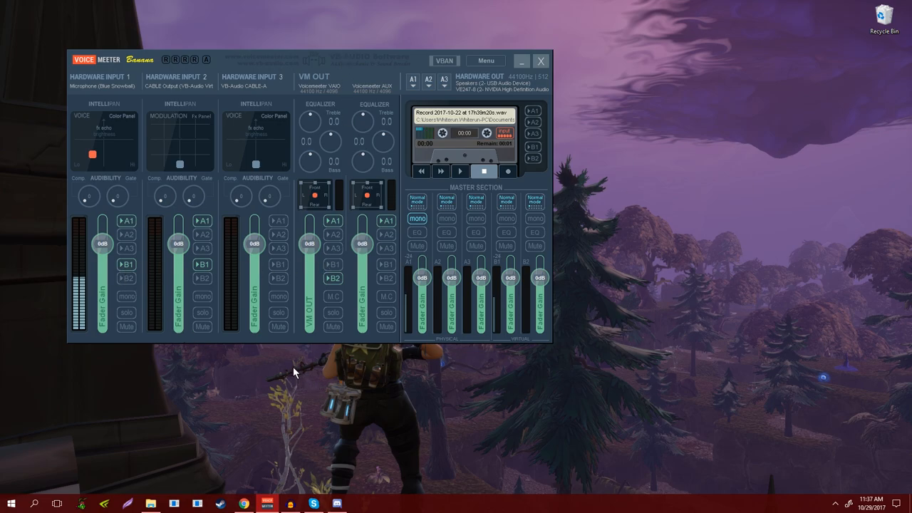
mouse_move(455, 383)
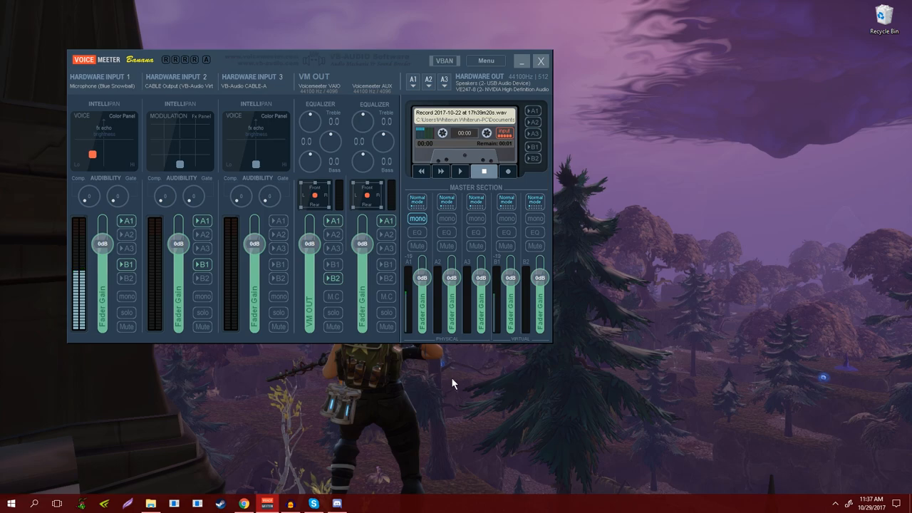
mouse_move(747, 436)
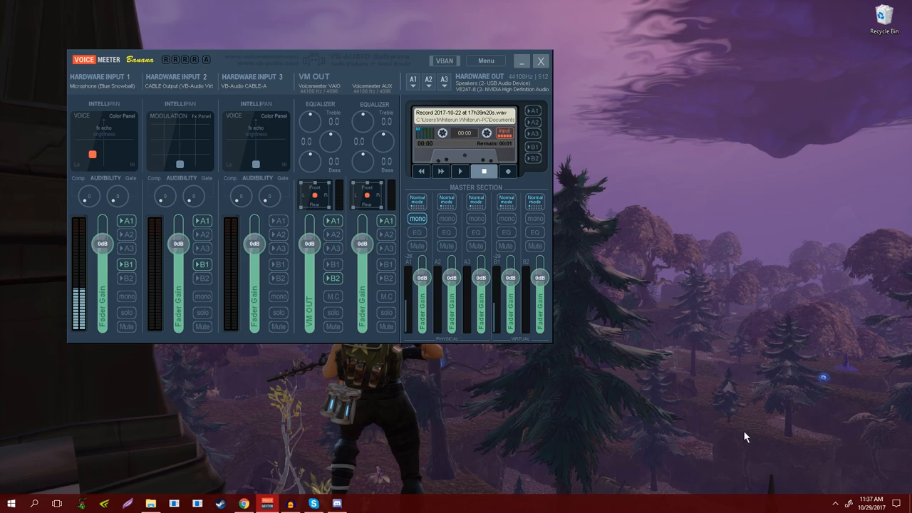
mouse_move(821, 442)
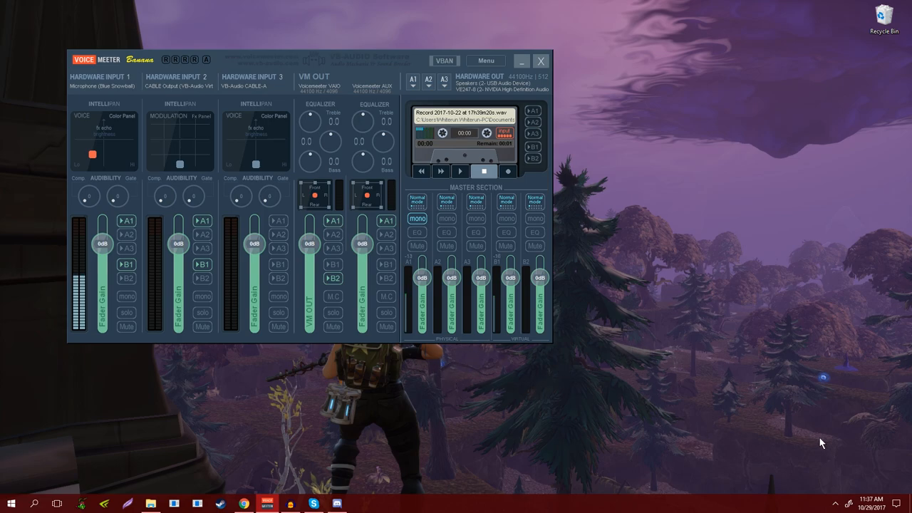
mouse_move(469, 374)
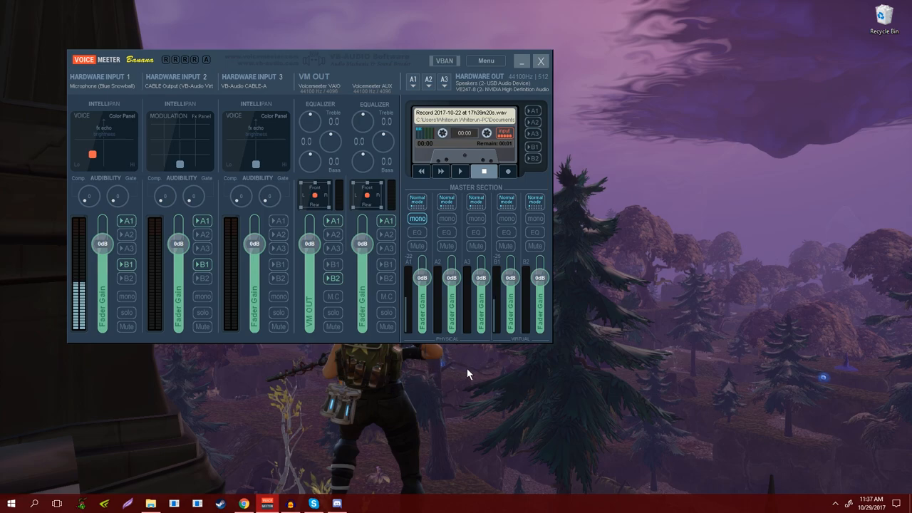
mouse_move(493, 384)
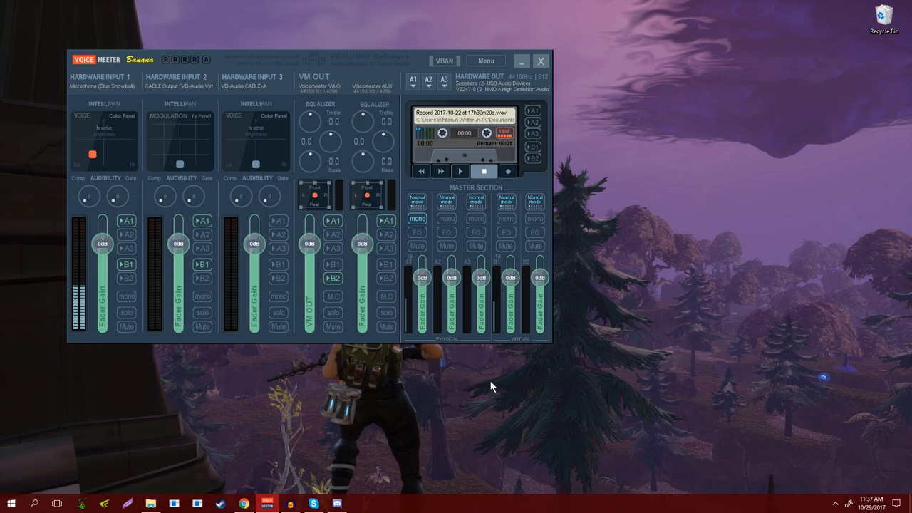
mouse_move(428, 388)
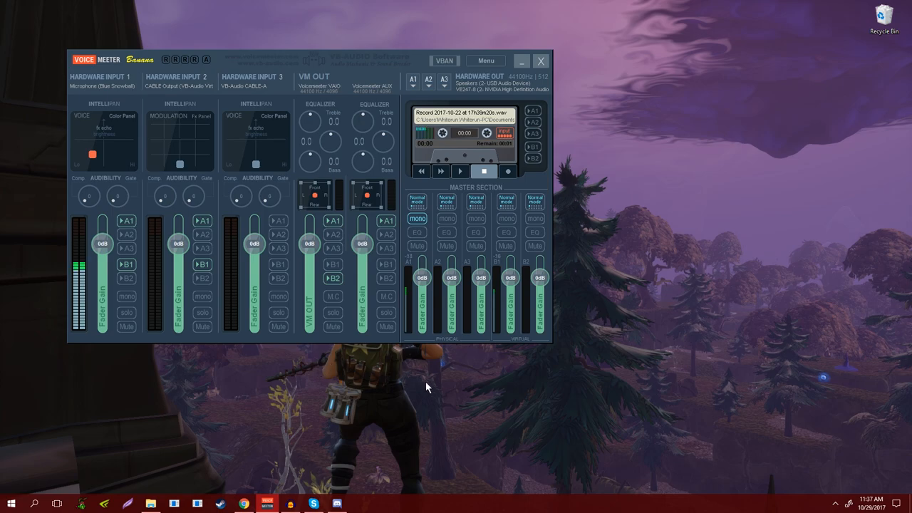
mouse_move(678, 278)
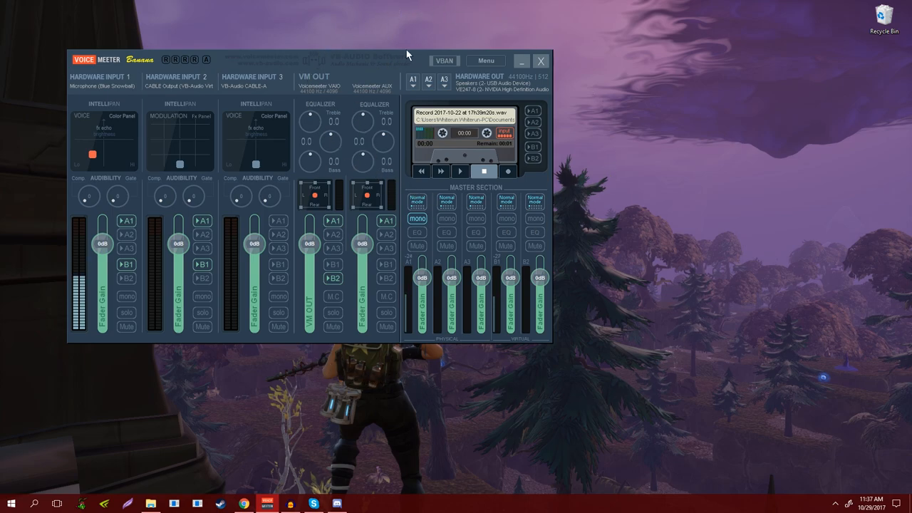
mouse_move(650, 254)
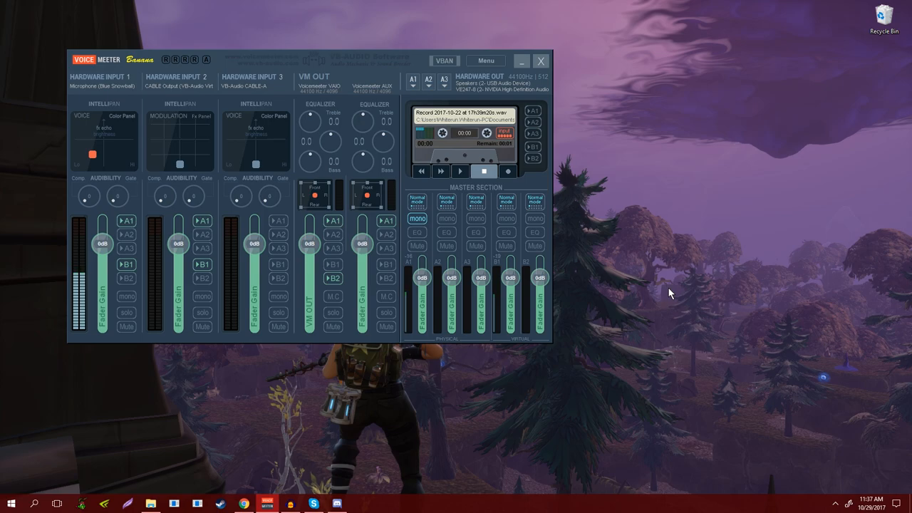
mouse_move(618, 331)
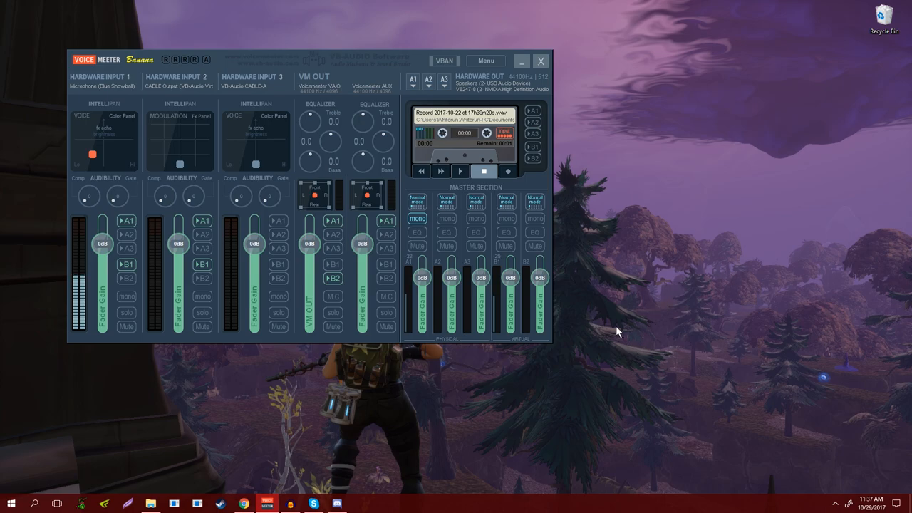
mouse_move(722, 219)
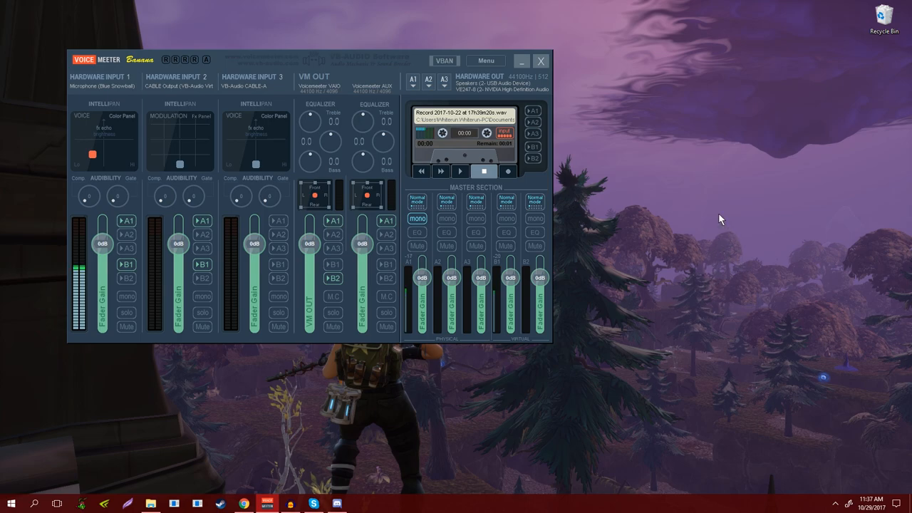
mouse_move(698, 207)
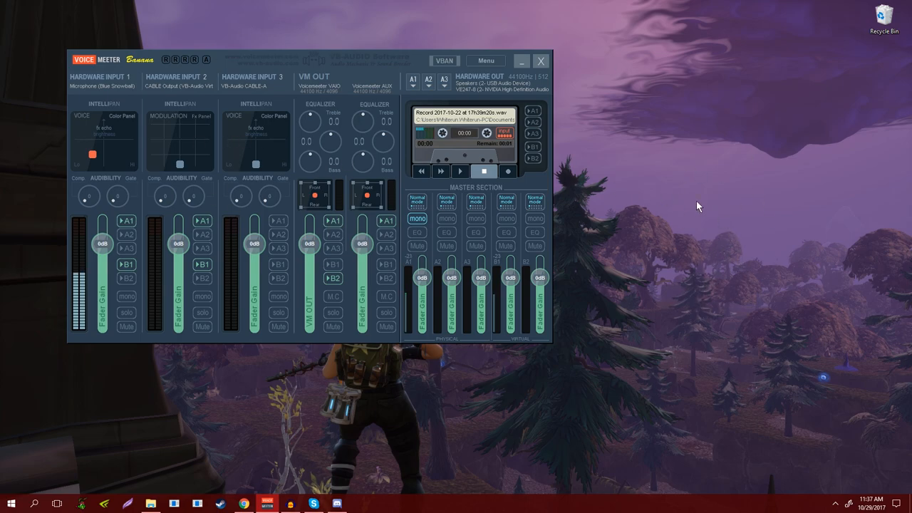
mouse_move(687, 158)
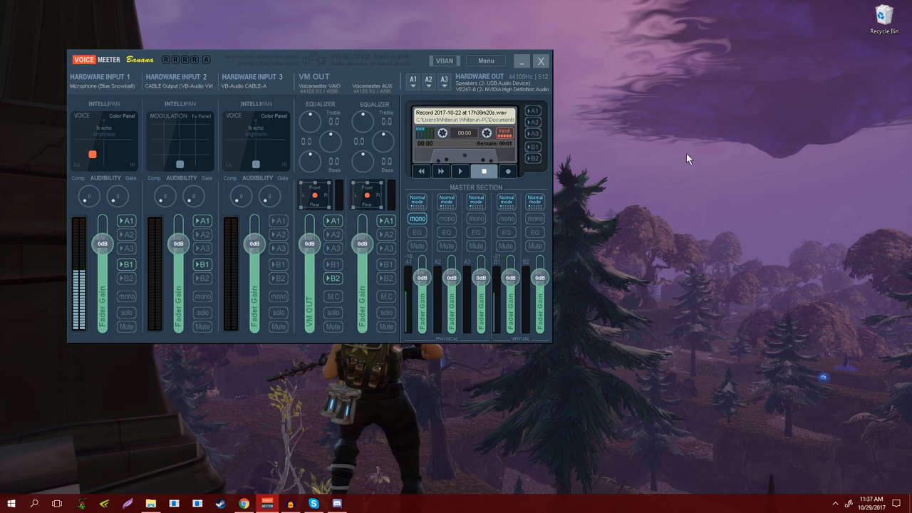
mouse_move(648, 203)
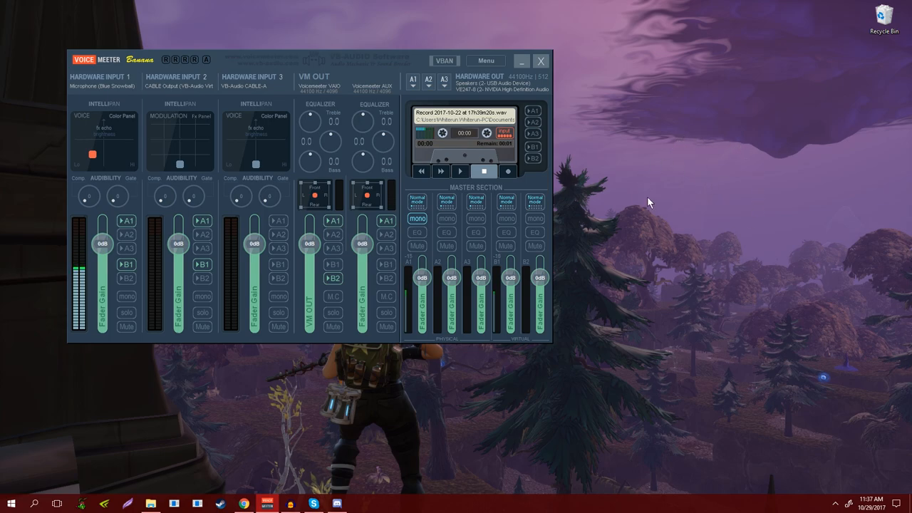
mouse_move(709, 161)
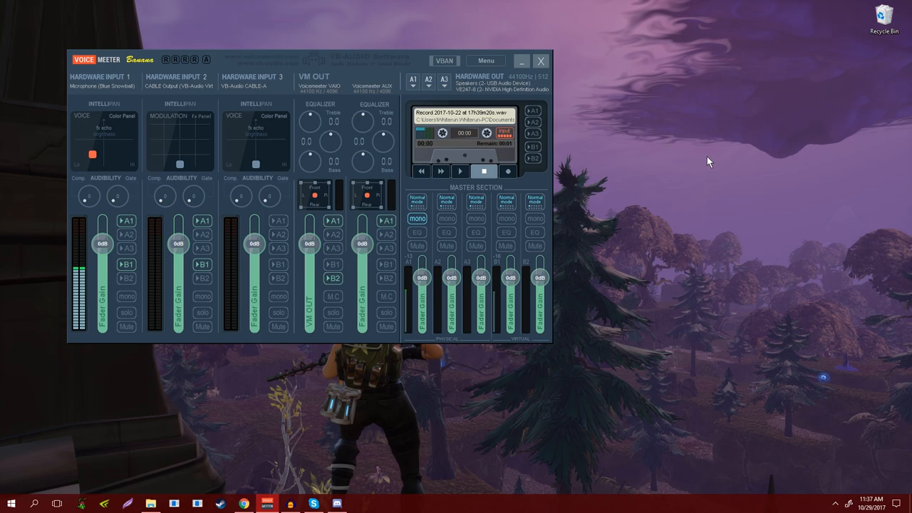
mouse_move(718, 177)
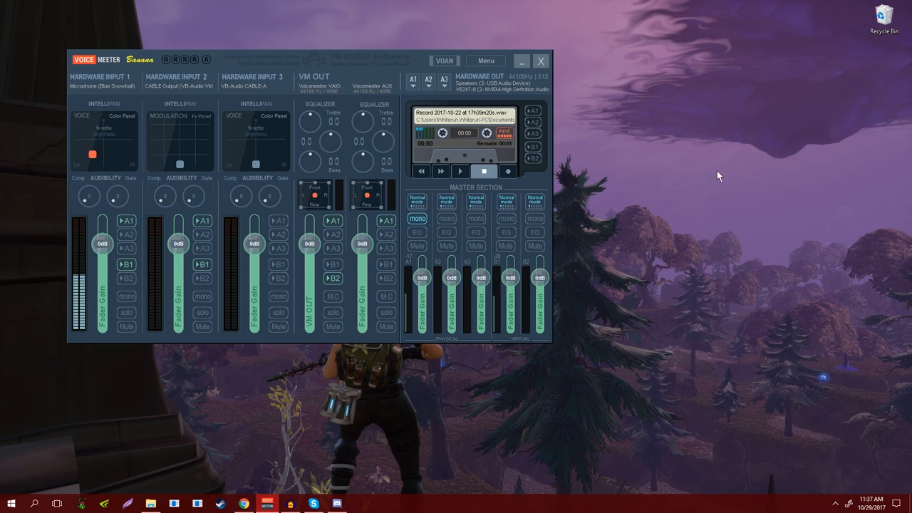
mouse_move(728, 194)
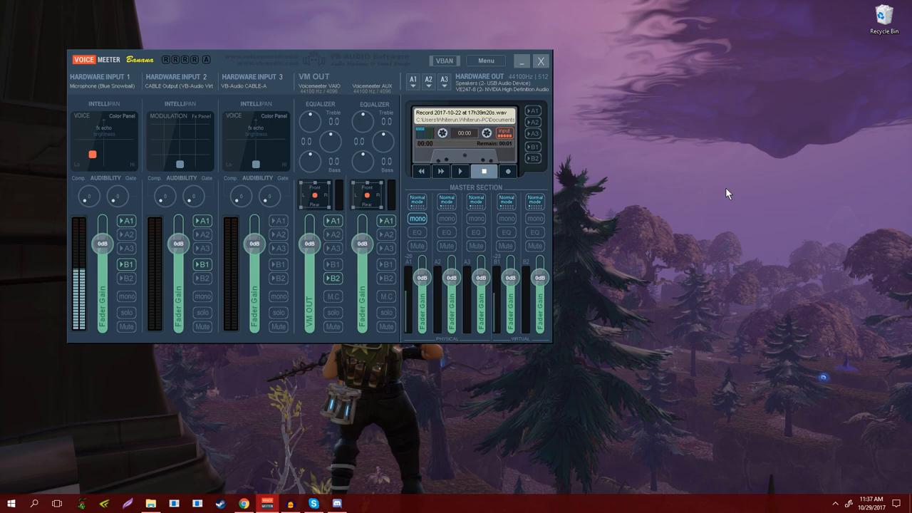
mouse_move(710, 191)
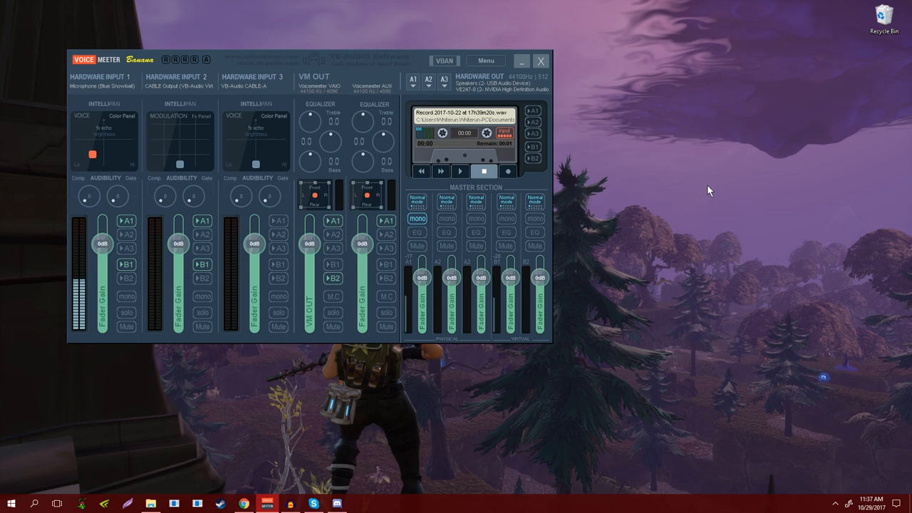
mouse_move(672, 180)
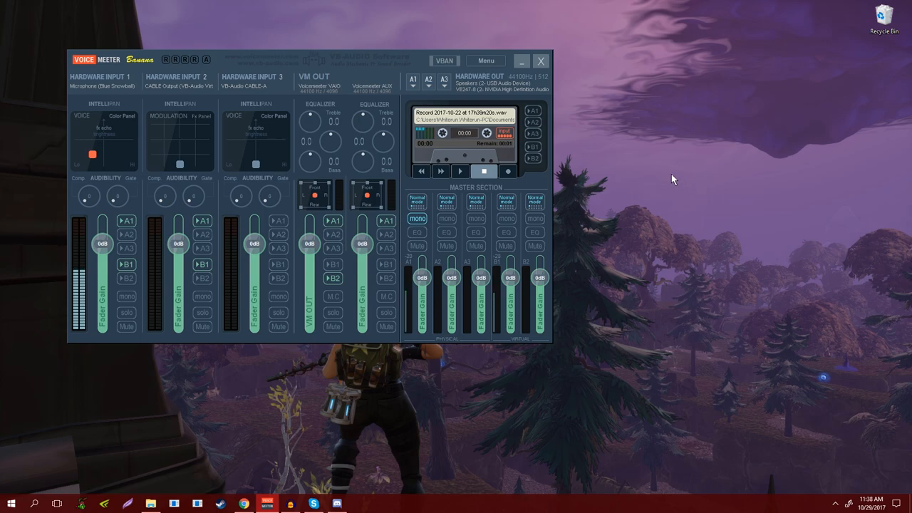
mouse_move(770, 246)
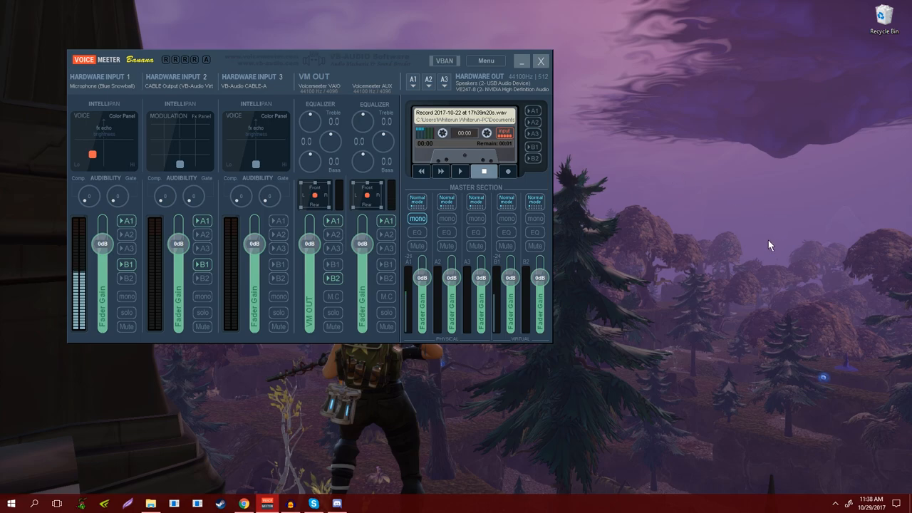
mouse_move(722, 167)
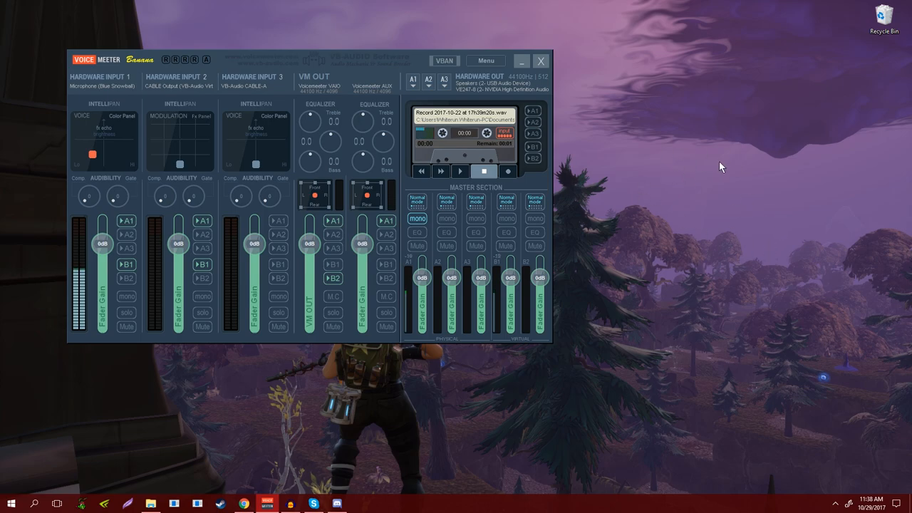